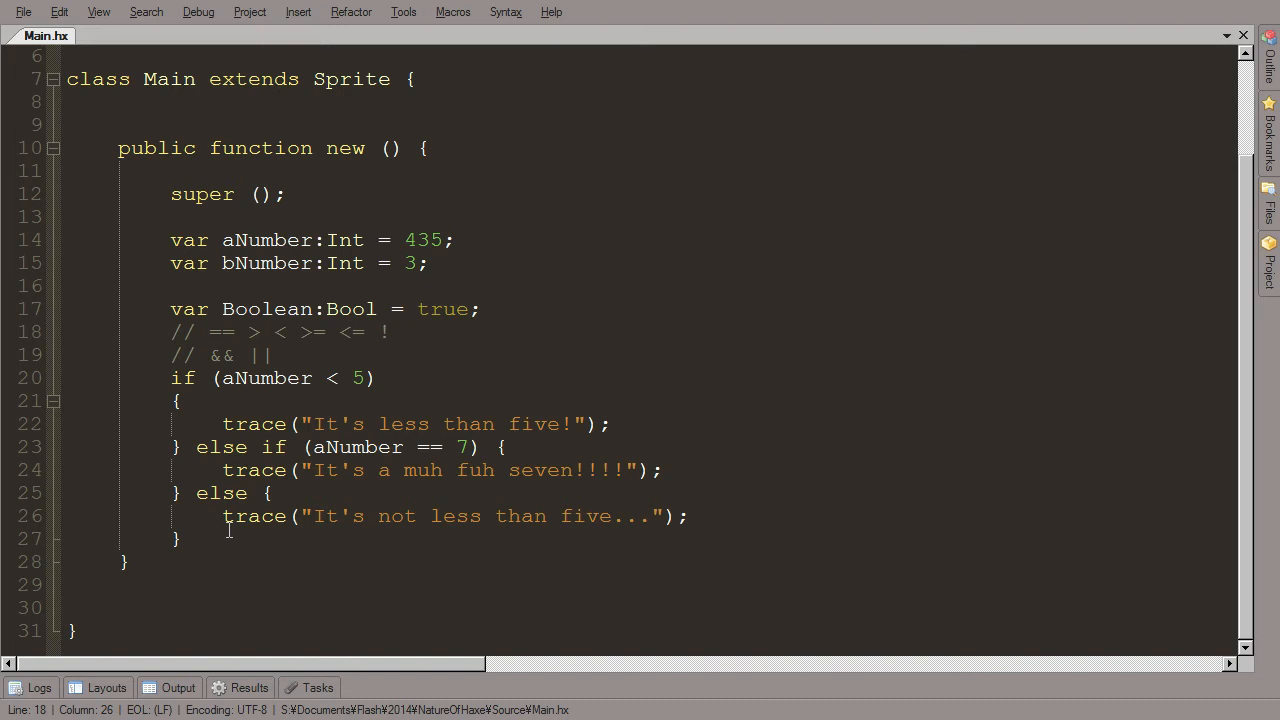
Step: Start selecting lines 13–27, the number variables, Boolean and if/else chain, from after super();
{"action": "left_click", "coordinate": [391, 470]}
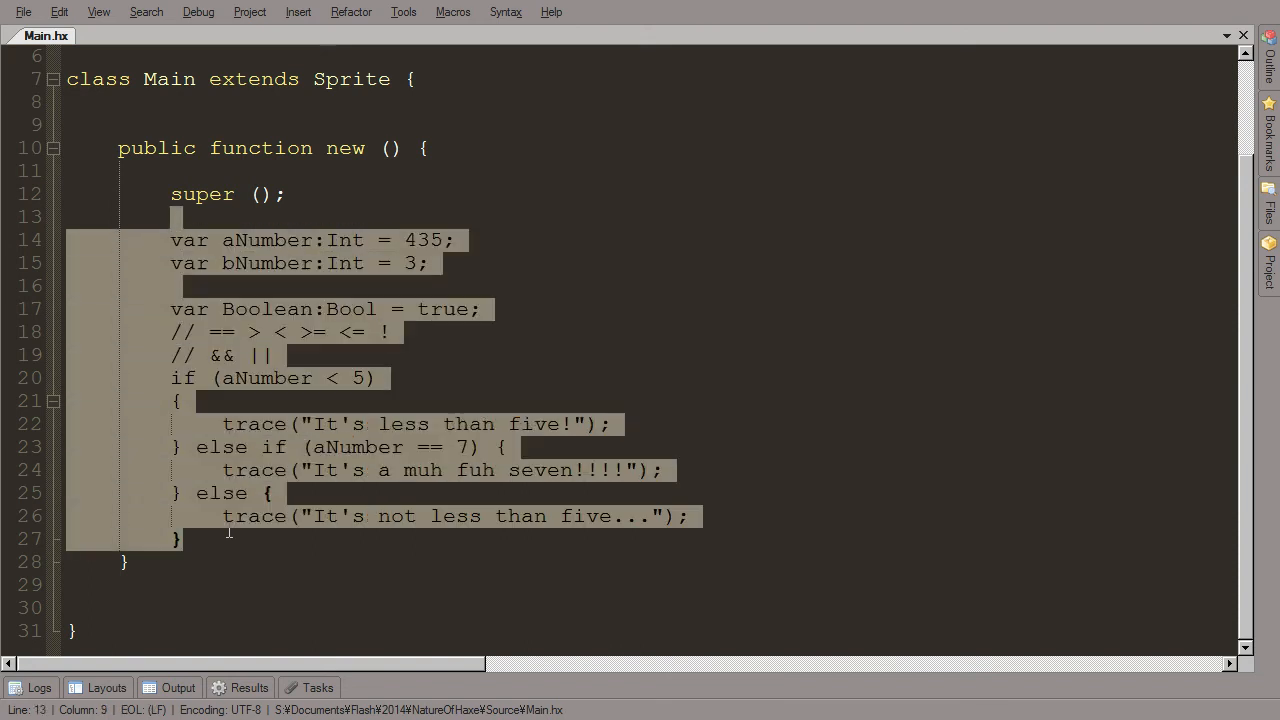
Step: Delete the old code and write var loopCount:Int = 0; with an empty while (loopCount < 10) loop
{"action": "key", "text": "Delete"}
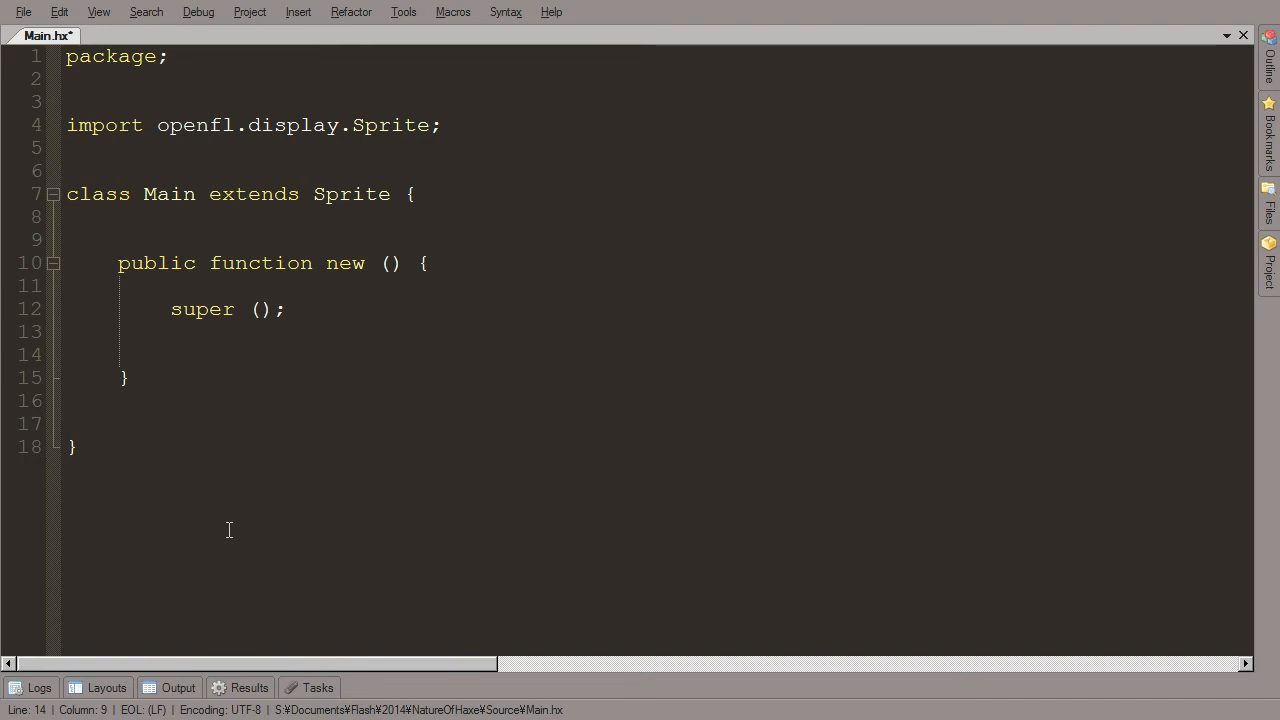
{"action": "type", "text": "while ("}
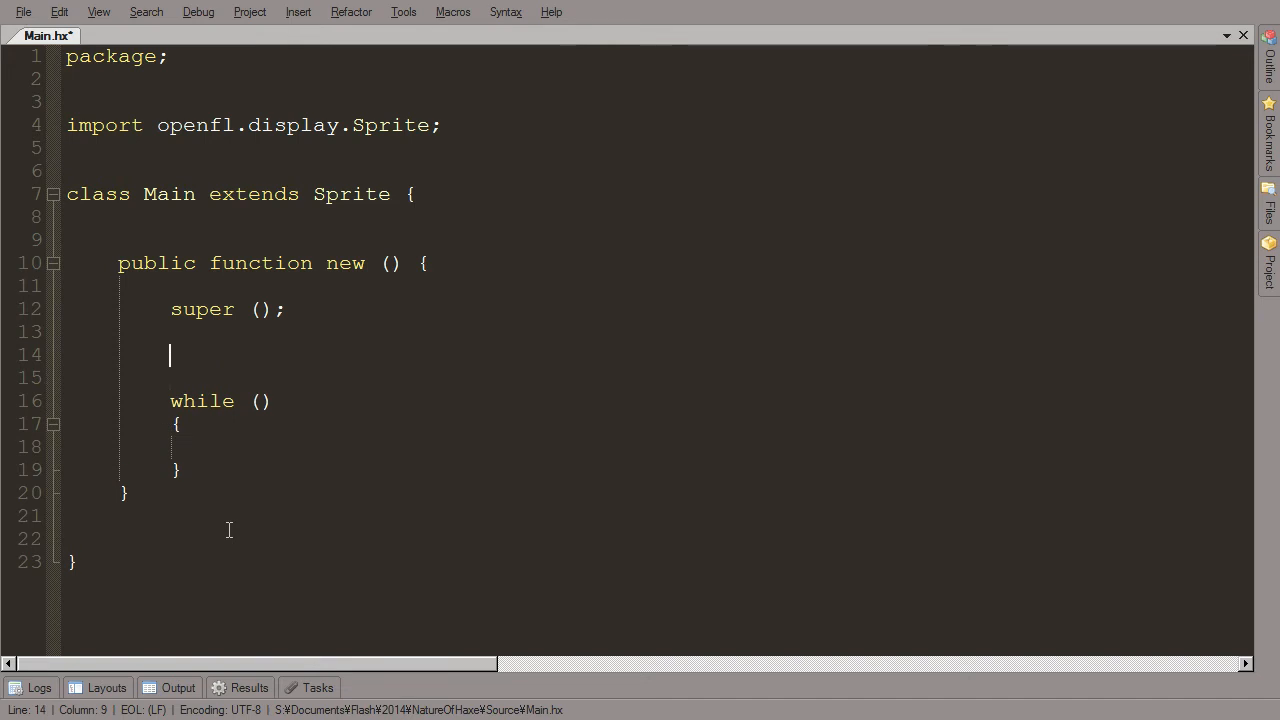
{"action": "type", "text": "var"}
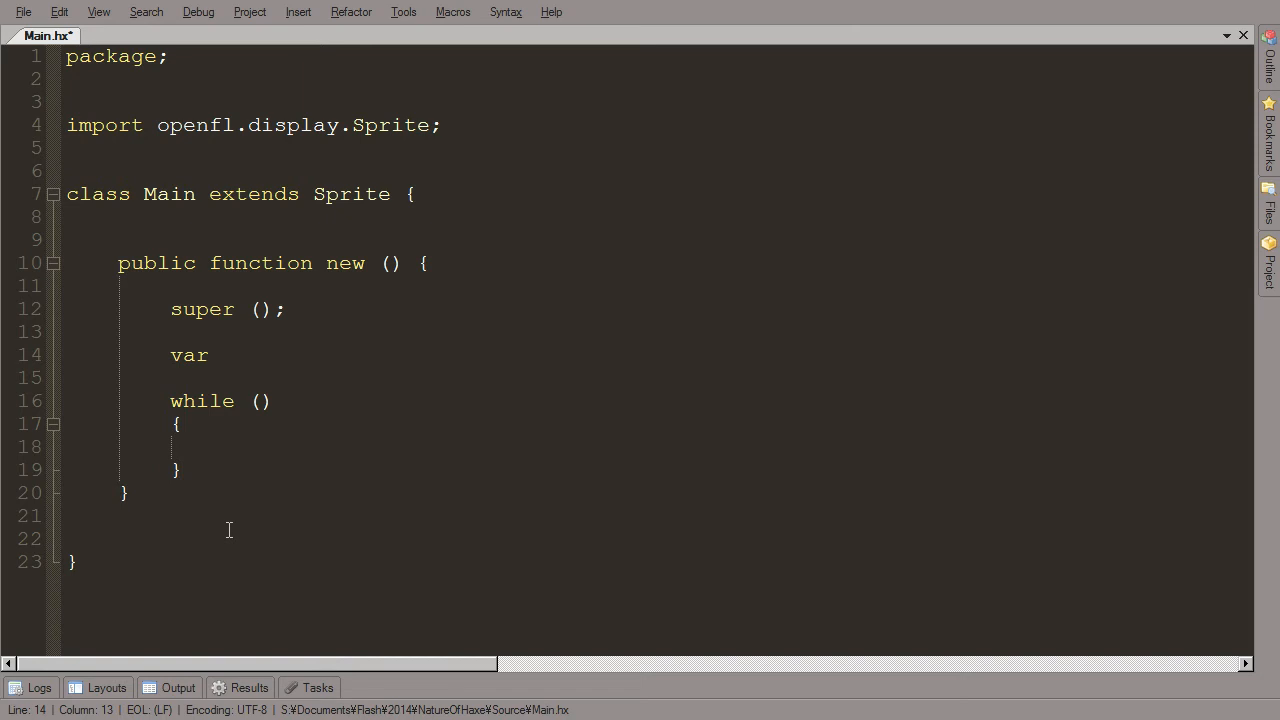
{"action": "type", "text": "loop"}
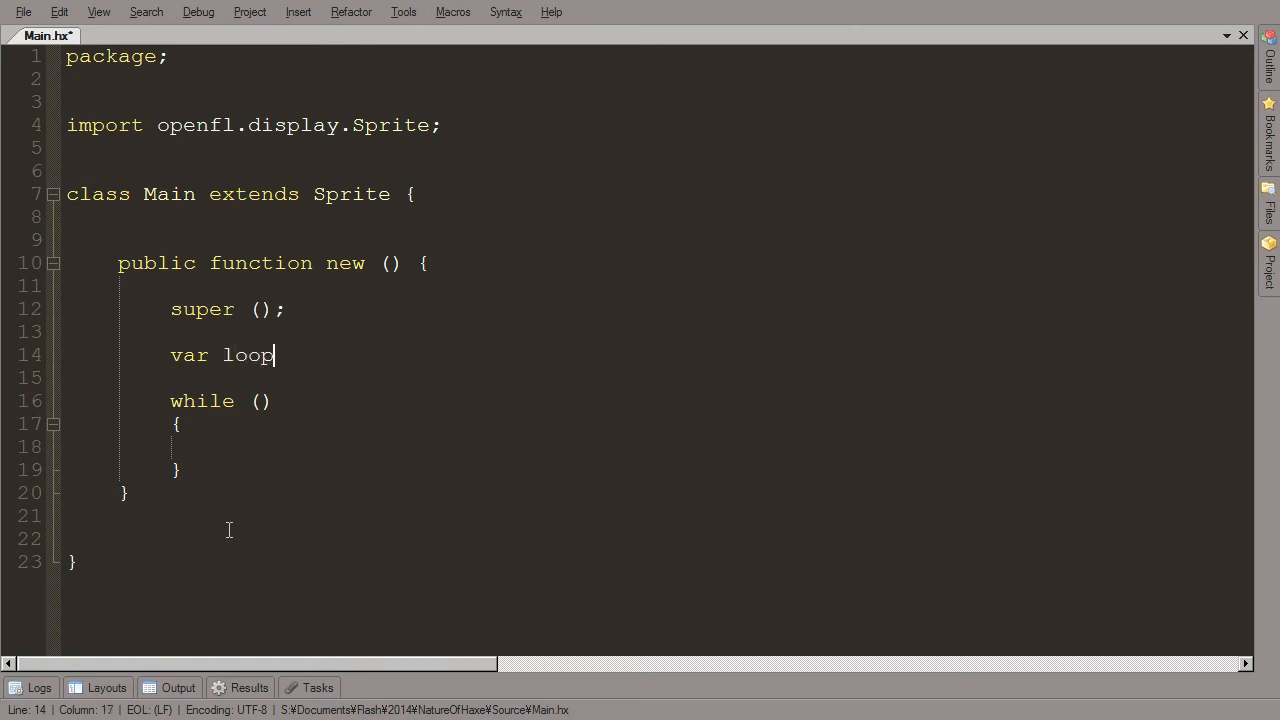
{"action": "type", "text": "Count"}
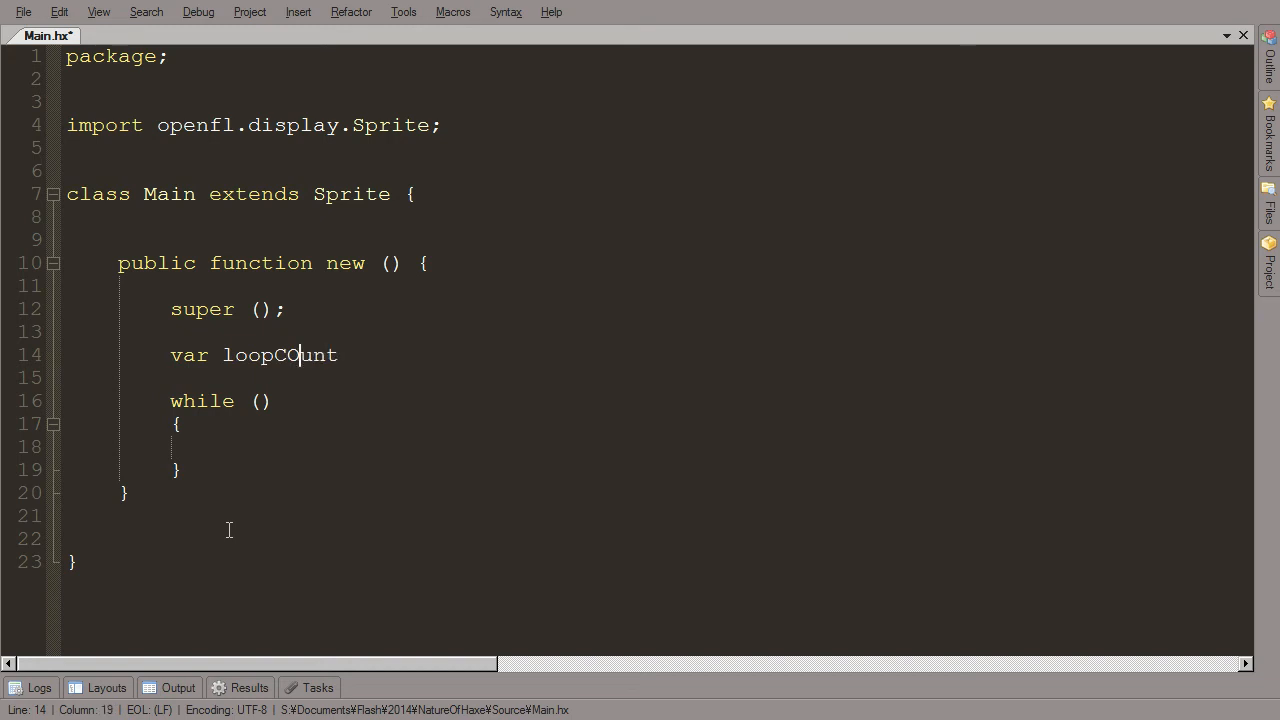
{"action": "type", "text": ":Int"}
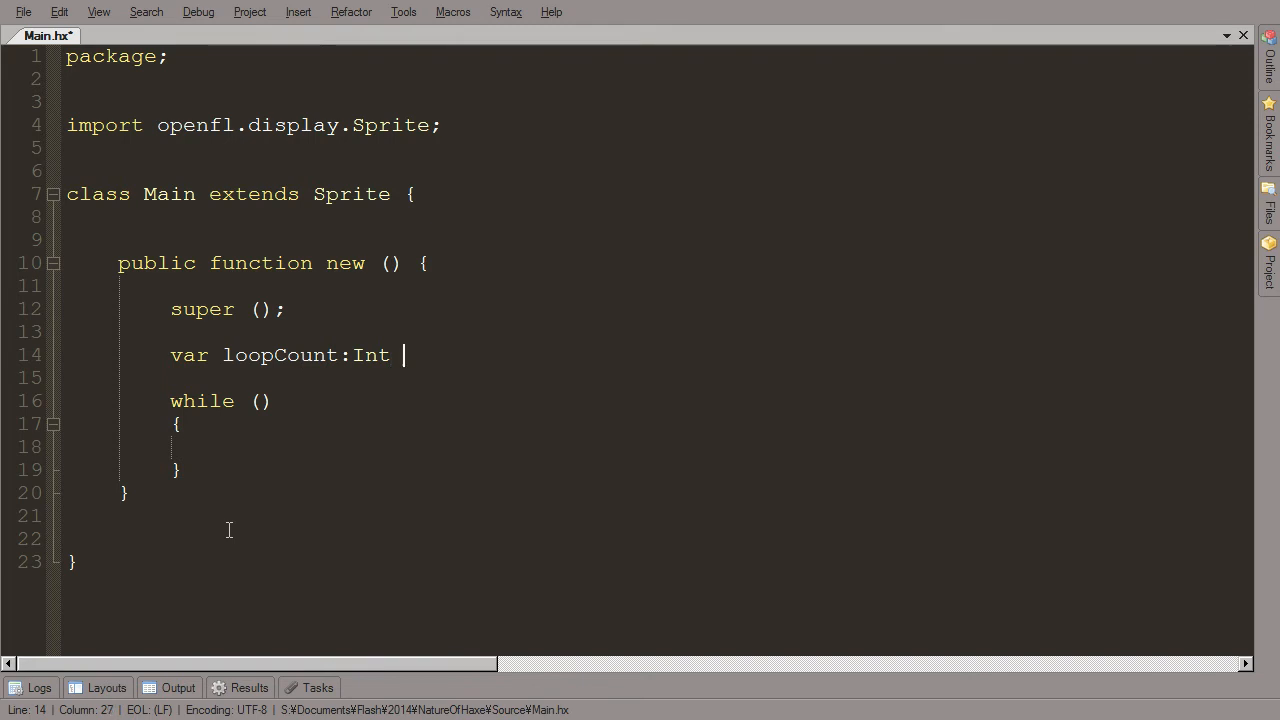
{"action": "type", "text": "= 0;"}
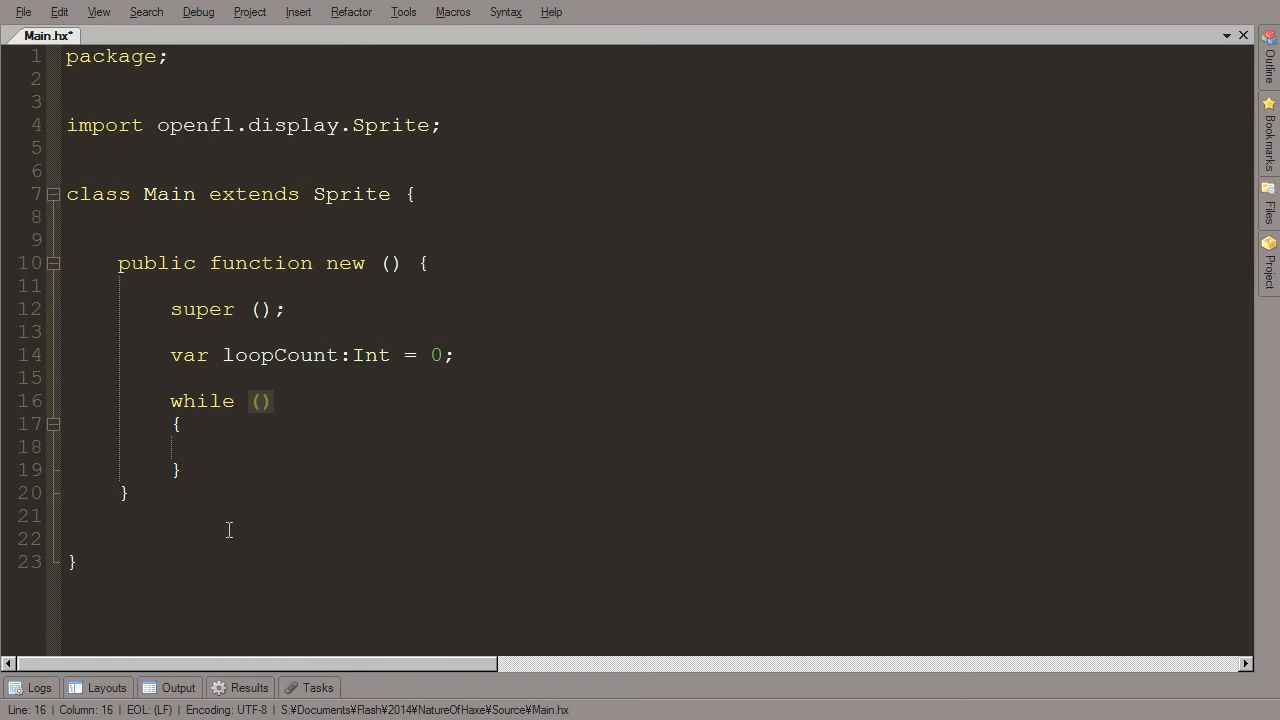
{"action": "type", "text": "loopCount"}
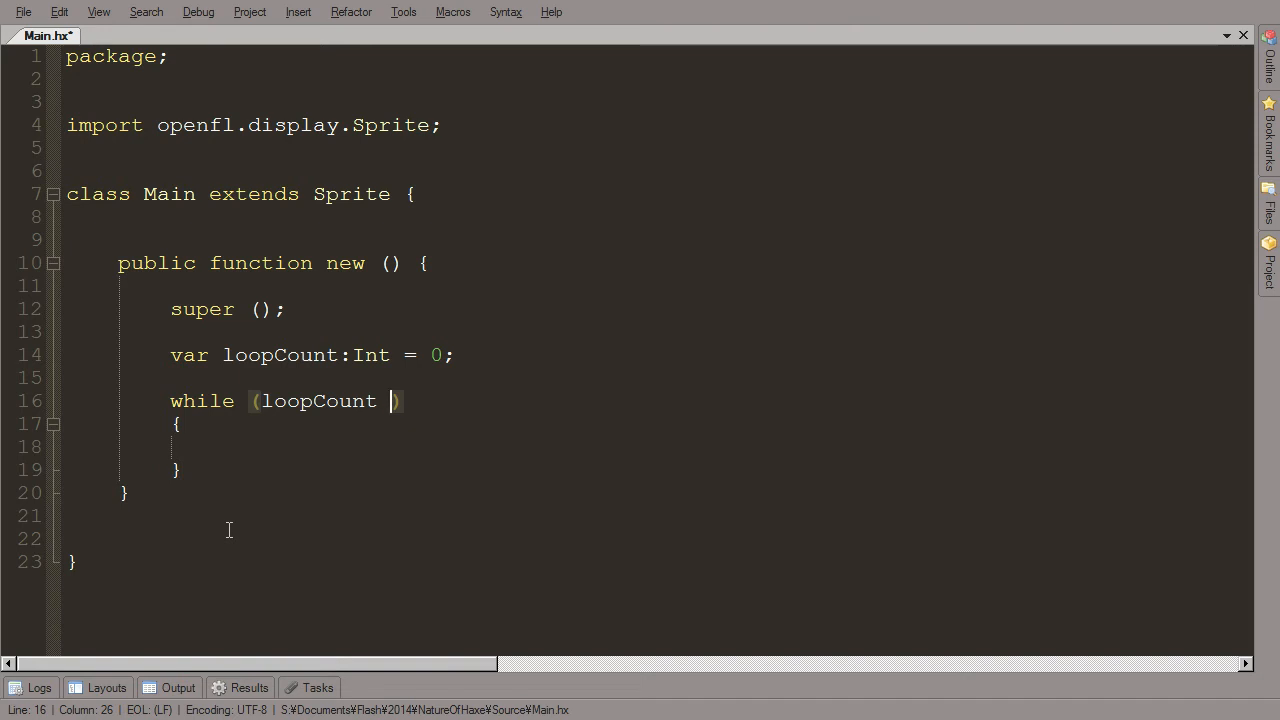
{"action": "type", "text": "<"}
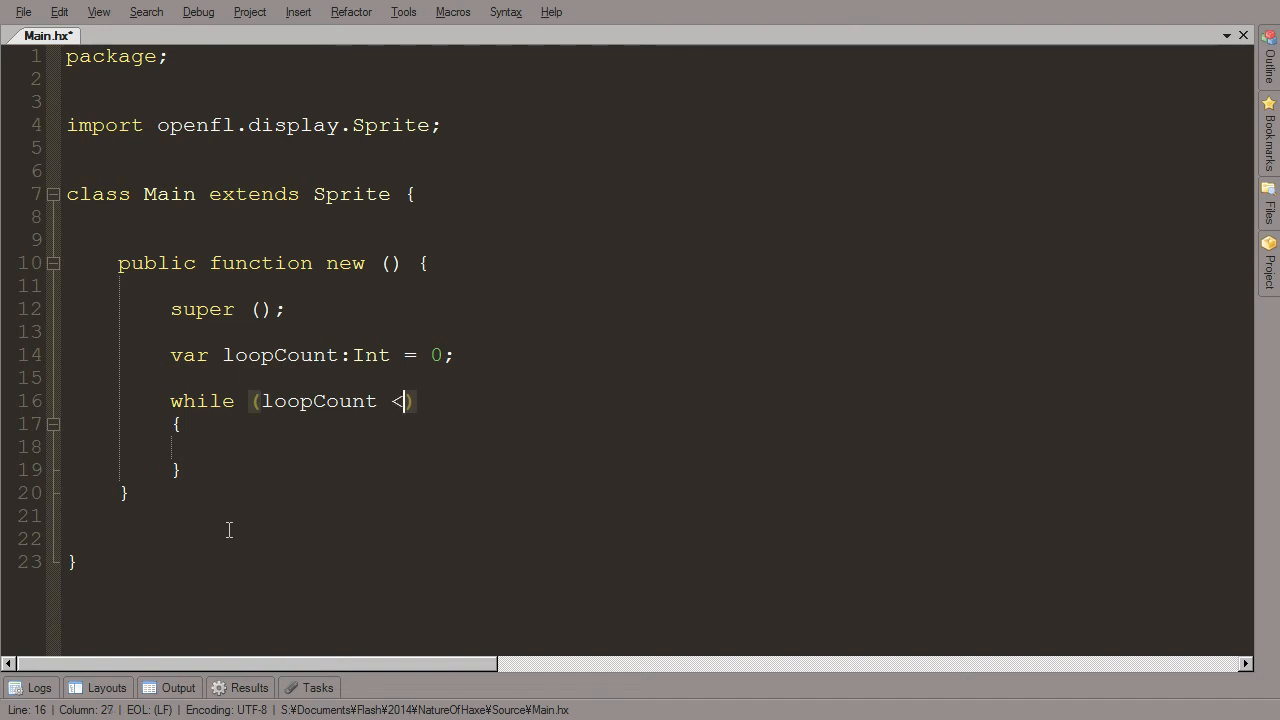
{"action": "type", "text": "10"}
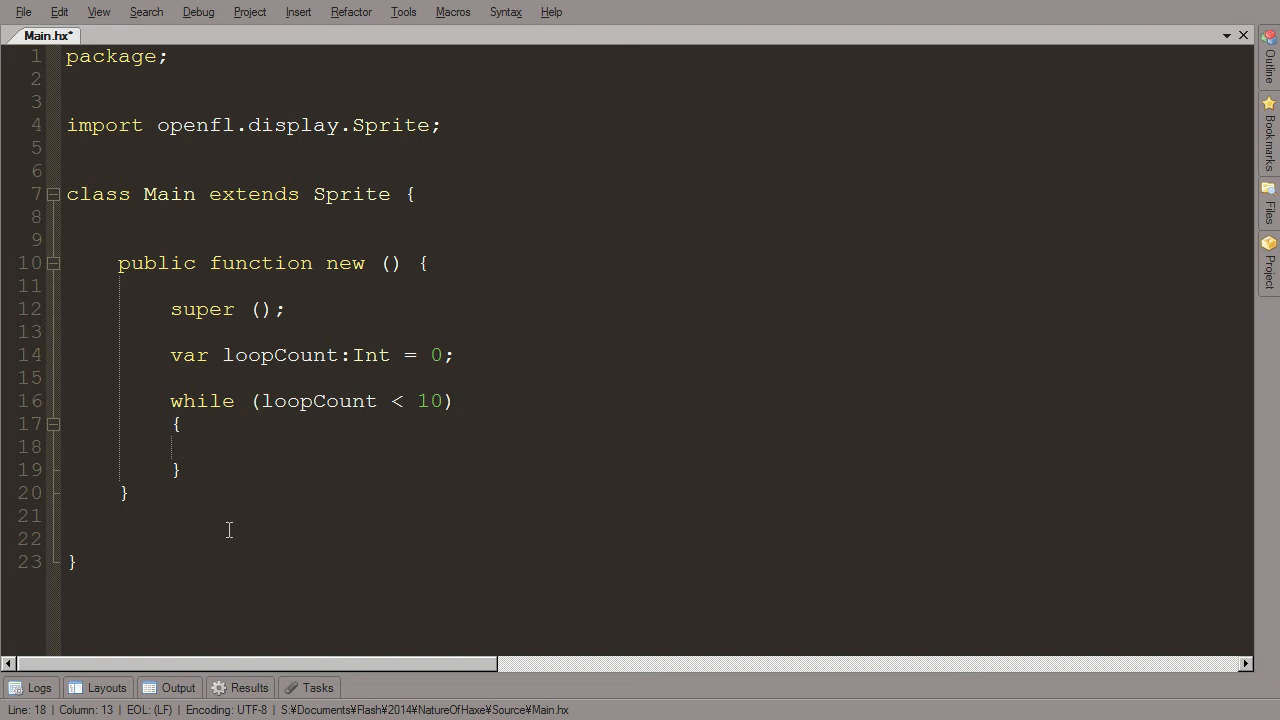
Step: Add trace("We have looped " + loopCount + " times."); to the while loop body
{"action": "type", "text": "trace"}
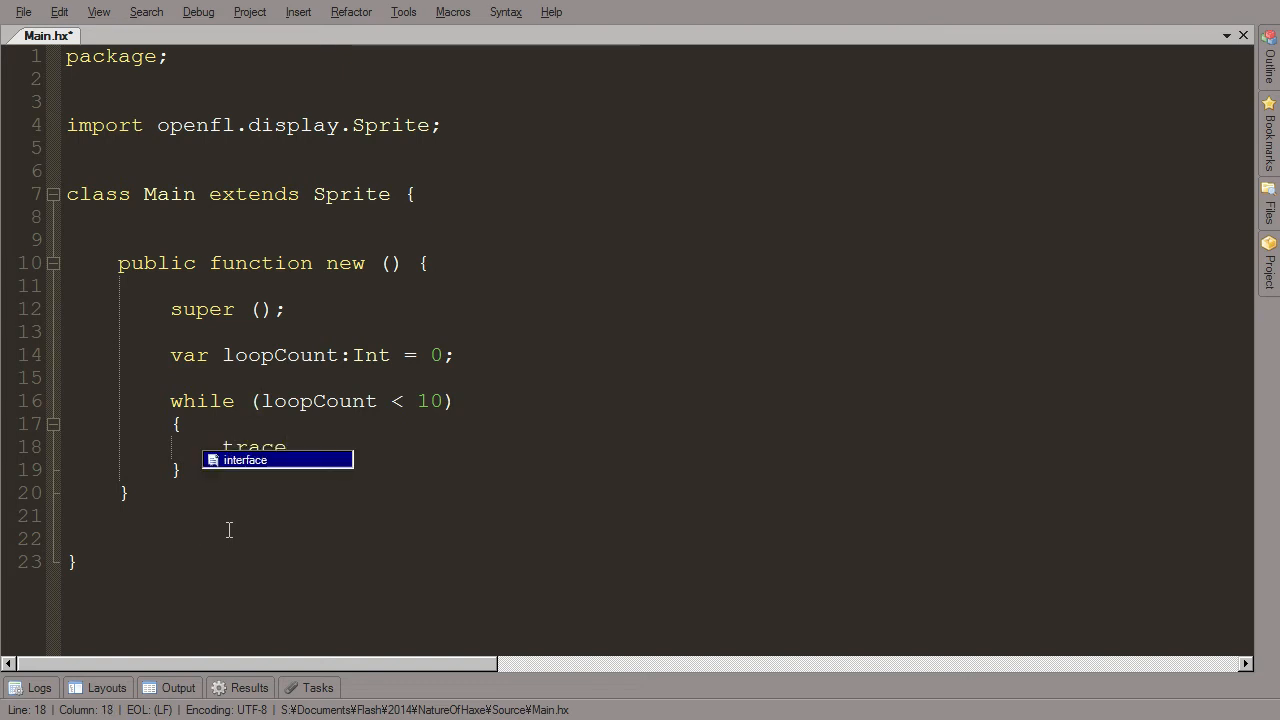
{"action": "type", "text": "("}
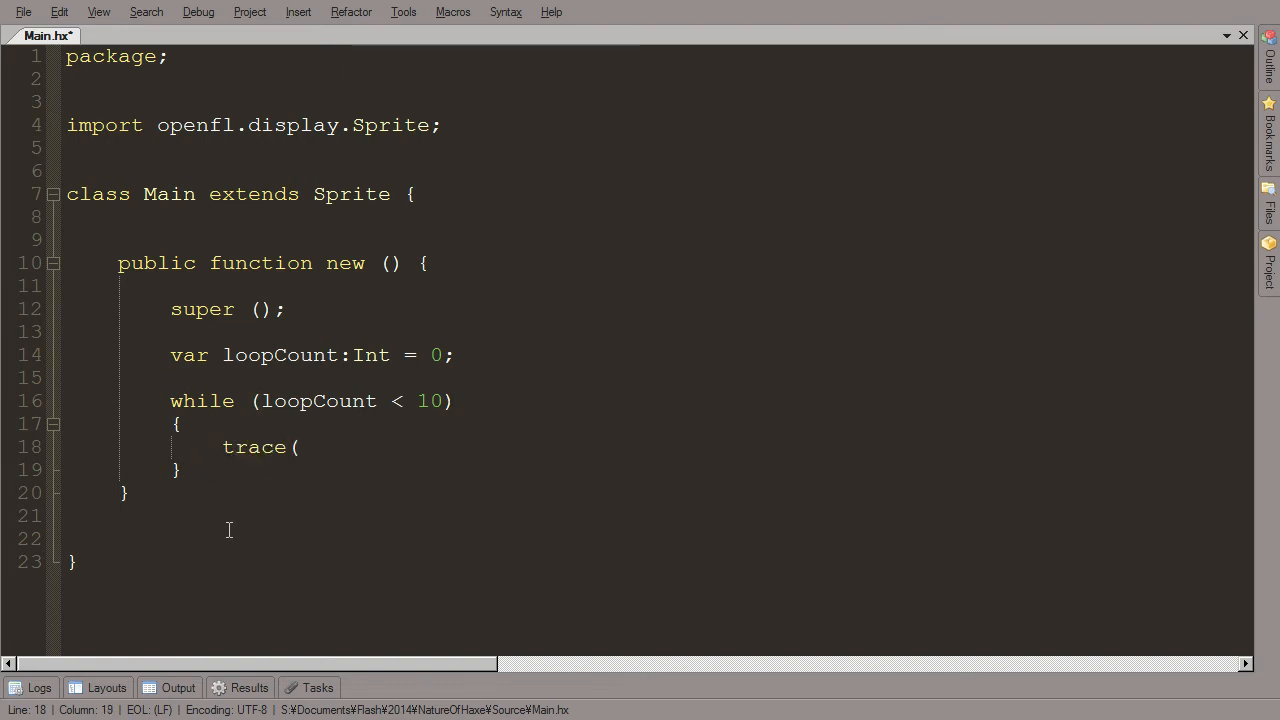
{"action": "type", "text": "\"we have"}
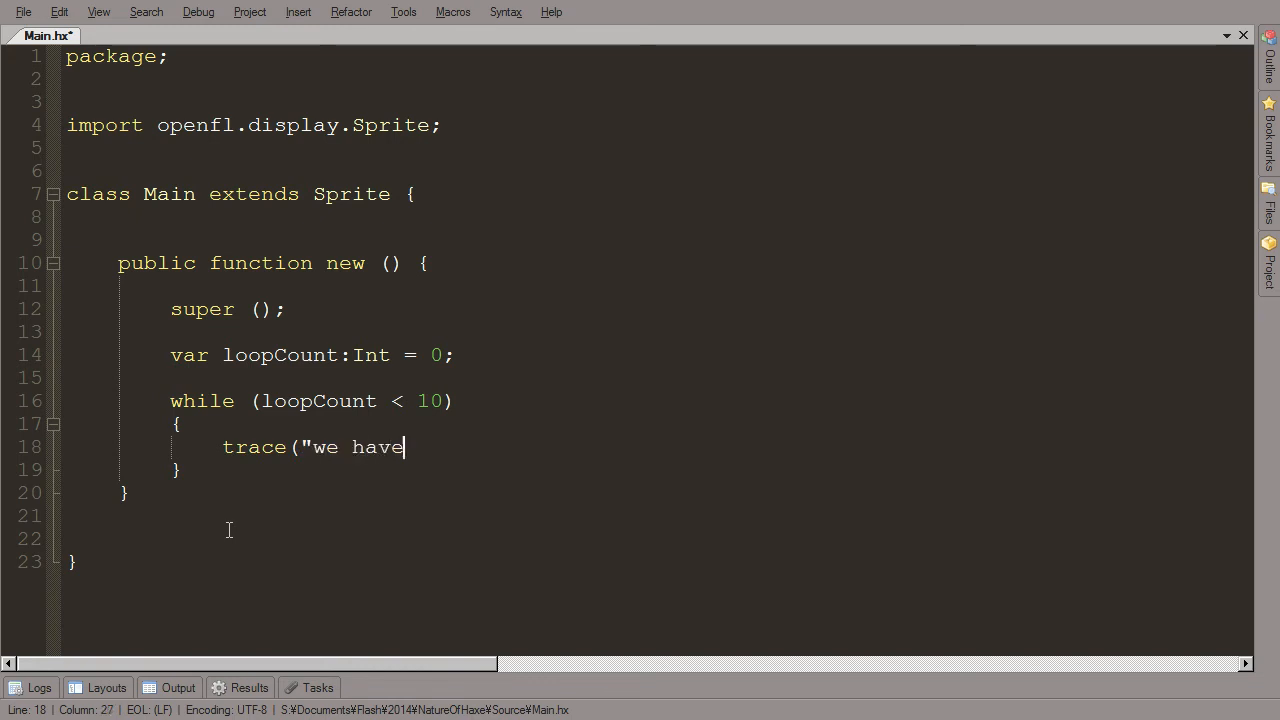
{"action": "key", "text": "BackSpace"}
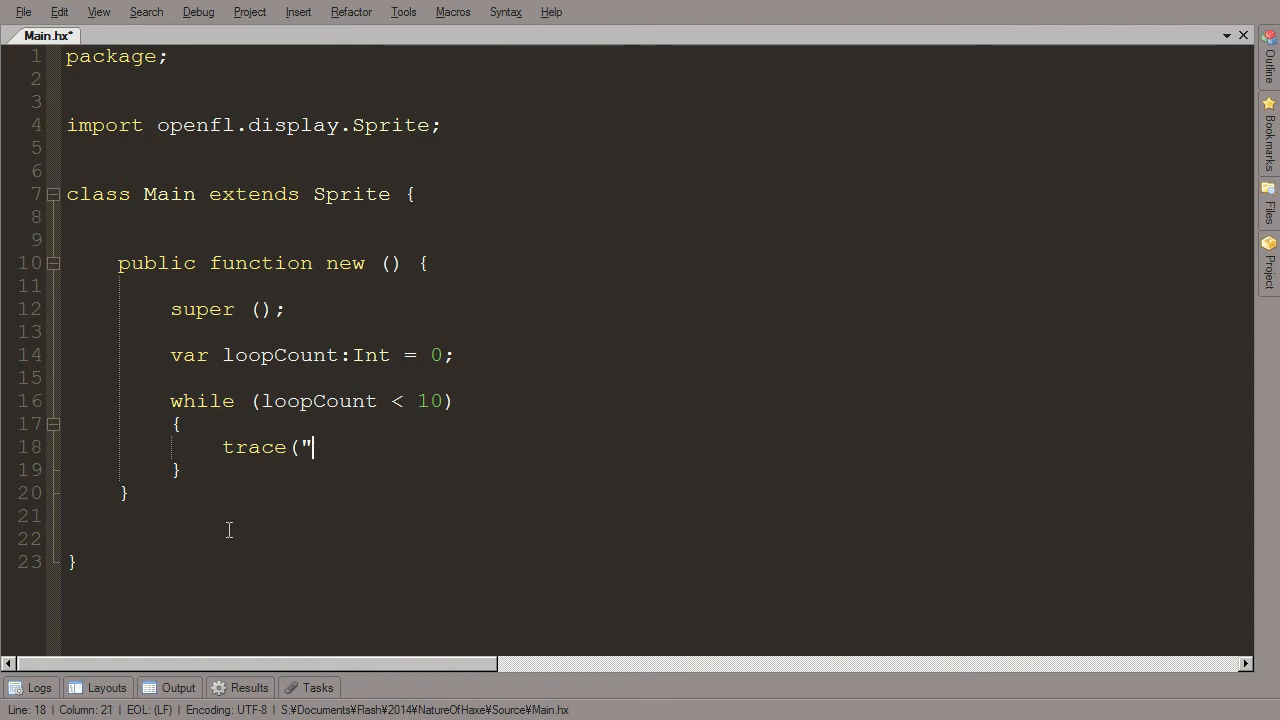
{"action": "type", "text": "W"}
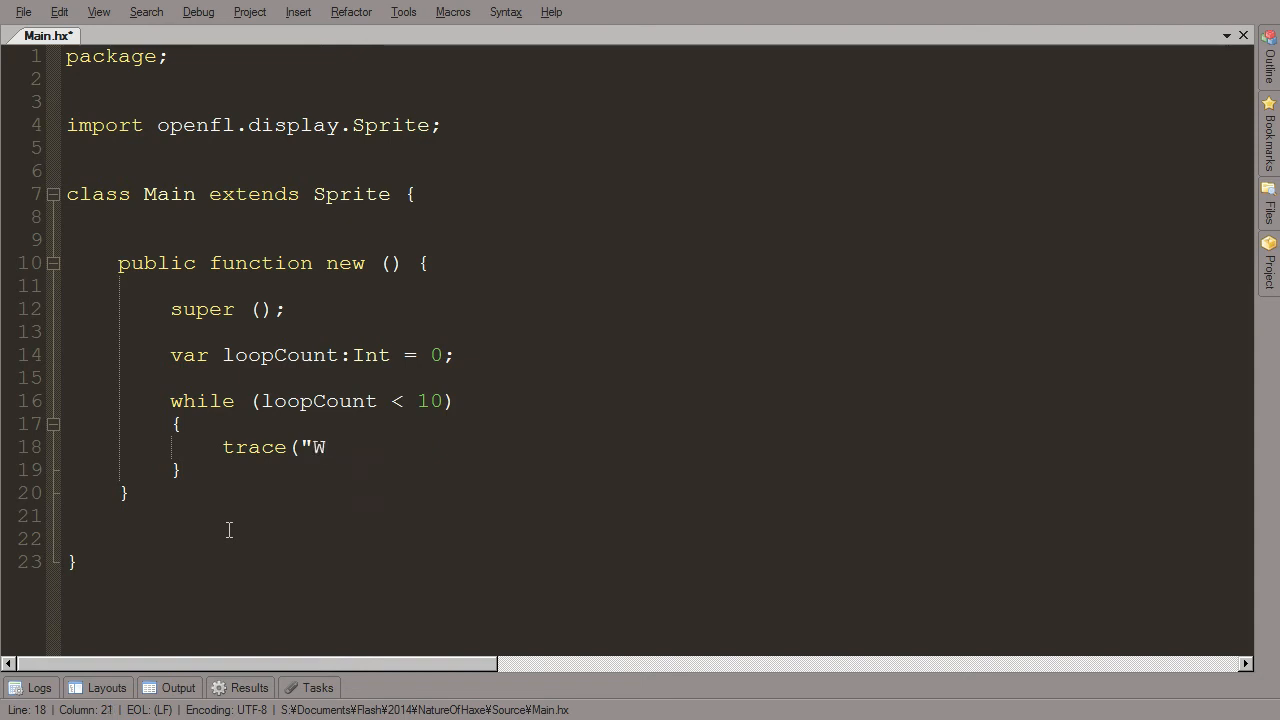
{"action": "type", "text": "e have"}
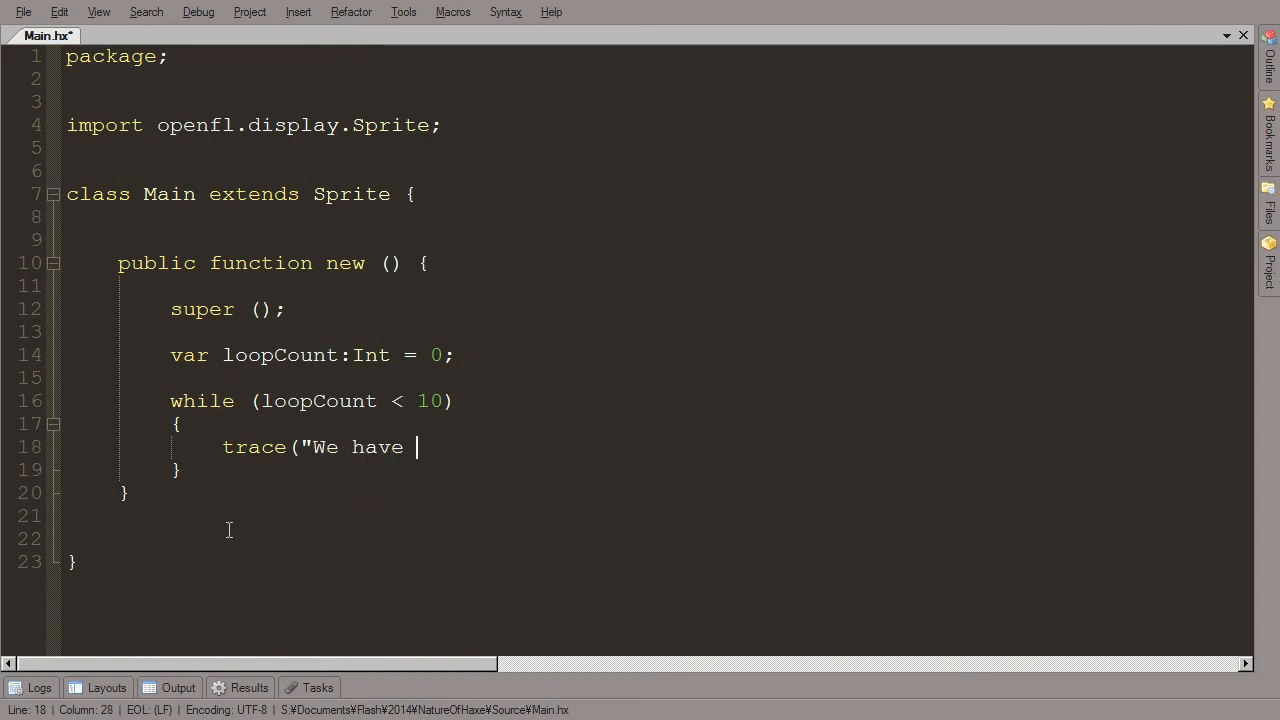
{"action": "type", "text": "looped"}
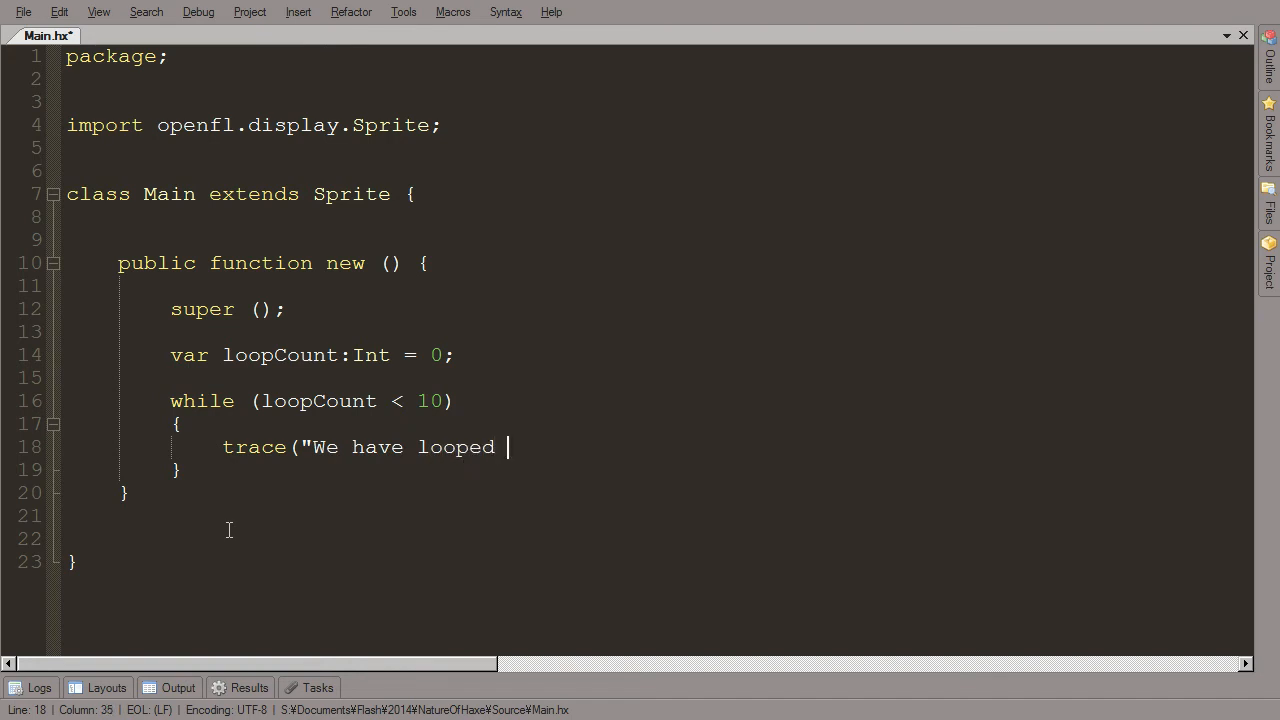
{"action": "type", "text": "\"\" +"}
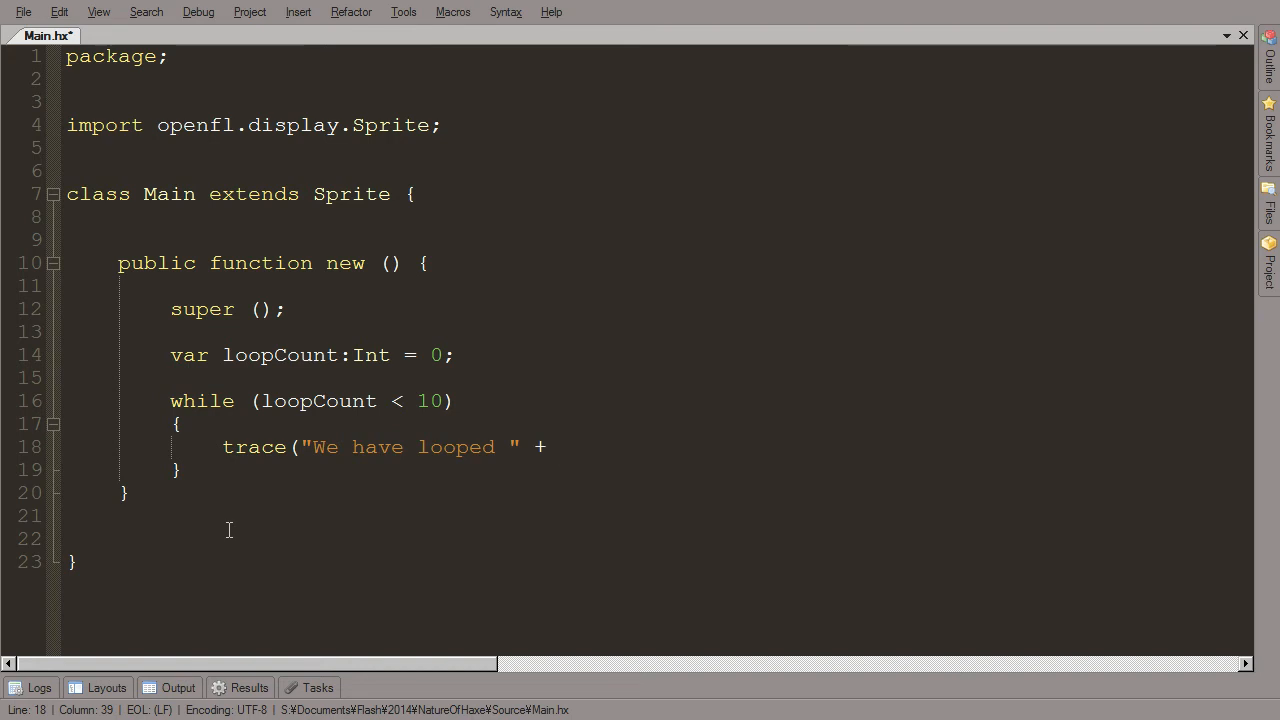
{"action": "type", "text": "loopCount"}
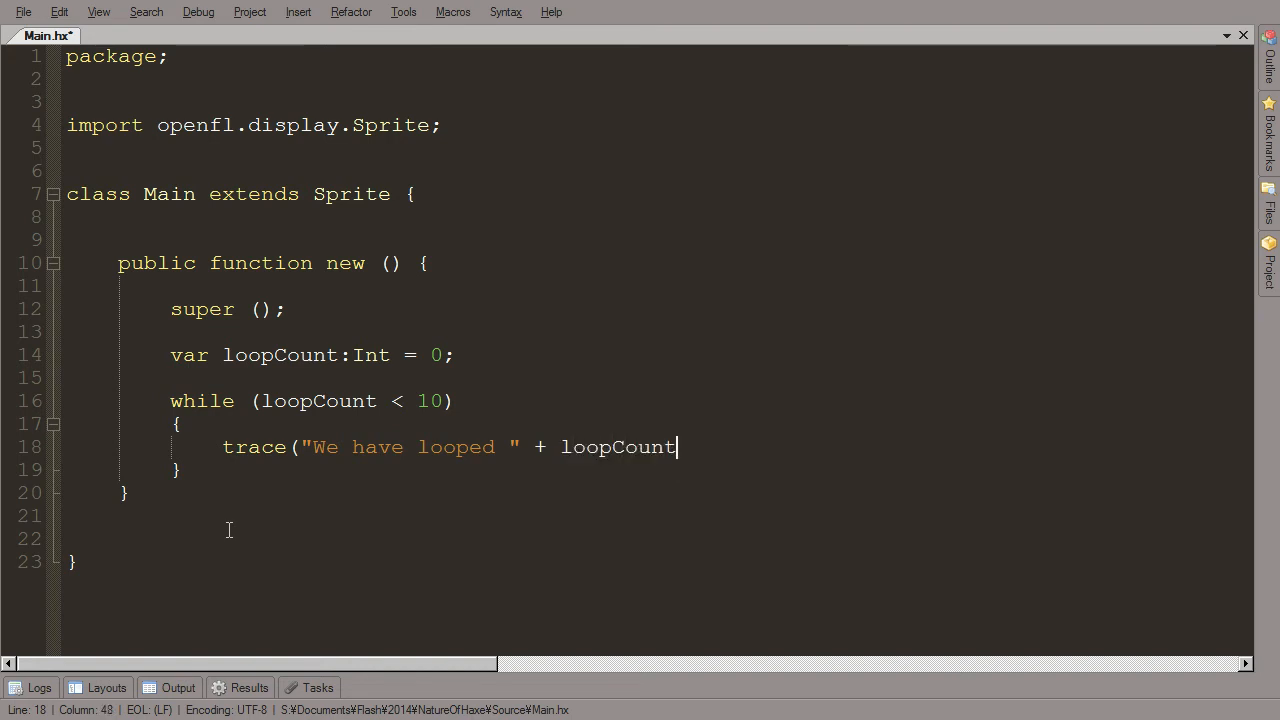
{"action": "type", "text": "+ \" times."}
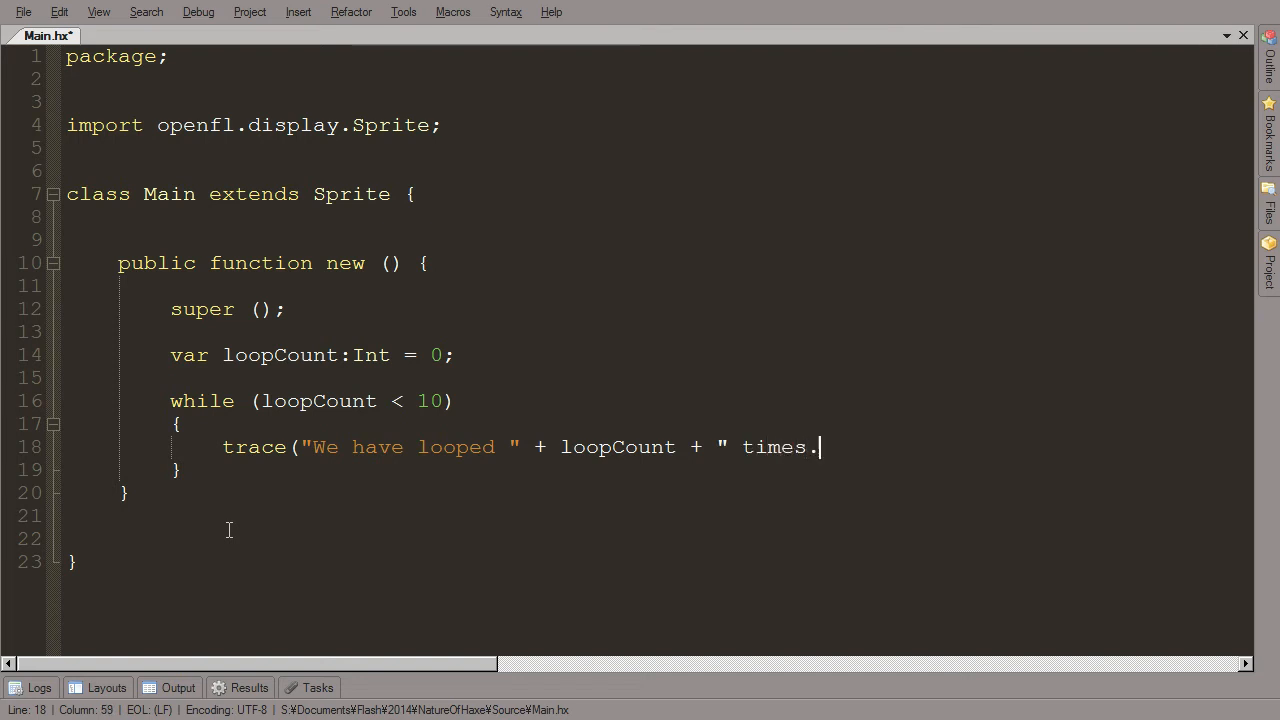
{"action": "type", "text": "\");"}
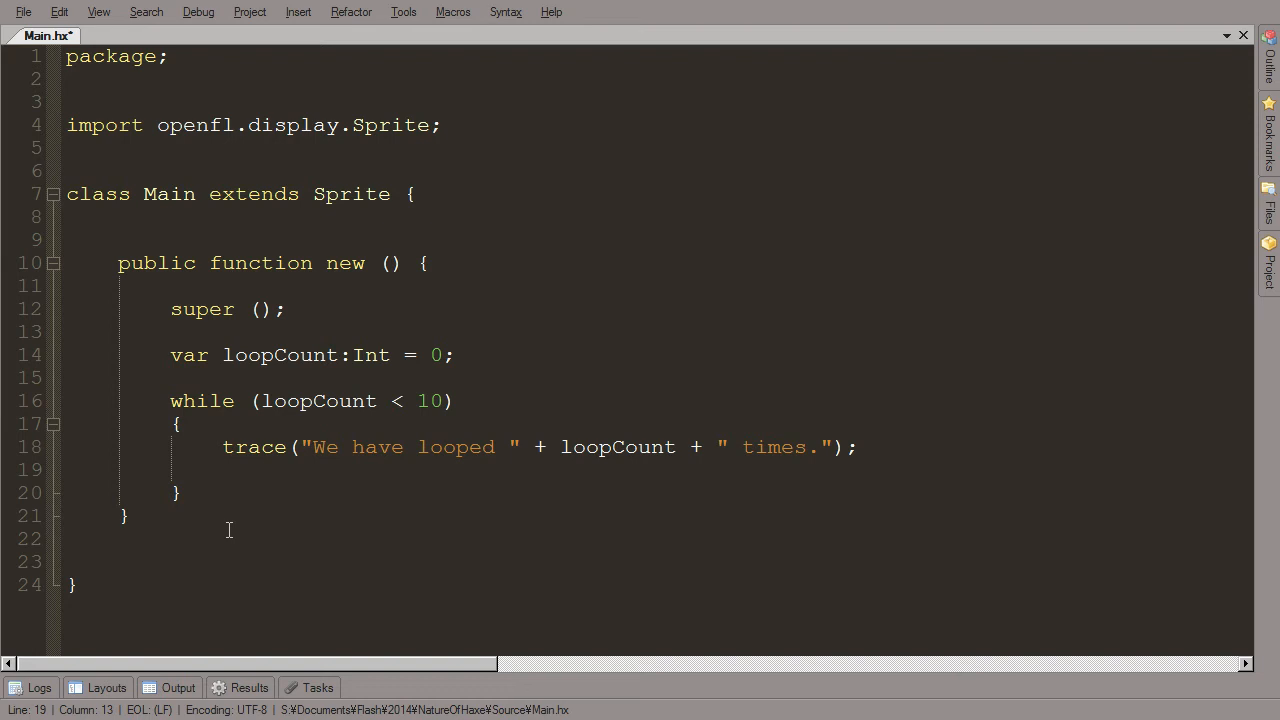
Step: Make the loop body increment loopCount with loopCount++ instead of loopCount--
{"action": "type", "text": "loopCount"}
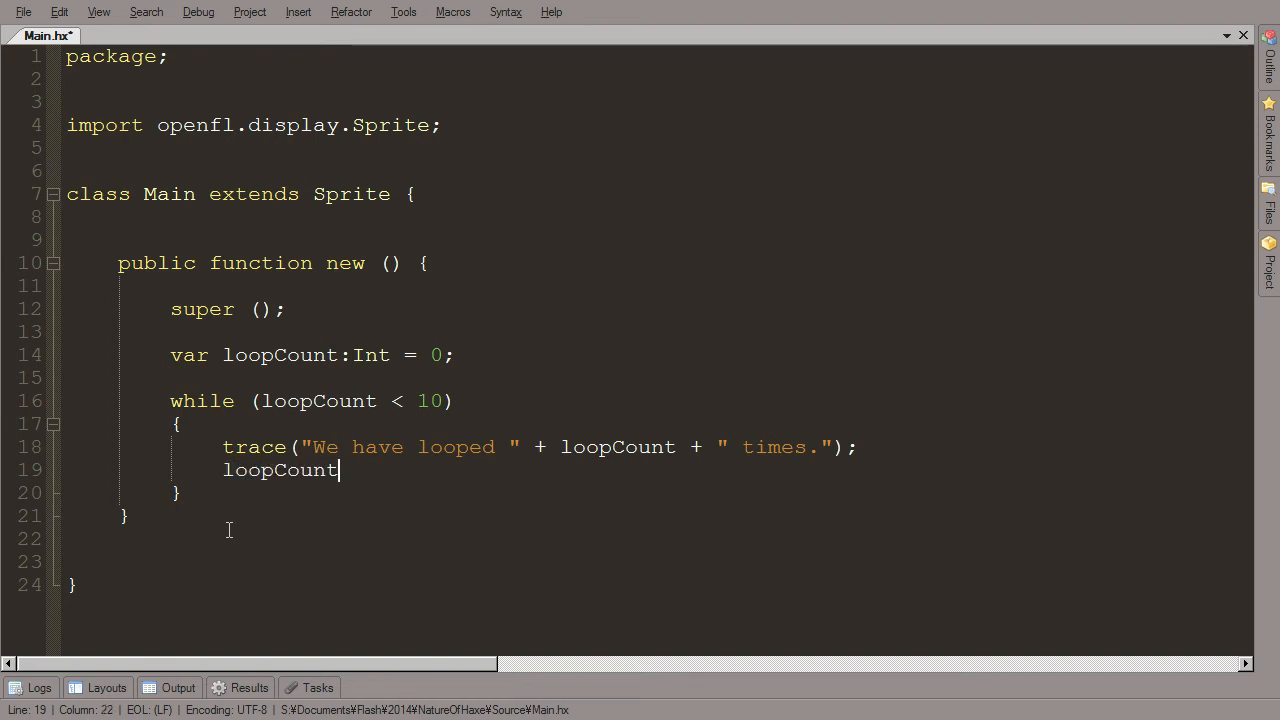
{"action": "type", "text": "++"}
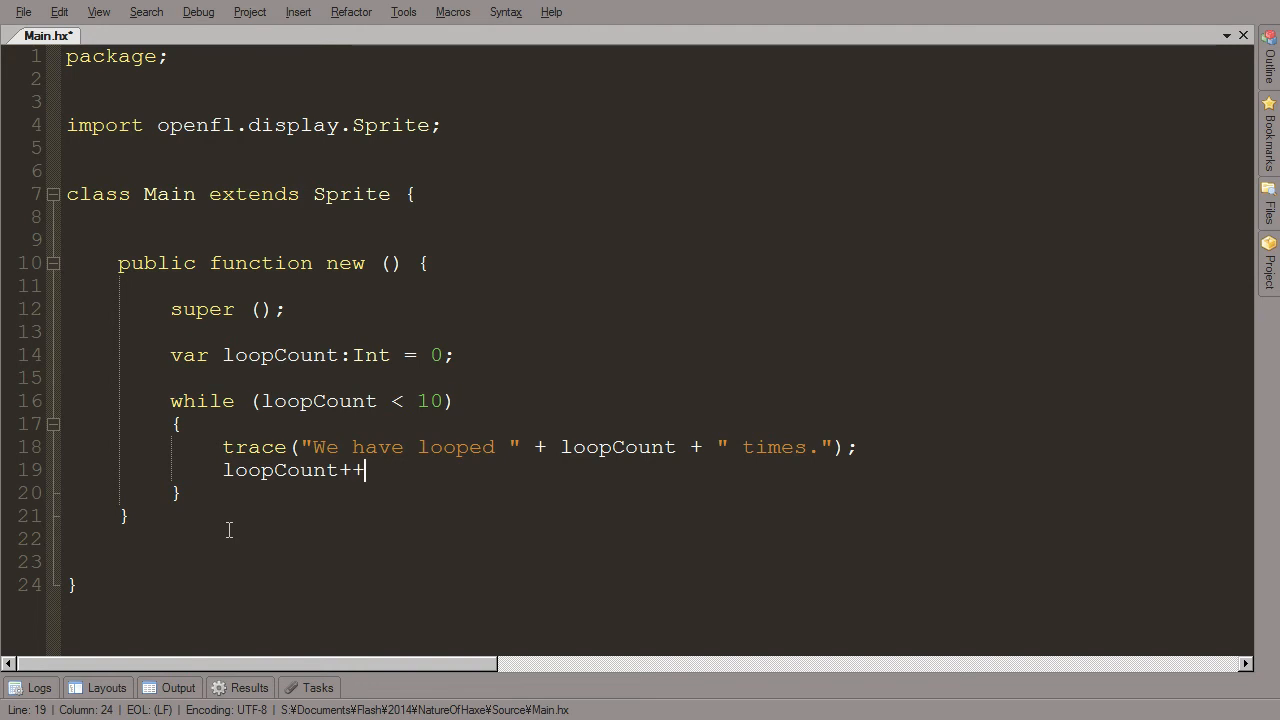
{"action": "type", "text": ";"}
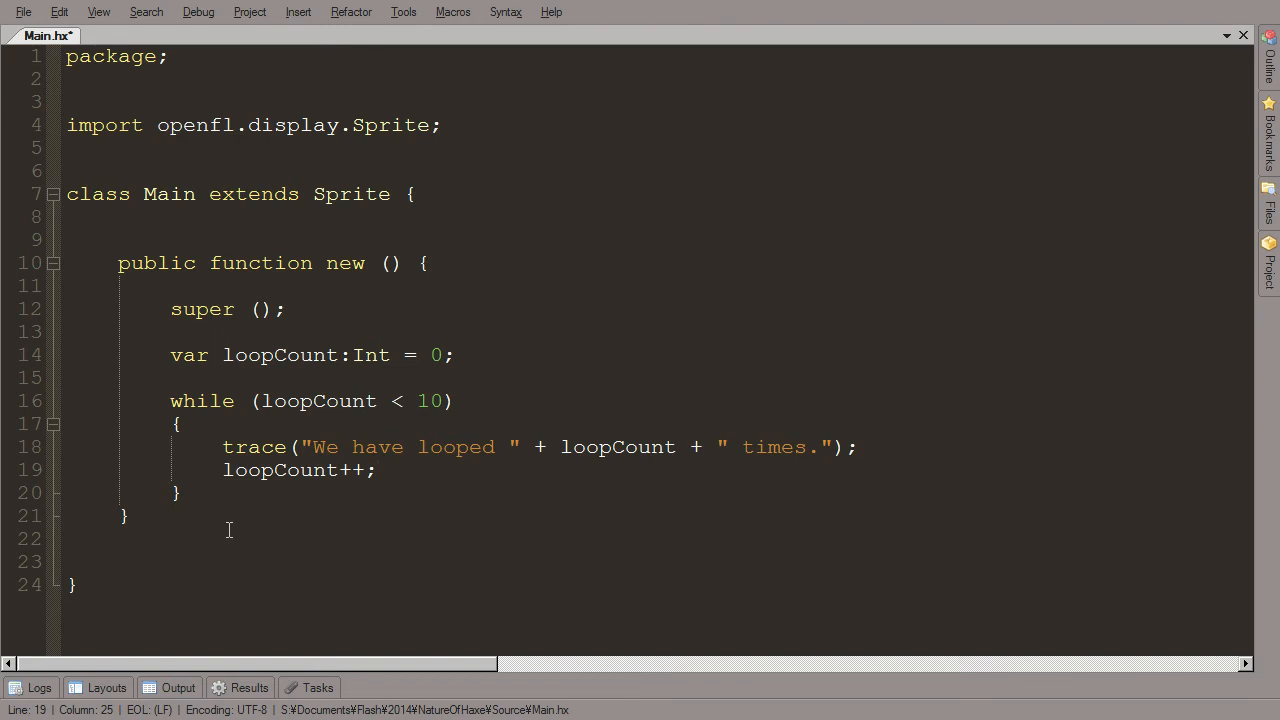
{"action": "type", "text": "--"}
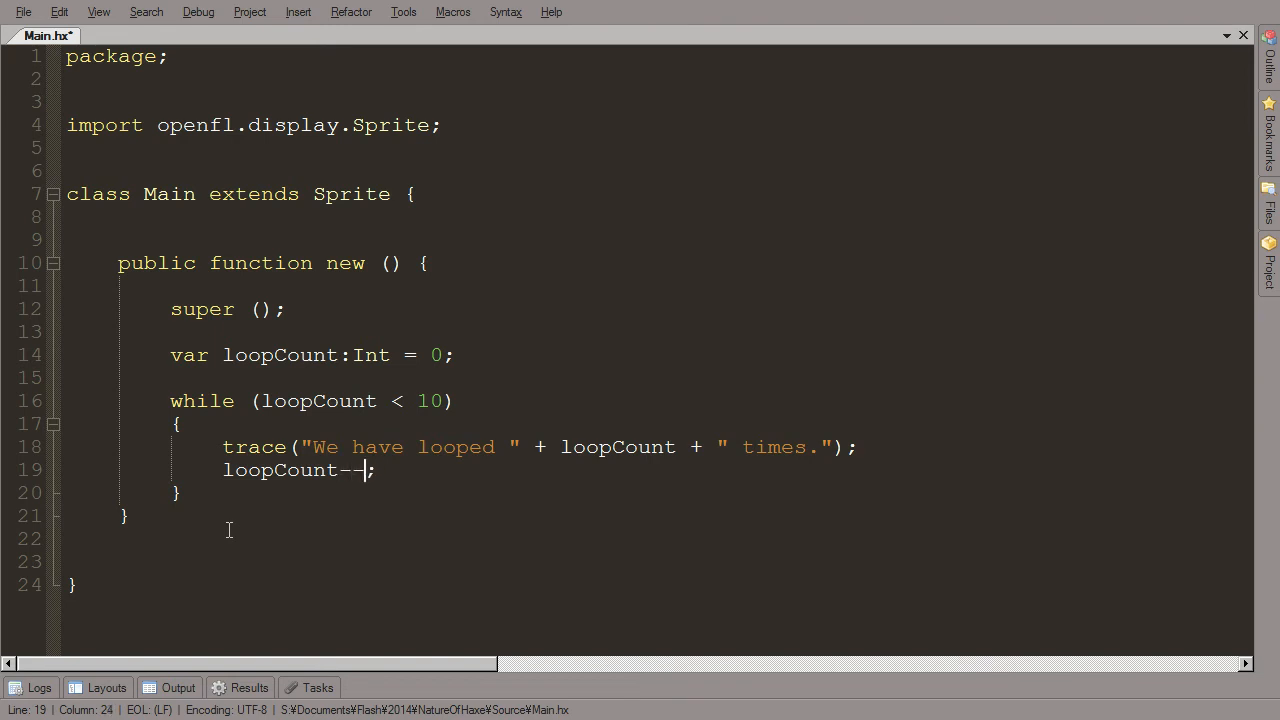
{"action": "type", "text": "++"}
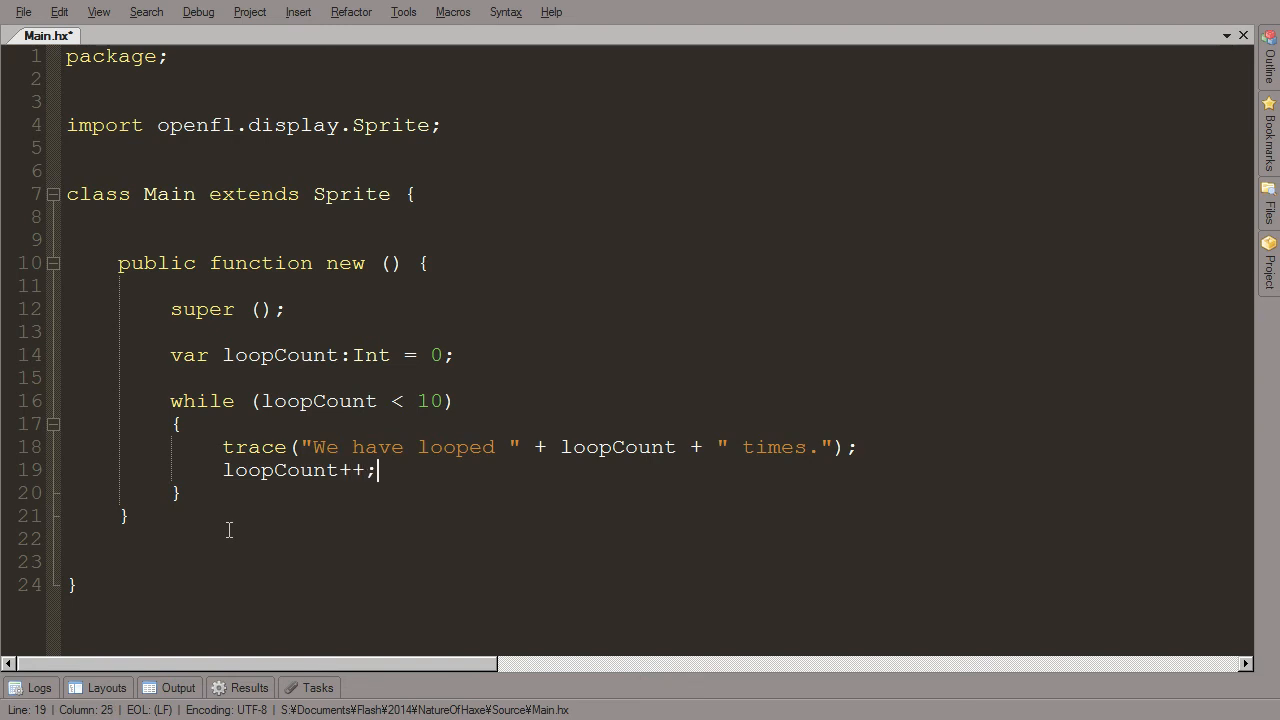
{"action": "mouse_move", "coordinate": [323, 385]}
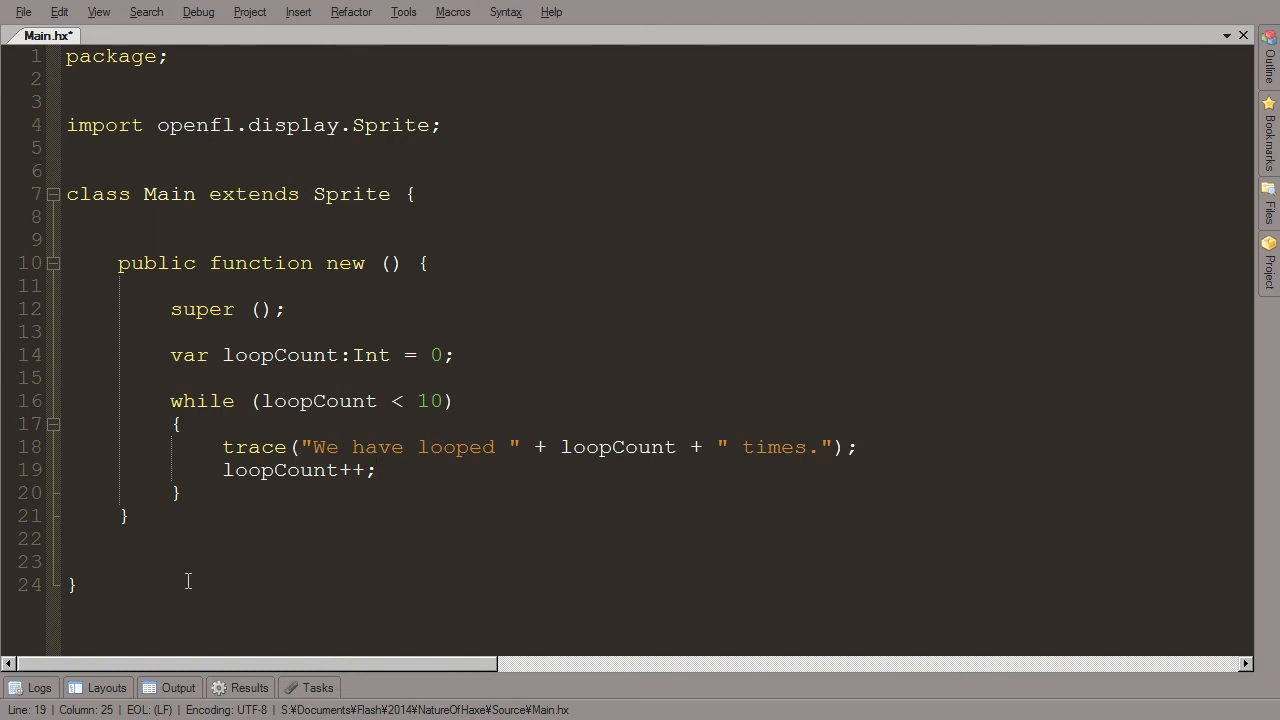
Step: Build and test the project, seeing traces 'We have looped 0 times.' through '9 times.'
{"action": "left_click", "coordinate": [377, 470]}
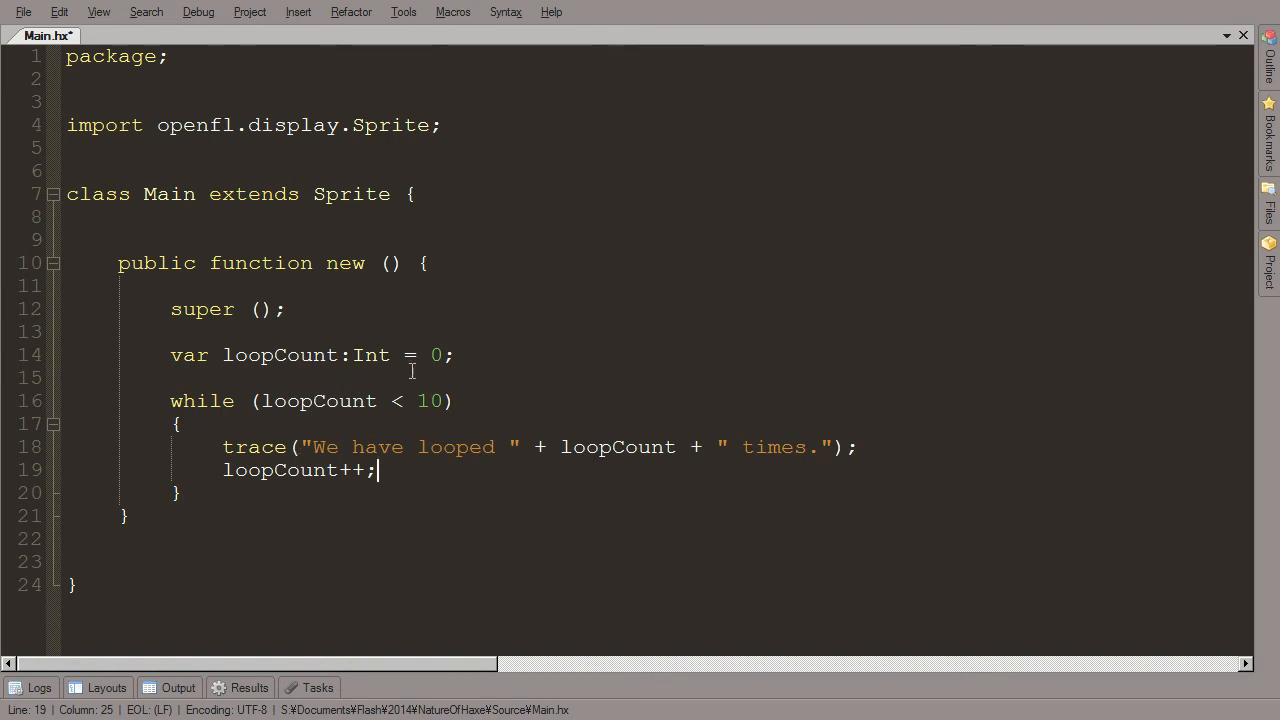
{"action": "left_click", "coordinate": [452, 401]}
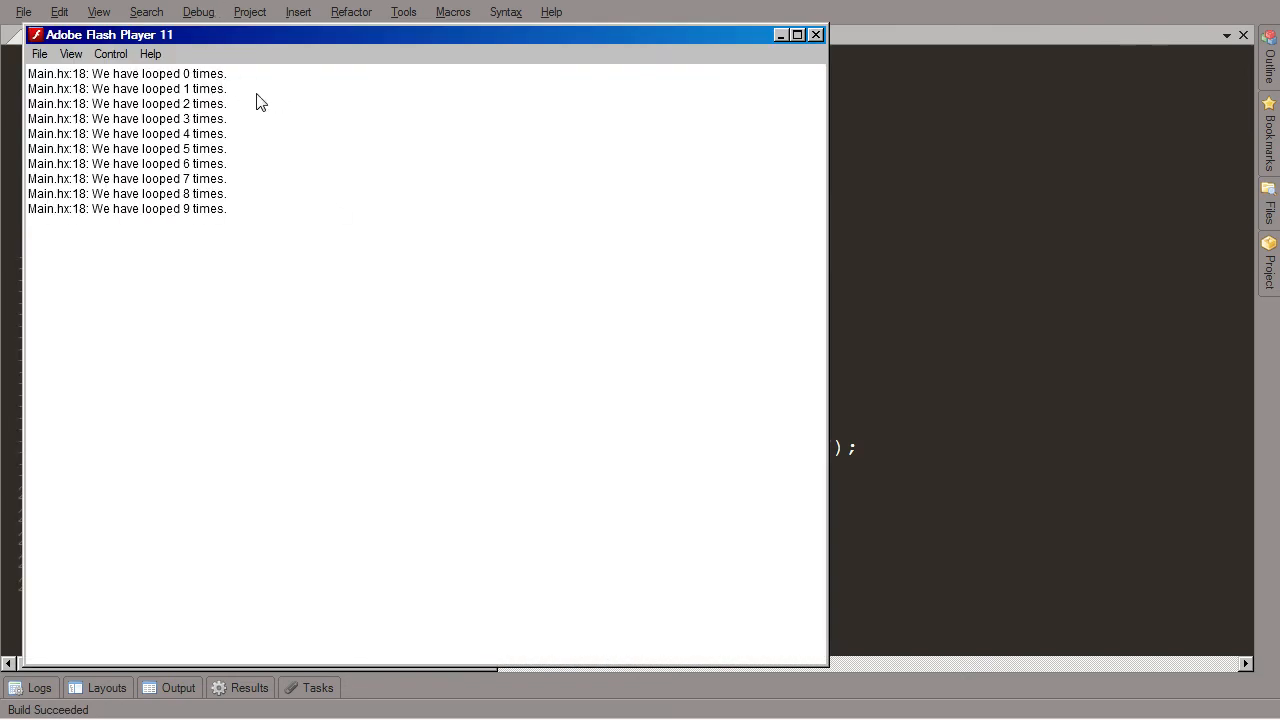
{"action": "mouse_move", "coordinate": [226, 271]}
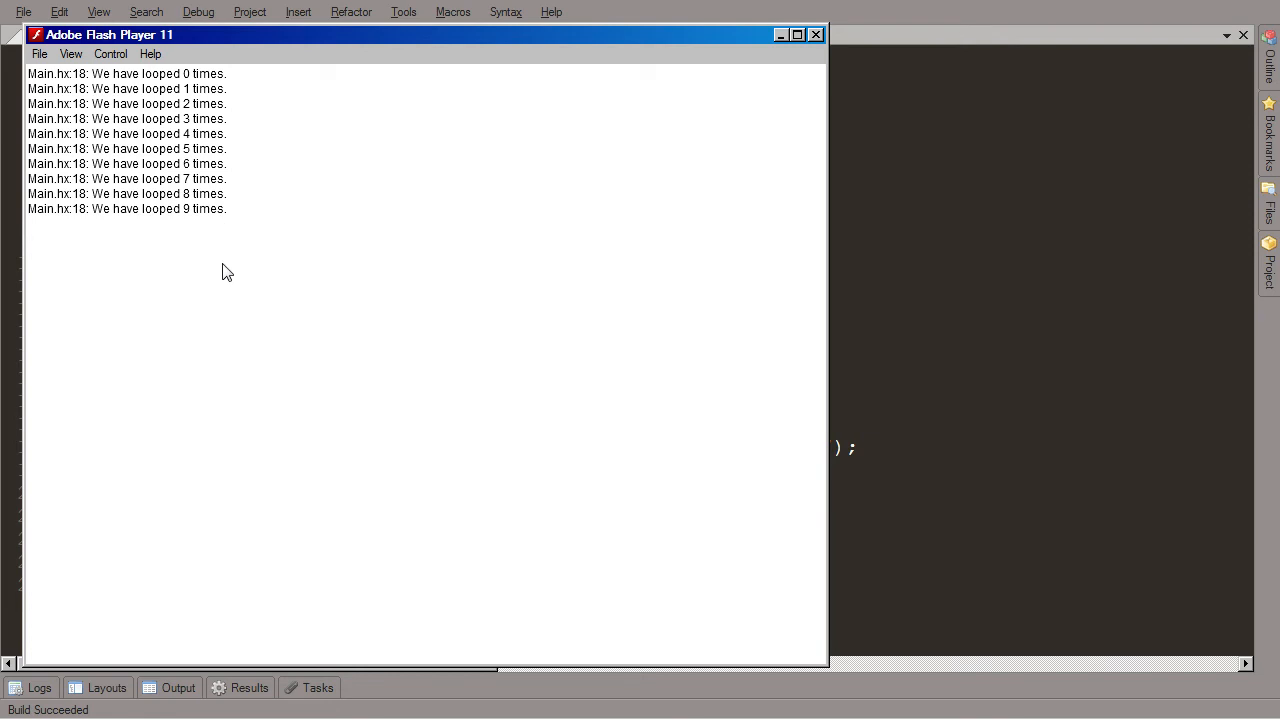
{"action": "mouse_move", "coordinate": [231, 265]}
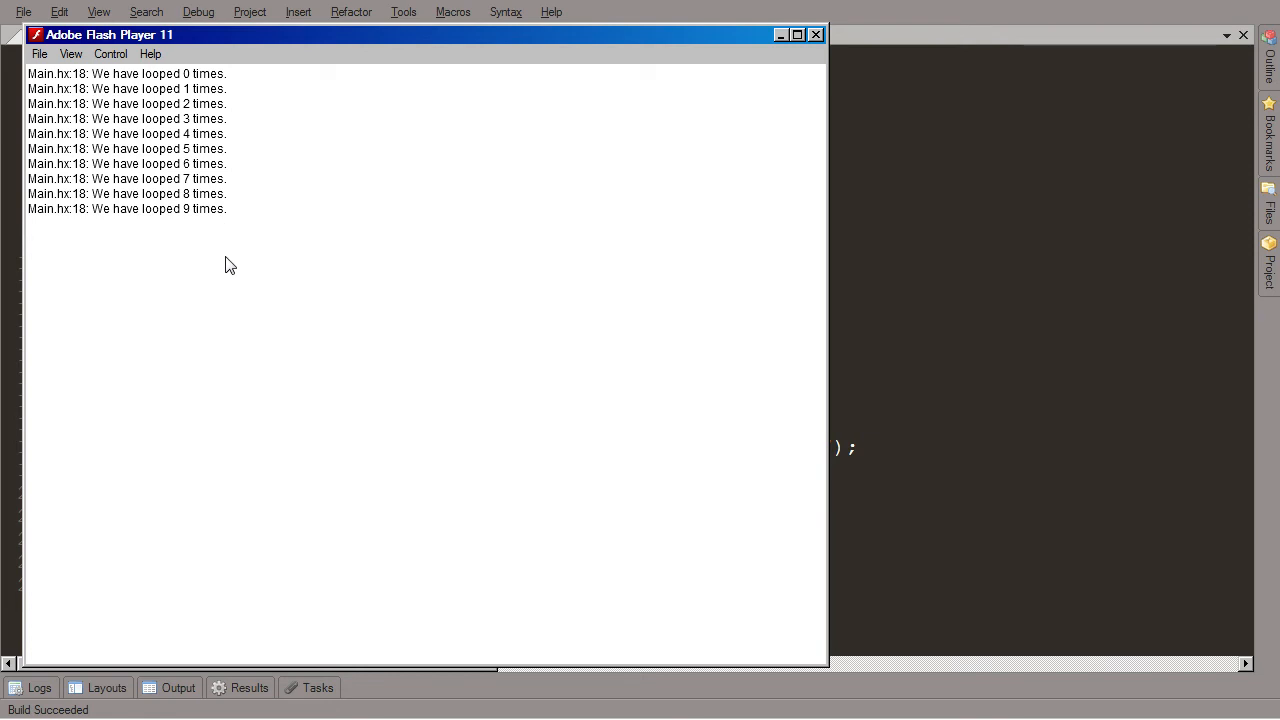
{"action": "mouse_move", "coordinate": [690, 82]}
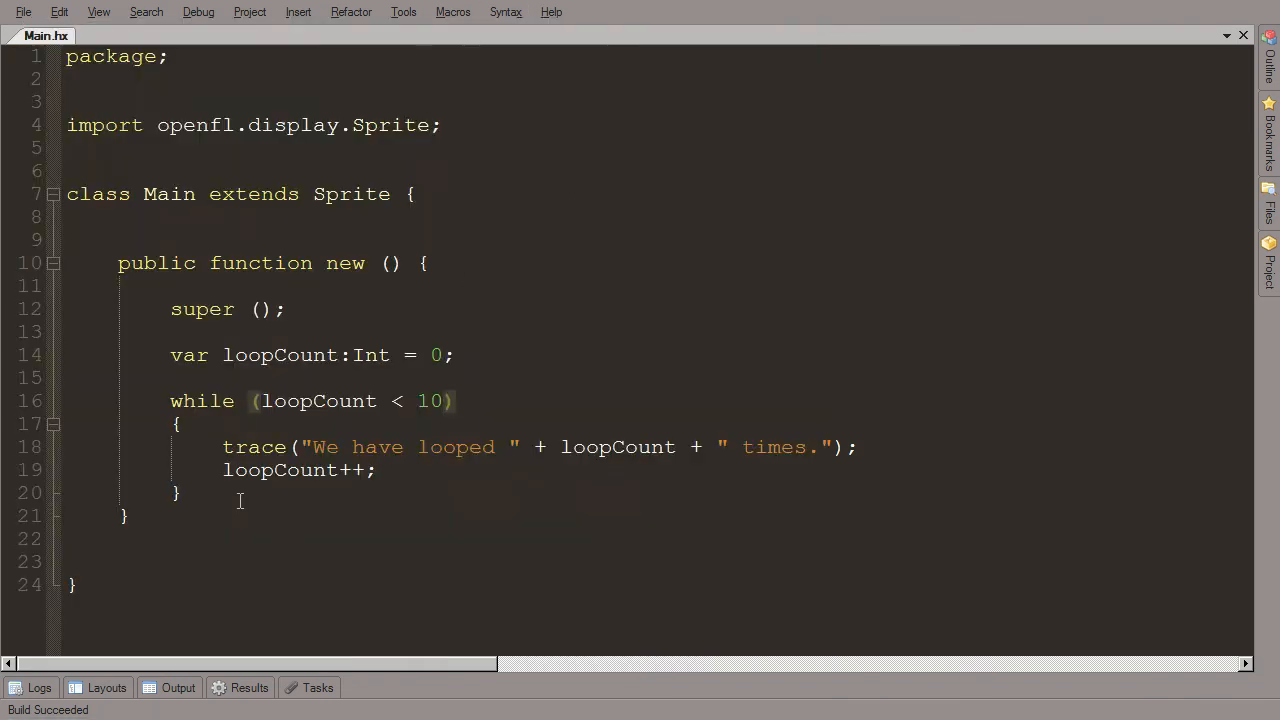
Step: Replace the while header with do and add while (loopCount < 10); after the closing brace
{"action": "left_click", "coordinate": [177, 492]}
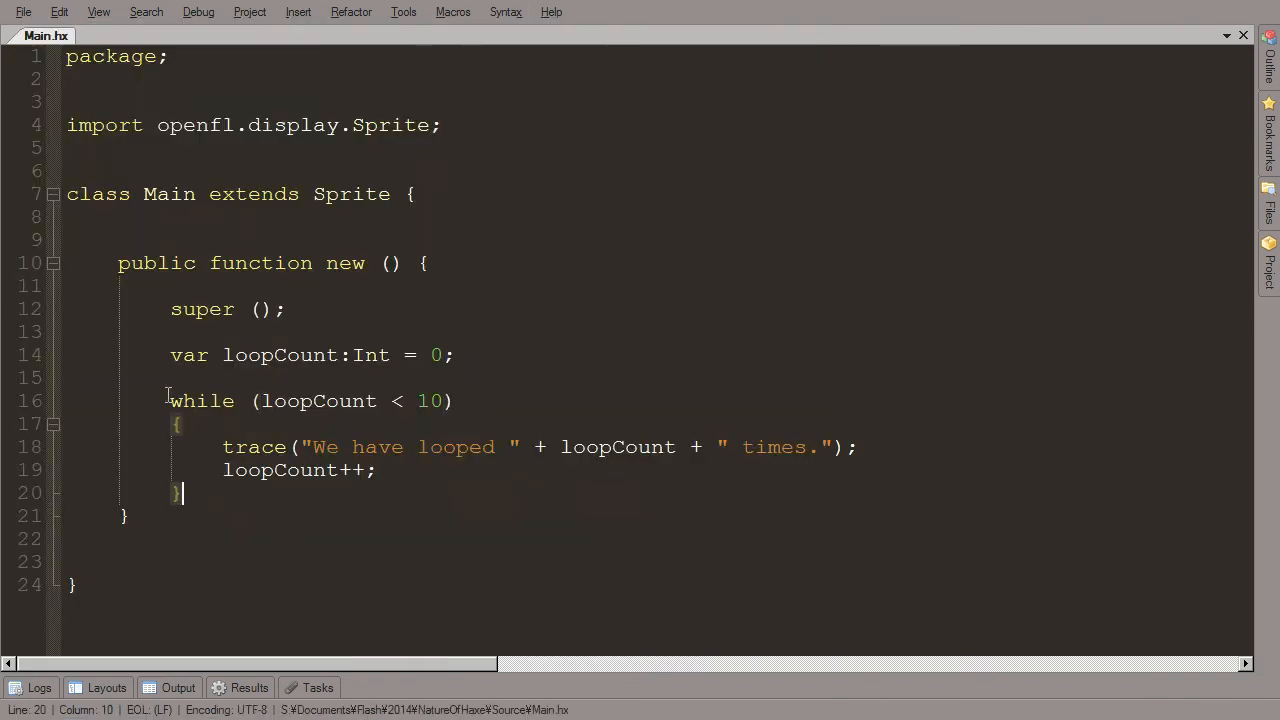
{"action": "left_click_drag", "start_coordinate": [170, 401], "coordinate": [440, 401]}
{"action": "type", "text": "do"}
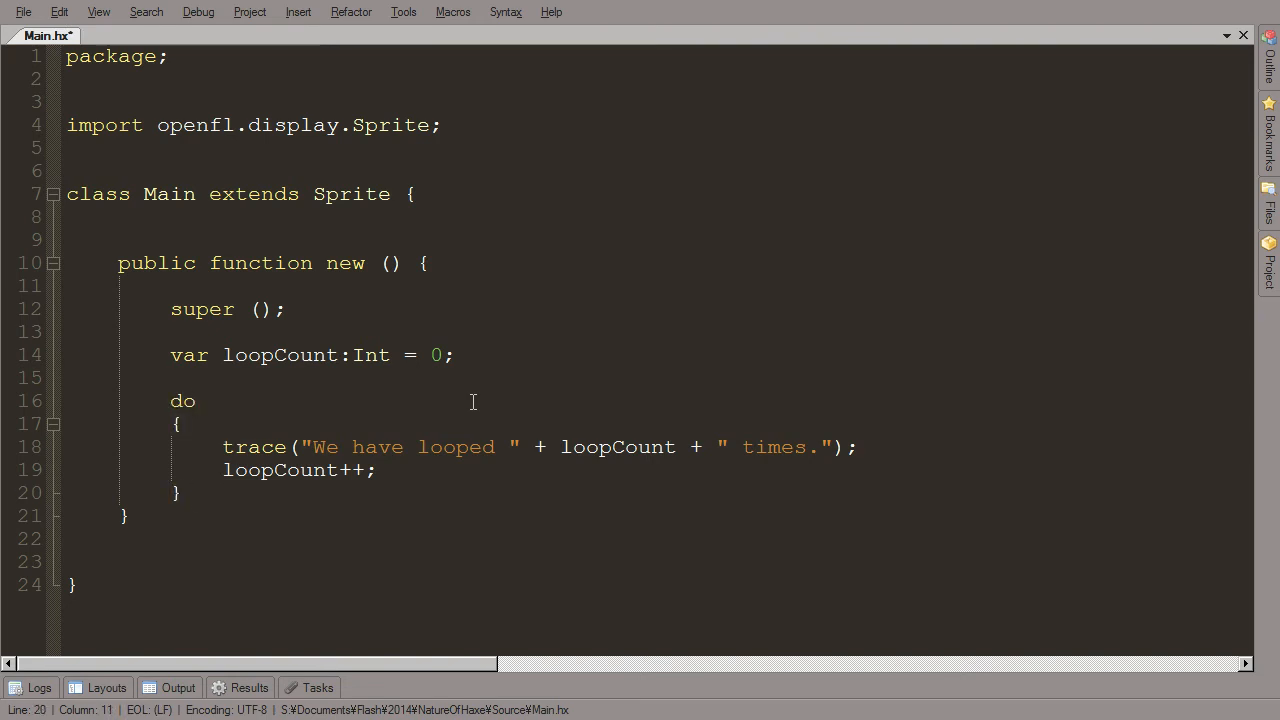
{"action": "type", "text": "while (loopCount < 10)"}
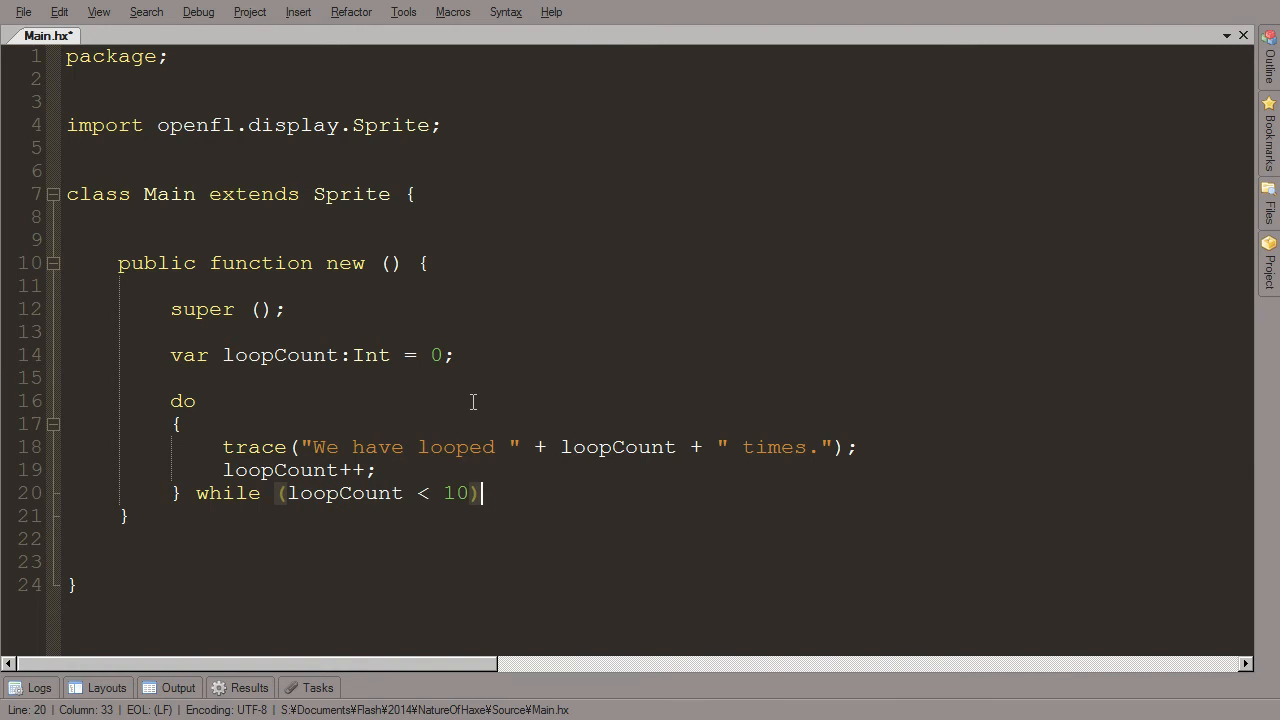
{"action": "type", "text": ";"}
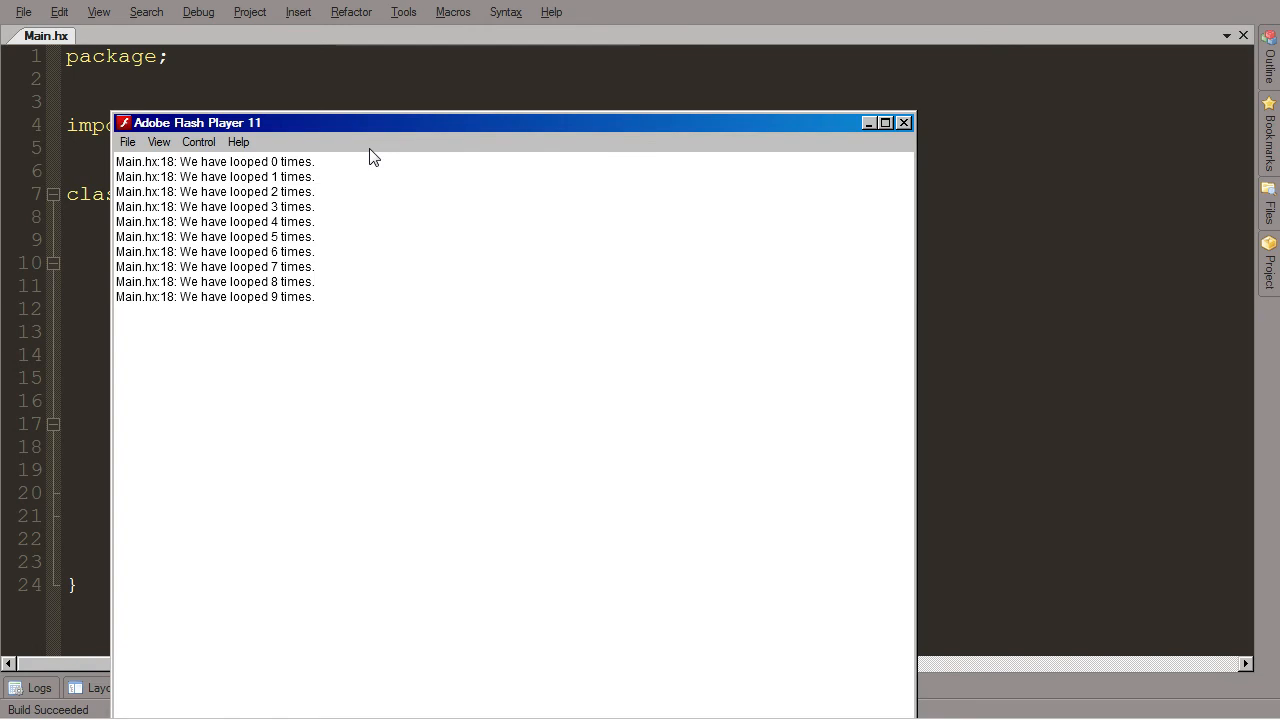
{"action": "mouse_move", "coordinate": [351, 338]}
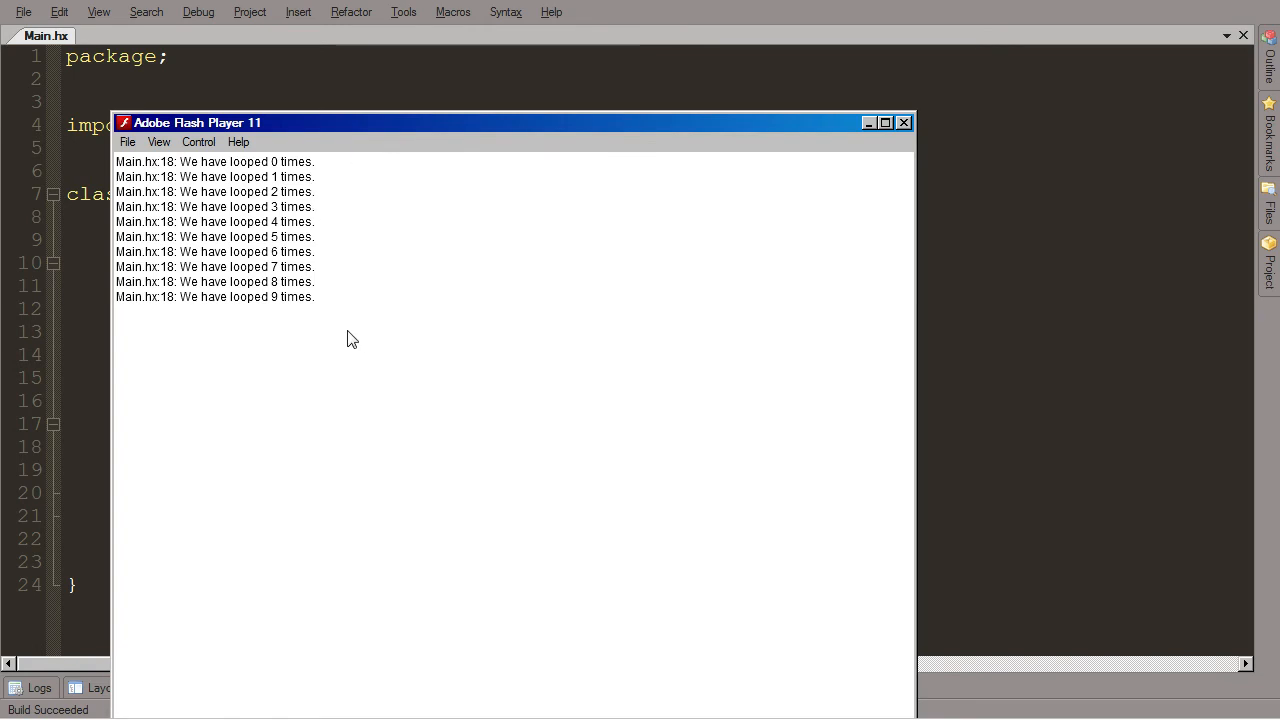
{"action": "mouse_move", "coordinate": [419, 305]}
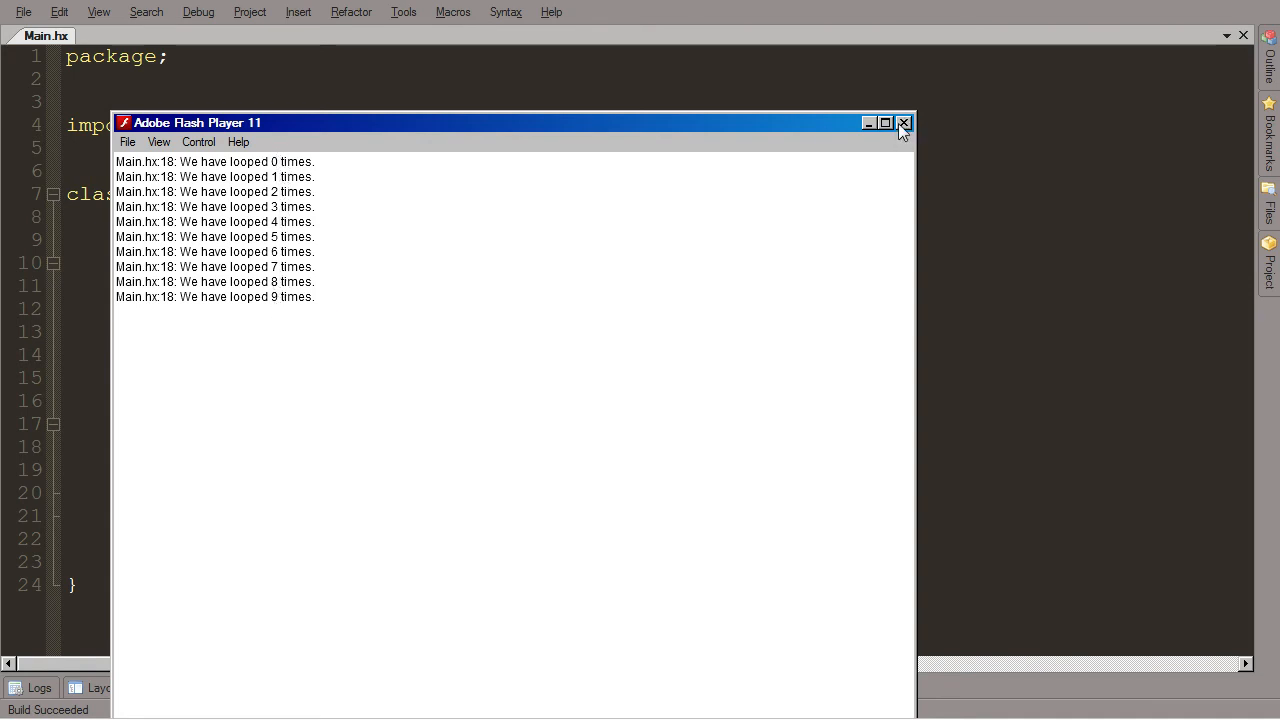
Step: Close Flash Player after confirming the do…while traces looped 0 through 9 times
{"action": "left_click", "coordinate": [903, 122]}
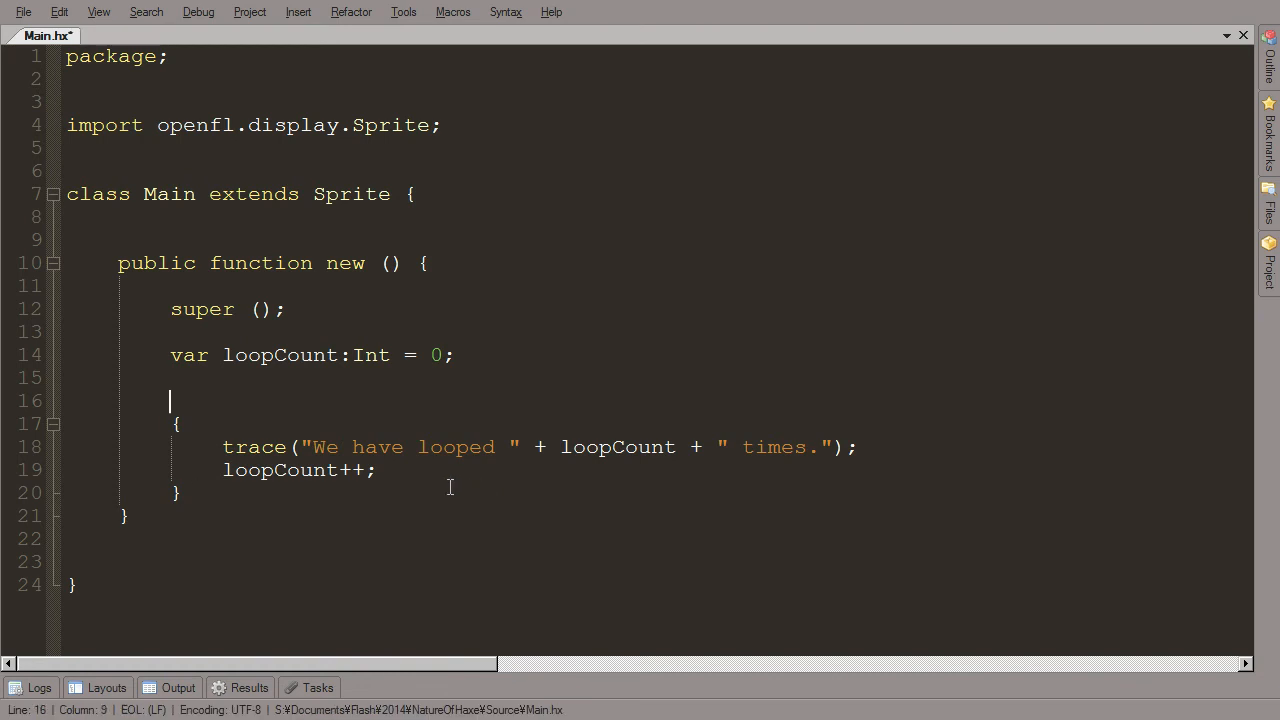
Step: Bring back the plain while (loopCount < 10) loop with loopCount++ in its body
{"action": "type", "text": "while (loopCount < 10)"}
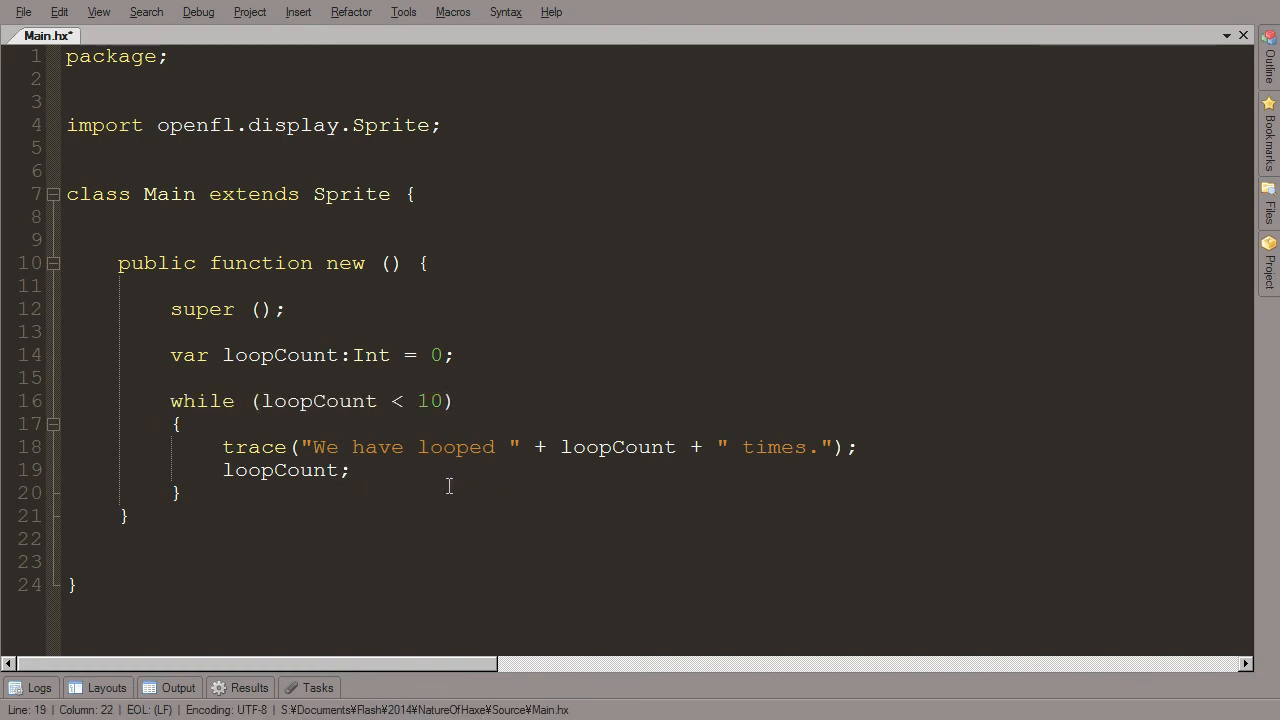
{"action": "type", "text": "*"}
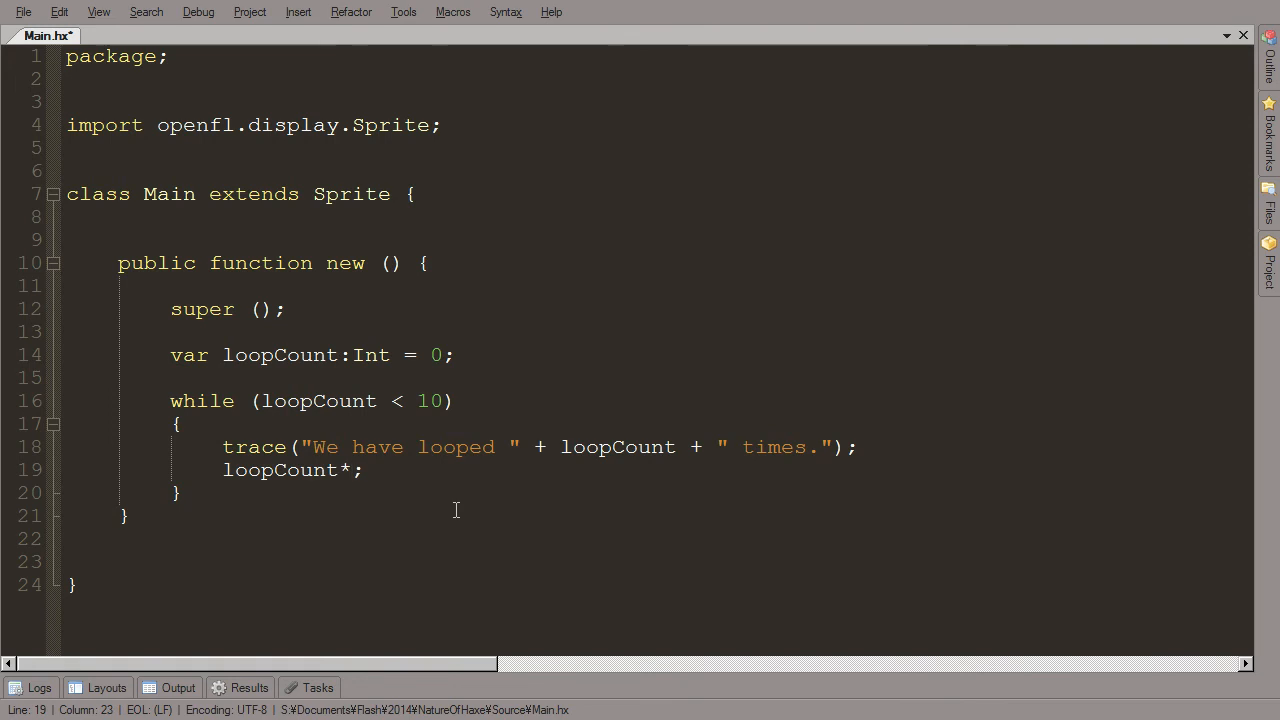
{"action": "type", "text": "+"}
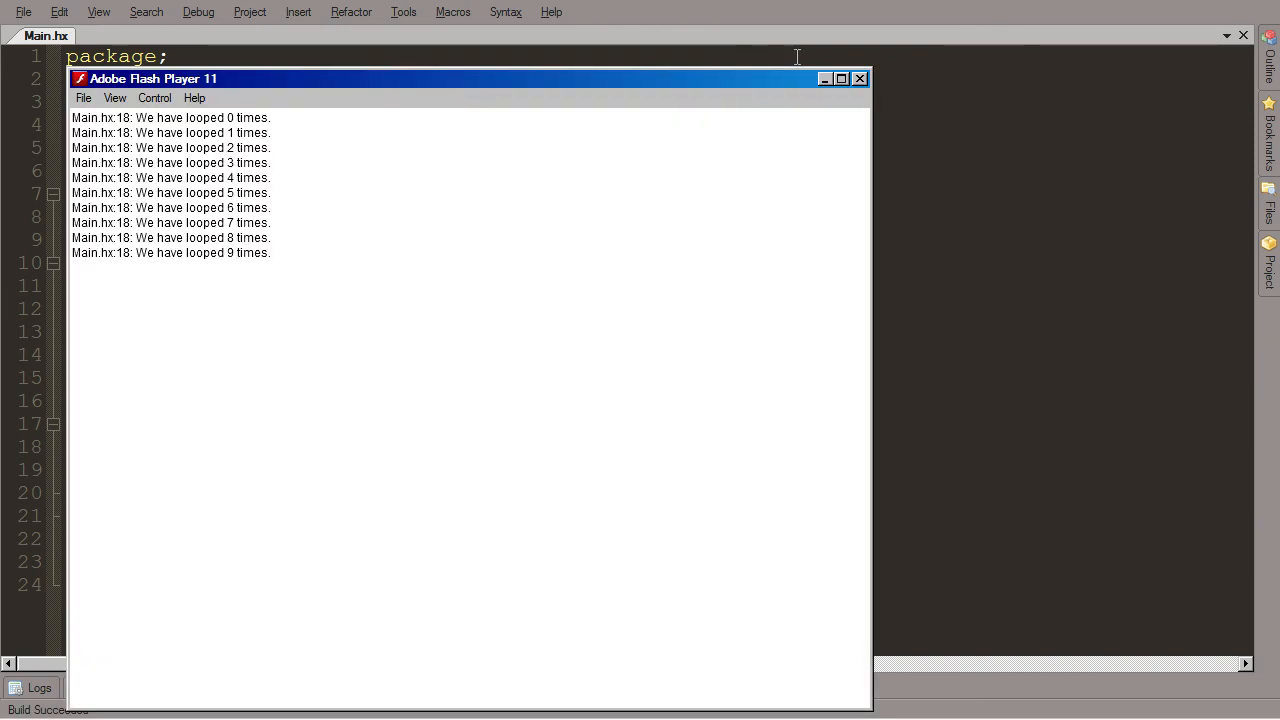
Step: Change the condition to loopCount <= 10, rerun, and close Flash Player after traces 0–10
{"action": "left_click", "coordinate": [859, 78]}
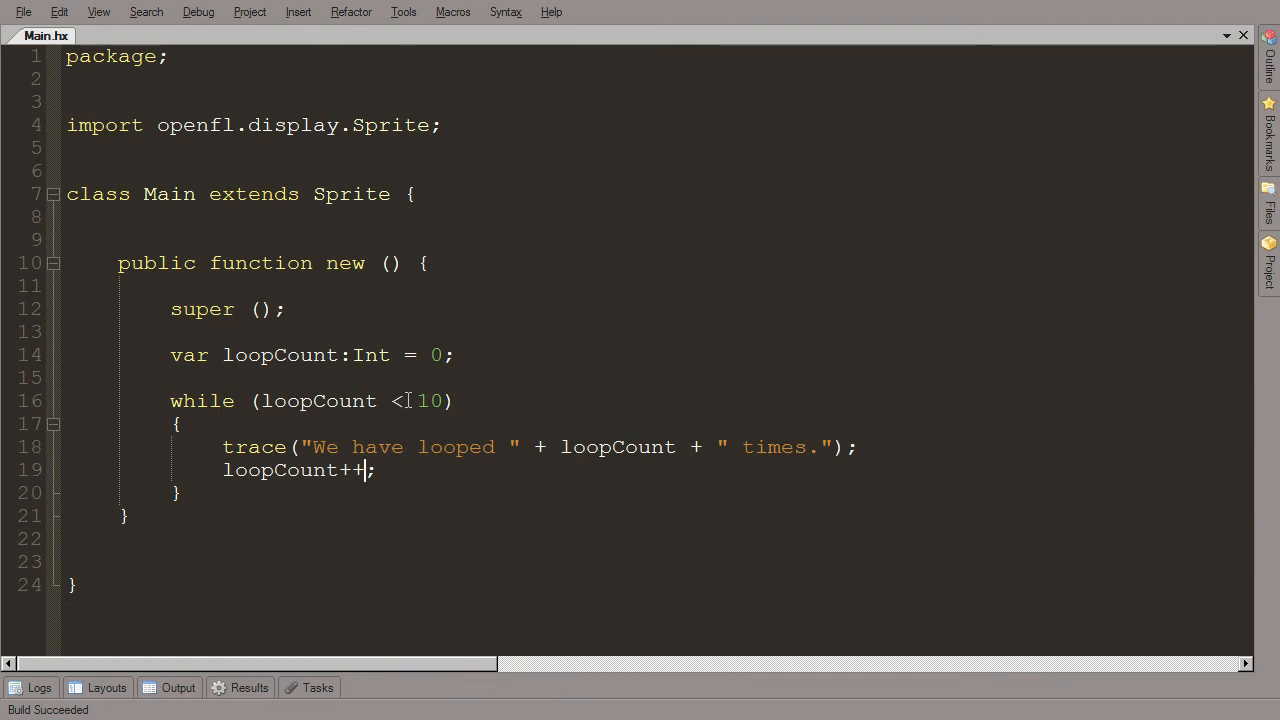
{"action": "type", "text": "="}
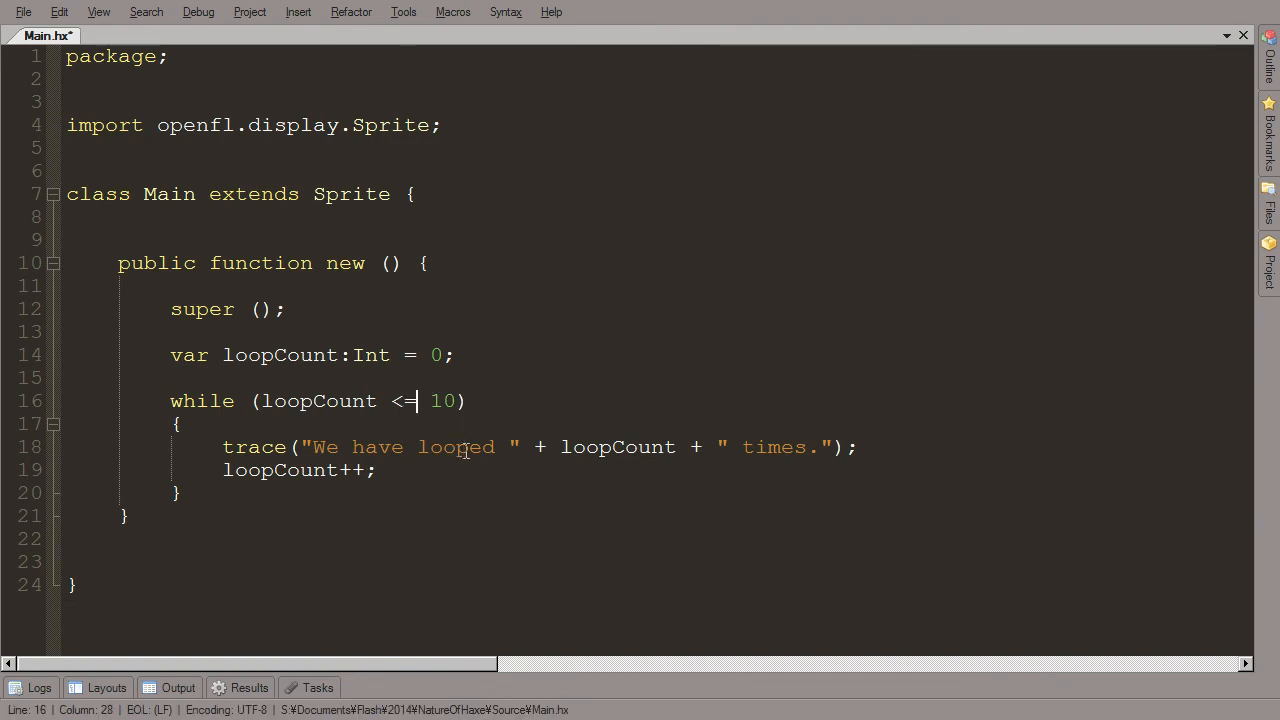
{"action": "key", "text": "ctrl+s"}
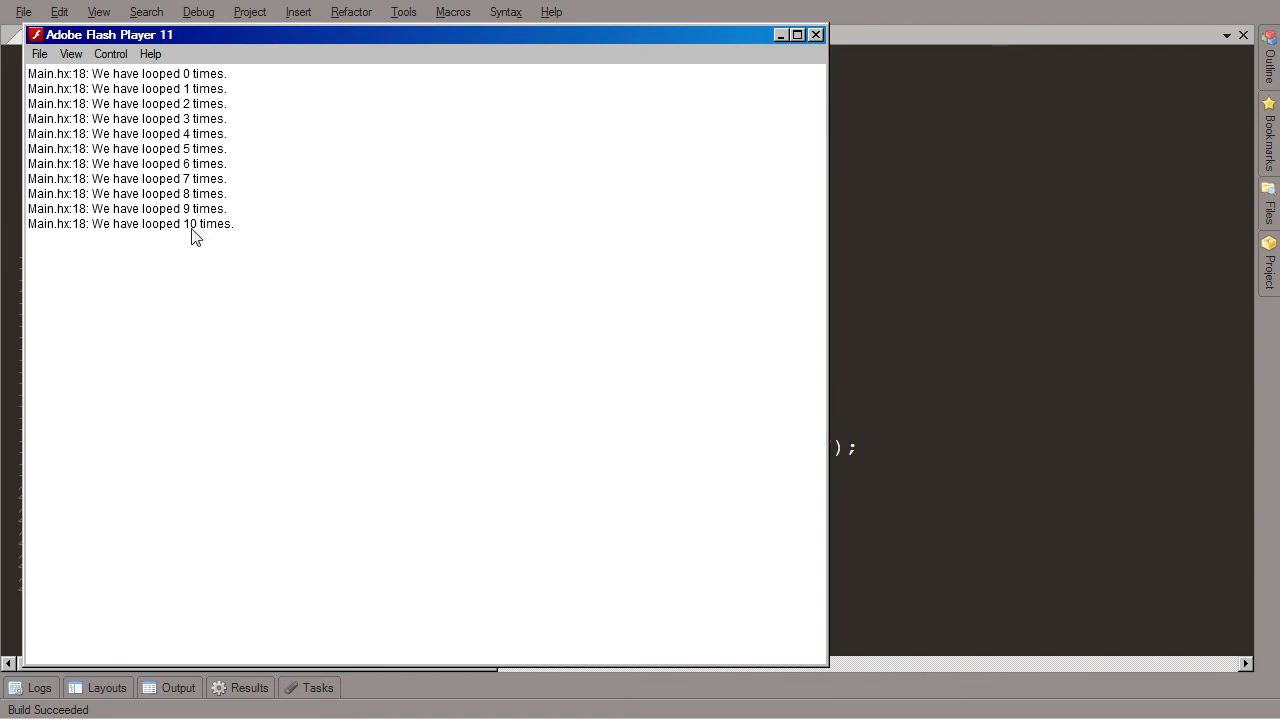
{"action": "mouse_move", "coordinate": [205, 230]}
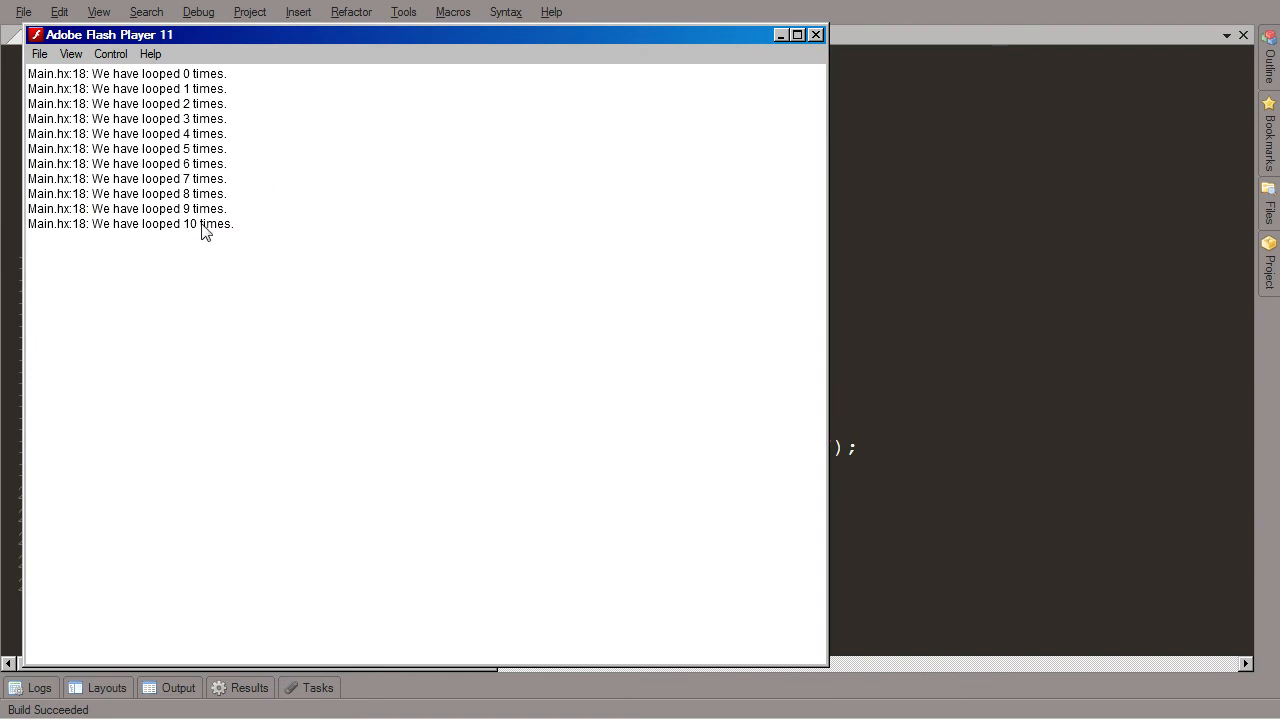
{"action": "left_click", "coordinate": [815, 34]}
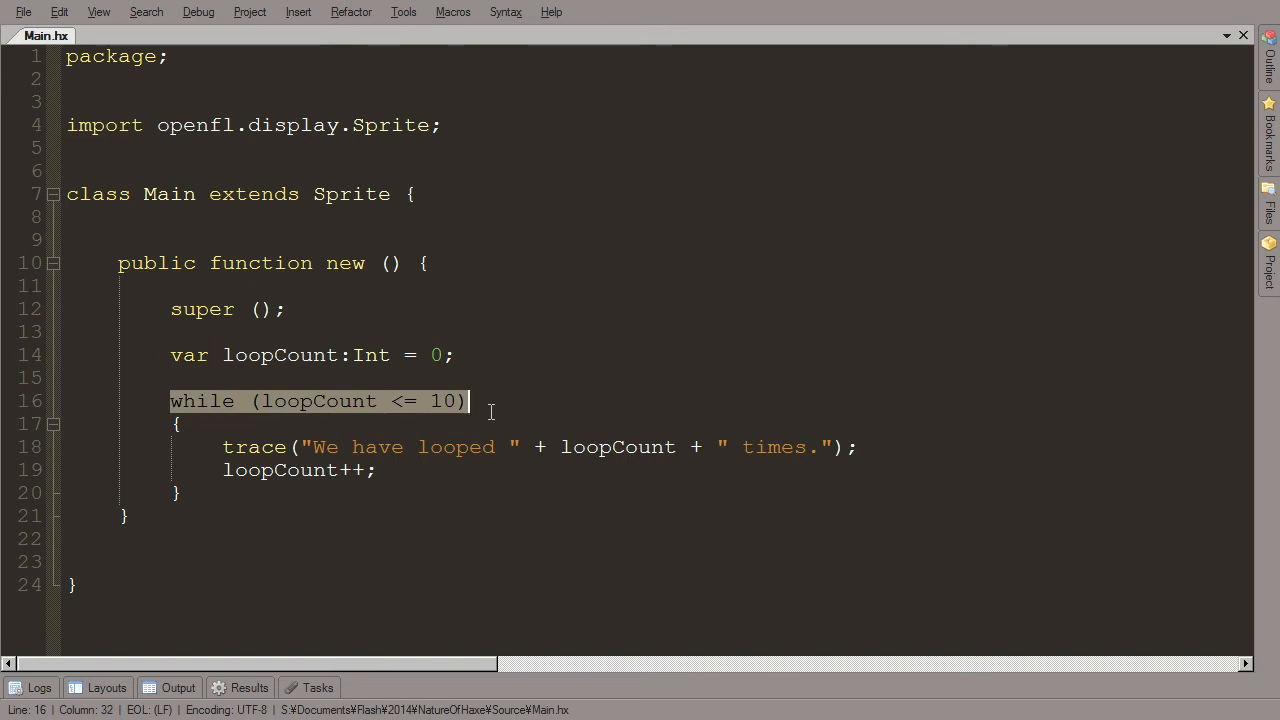
Step: Rewrite the loop as do { … } while (loopCount <= 10); and place the caret after it
{"action": "type", "text": "do"}
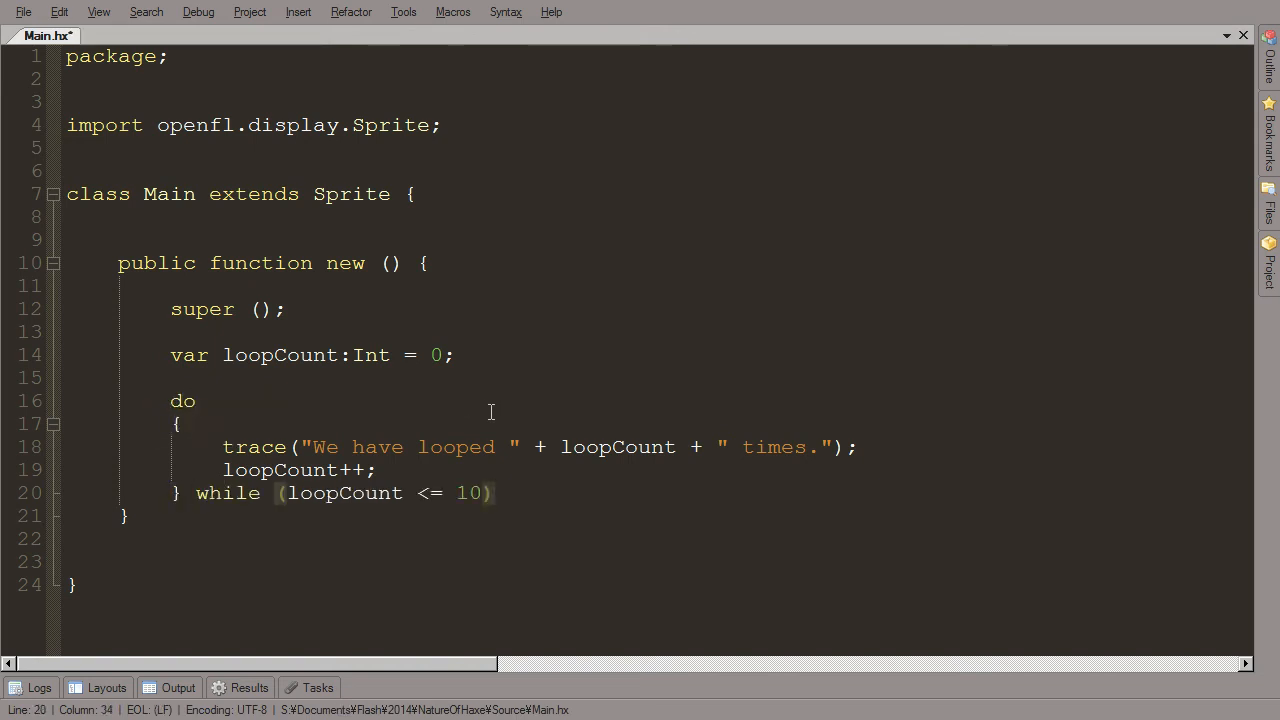
{"action": "type", "text": ";"}
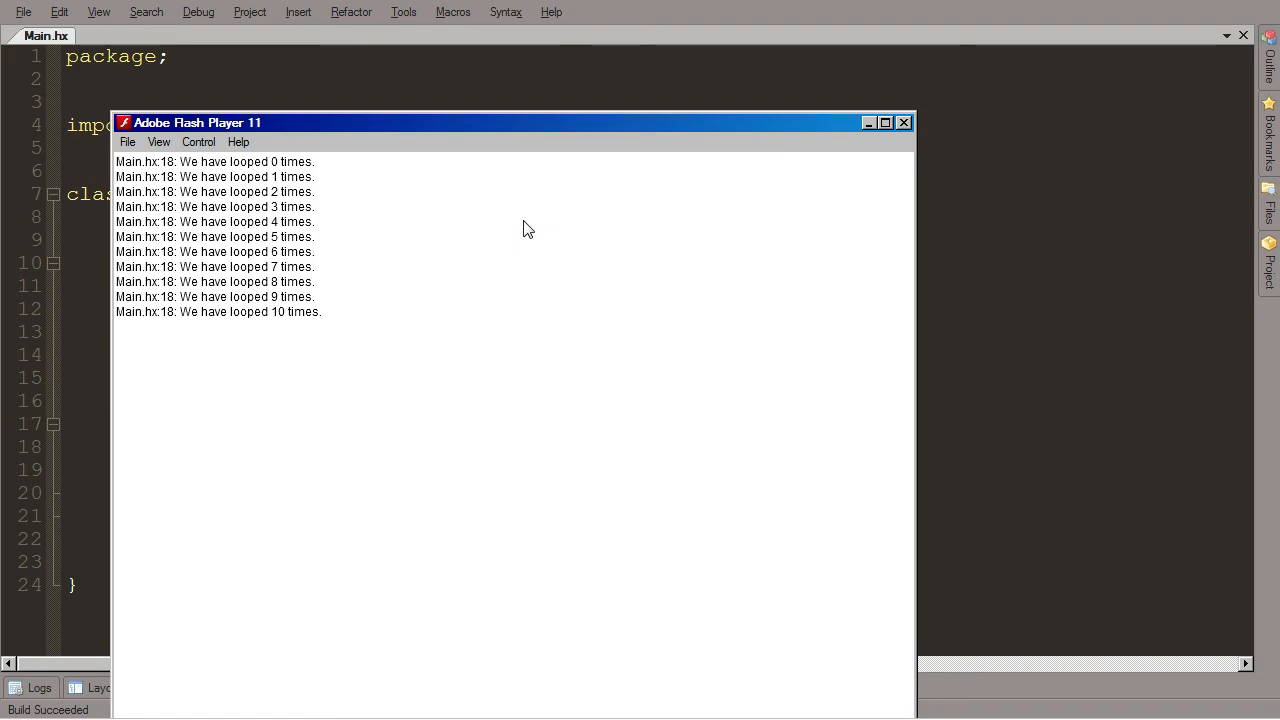
{"action": "mouse_move", "coordinate": [712, 210]}
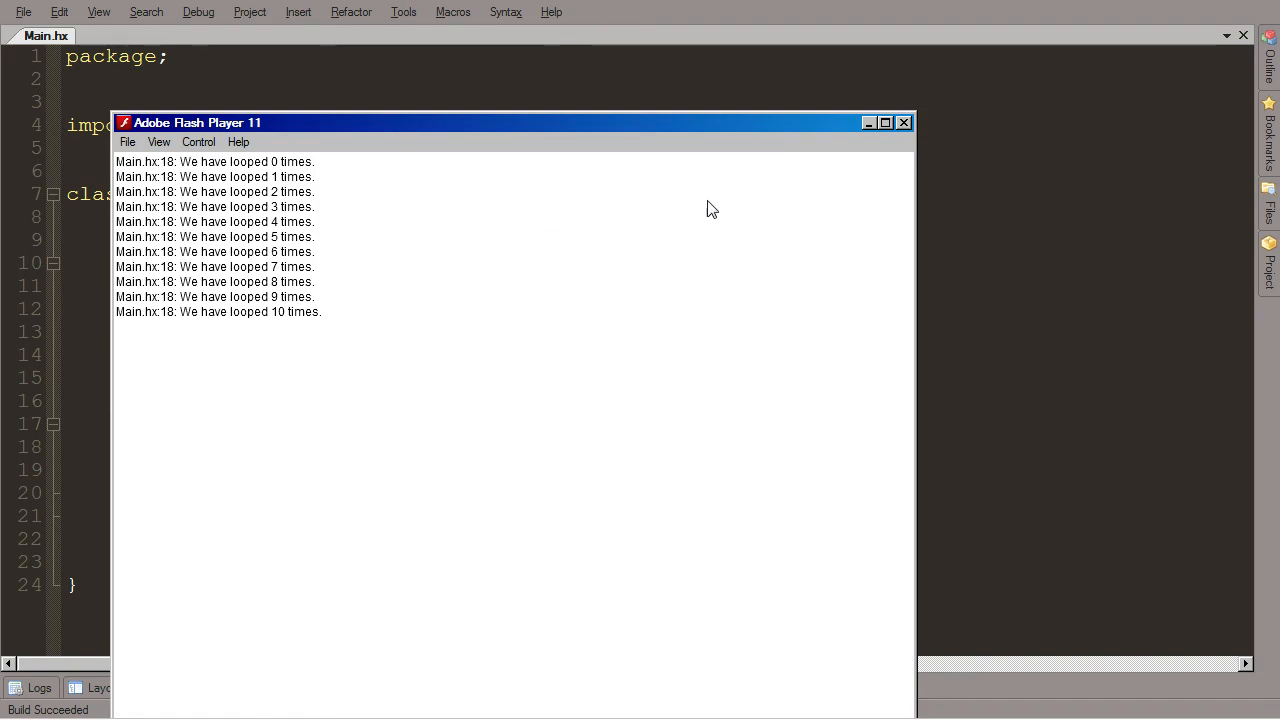
{"action": "left_click", "coordinate": [903, 122]}
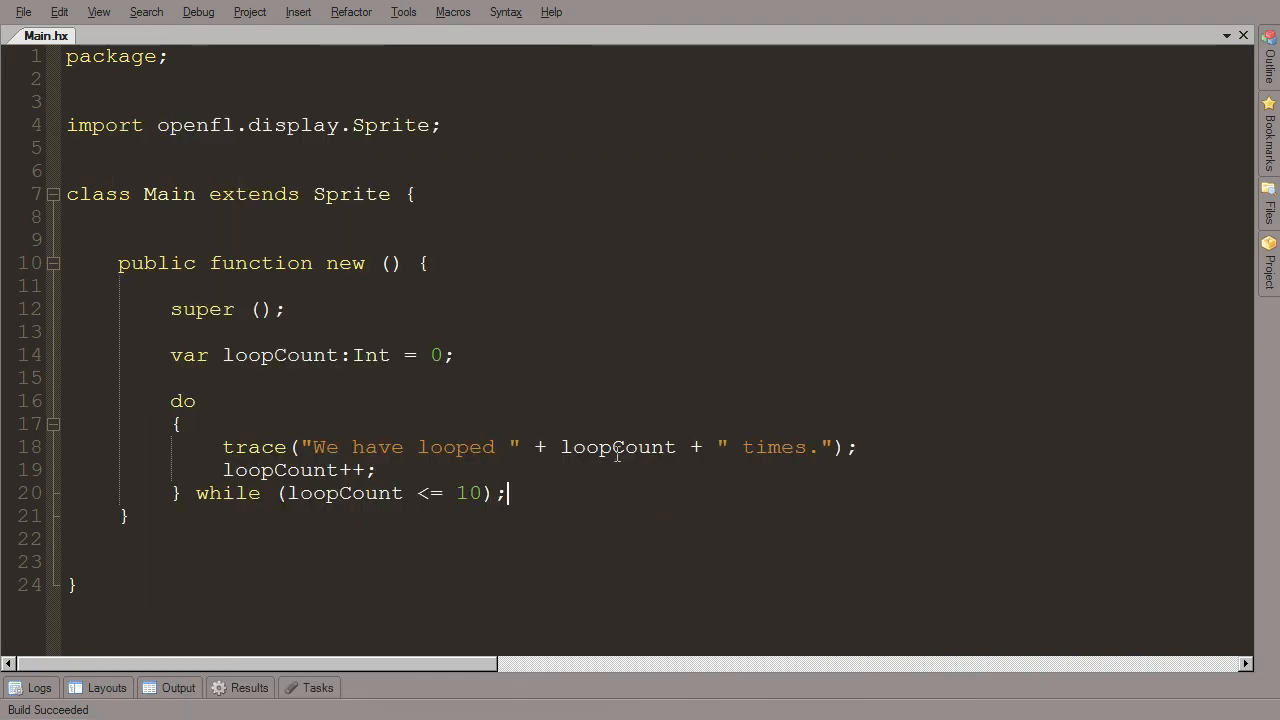
{"action": "mouse_move", "coordinate": [648, 469]}
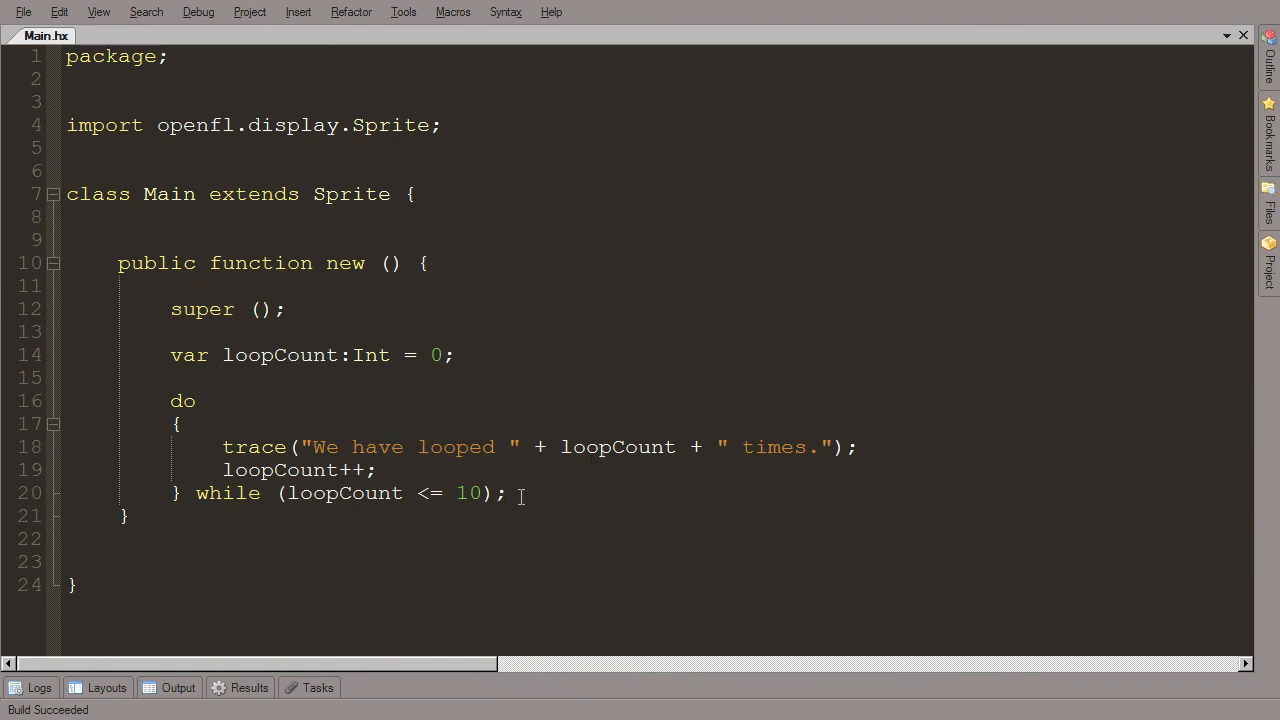
Step: Place the caret after the while (loopCount <= 10); line to begin stripping the loop
{"action": "left_click", "coordinate": [509, 493]}
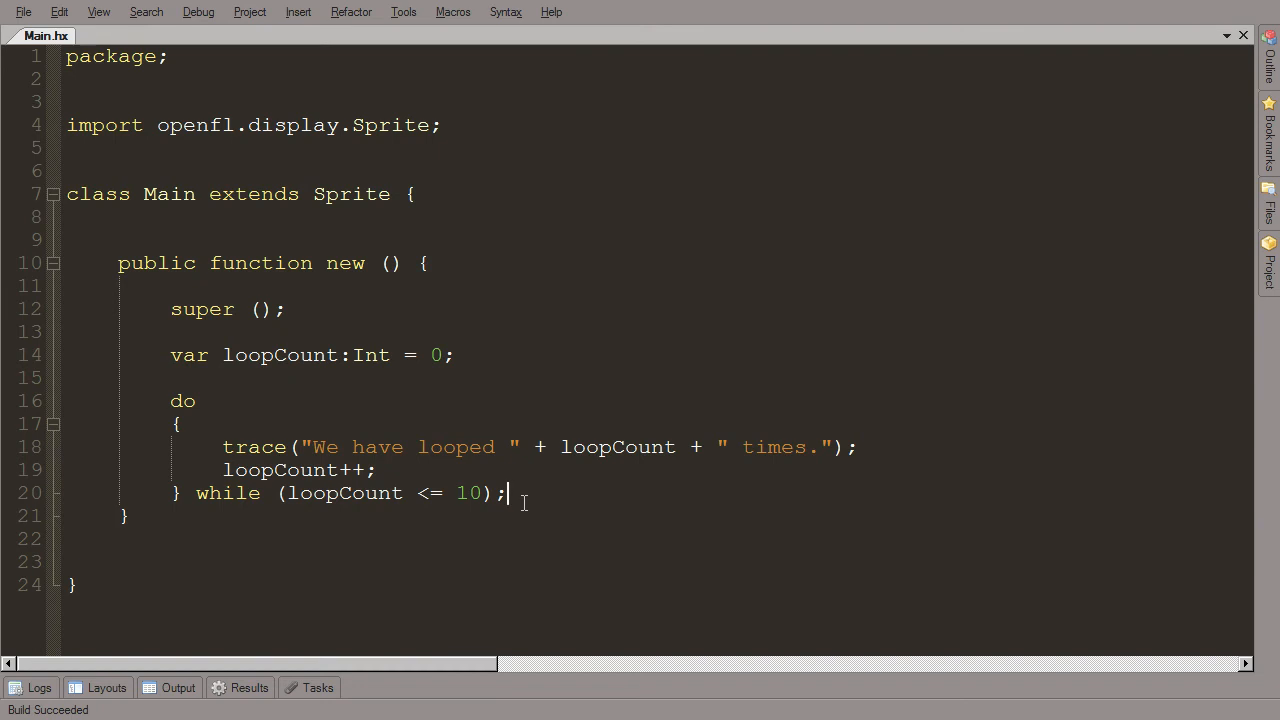
{"action": "mouse_move", "coordinate": [538, 498]}
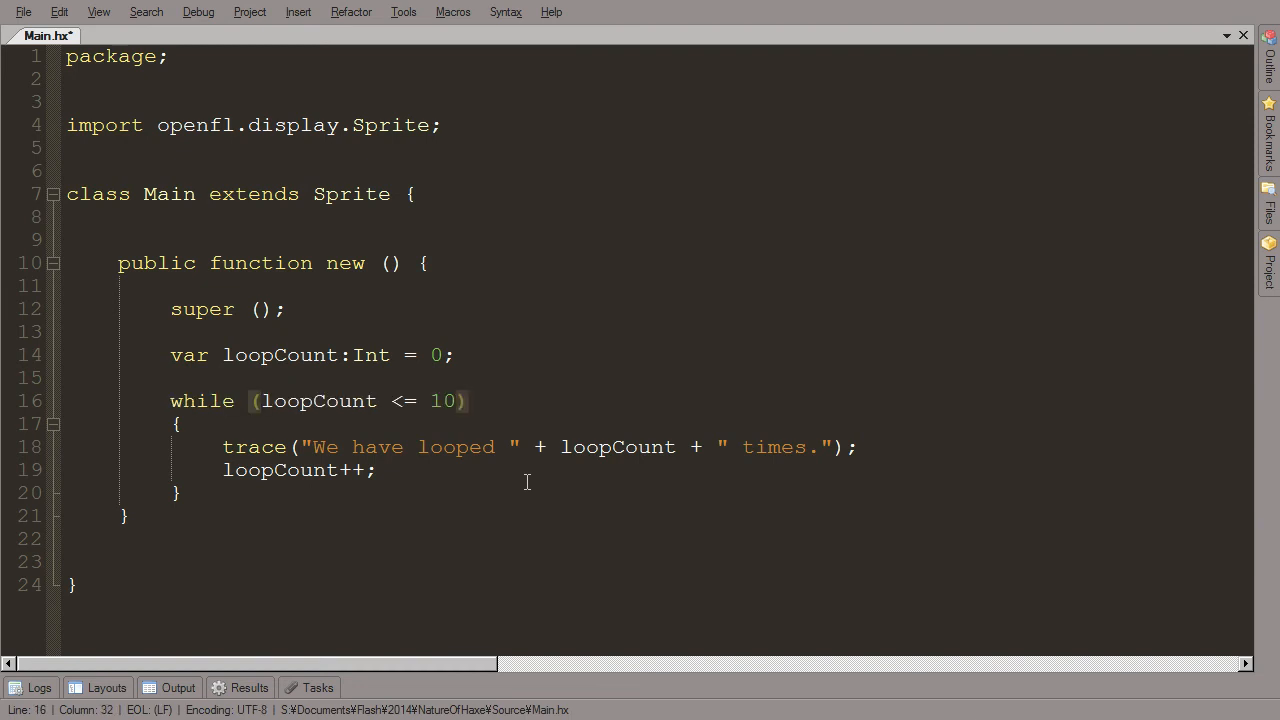
{"action": "mouse_move", "coordinate": [443, 466]}
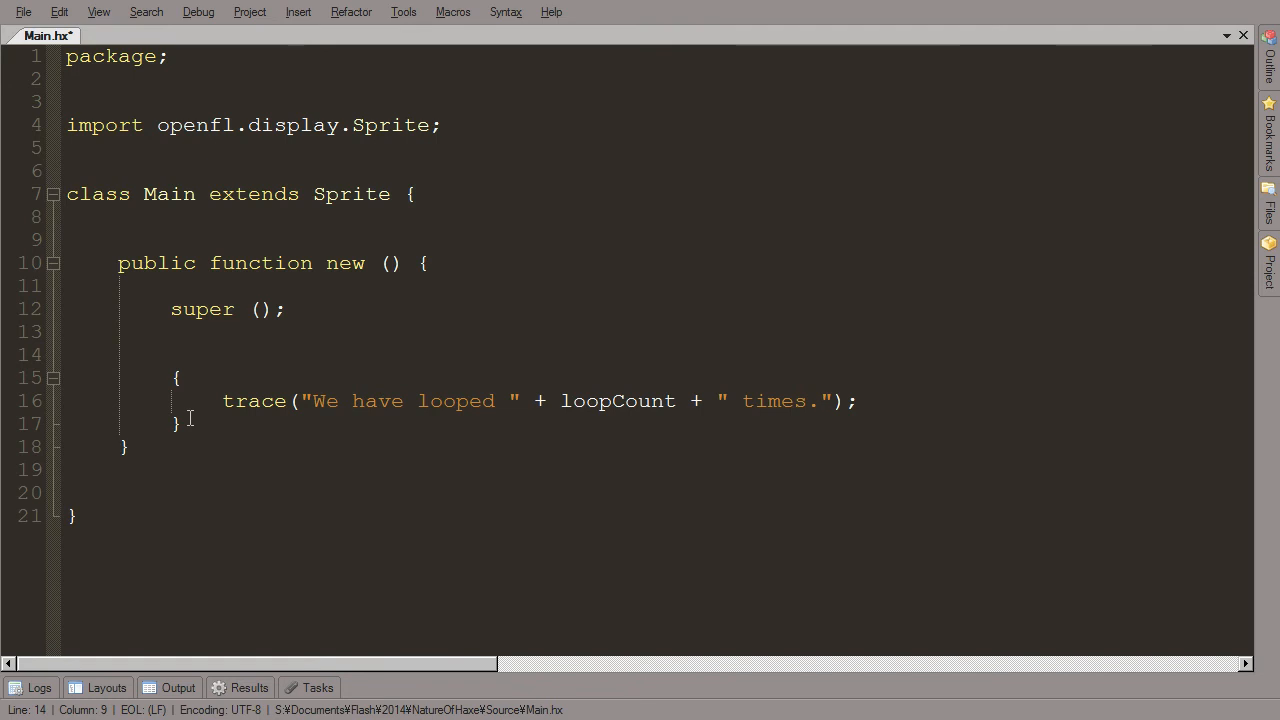
Step: Wrap the loopCount trace in a for (i in 0...10) loop
{"action": "type", "text": "for()"}
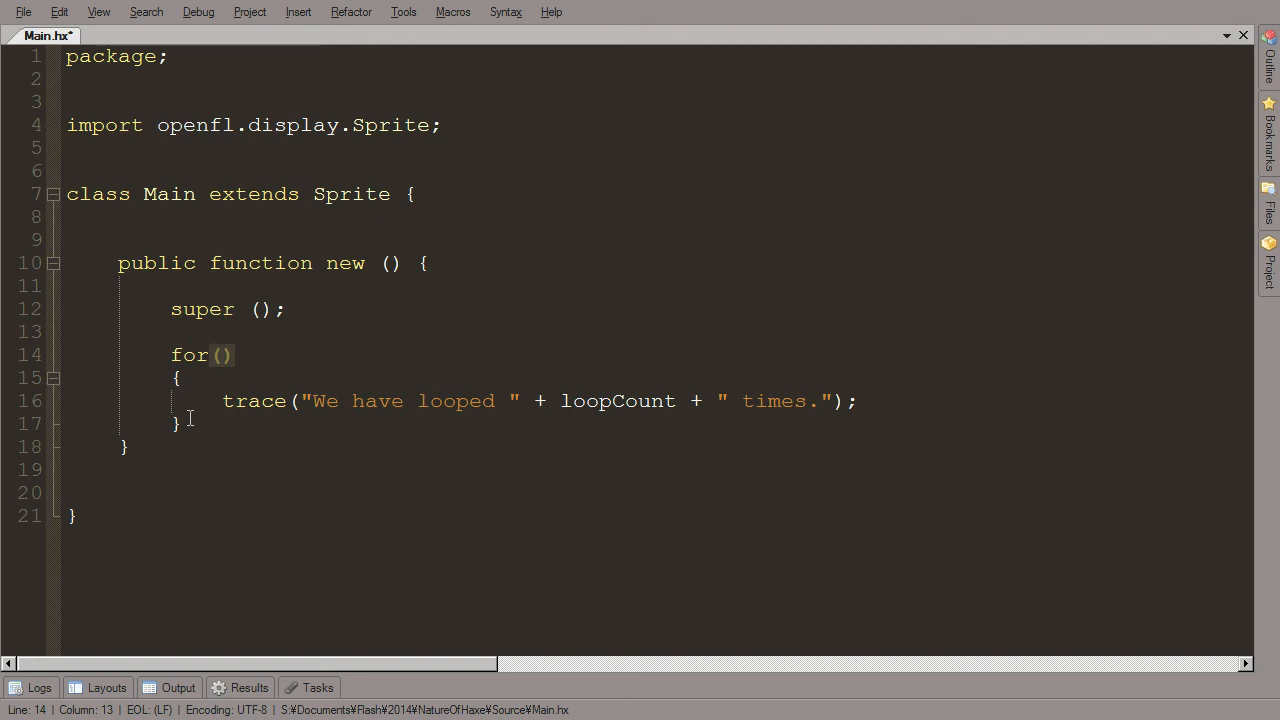
{"action": "type", "text": "i in"}
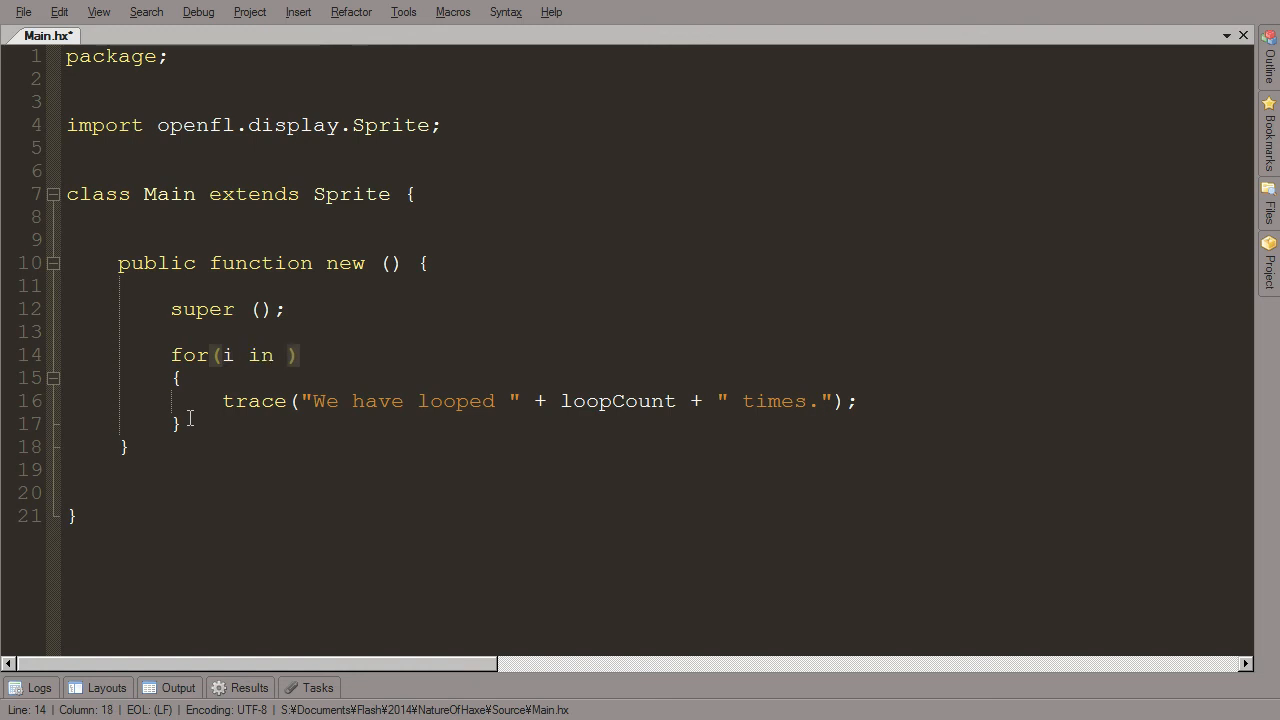
{"action": "type", "text": "0..."}
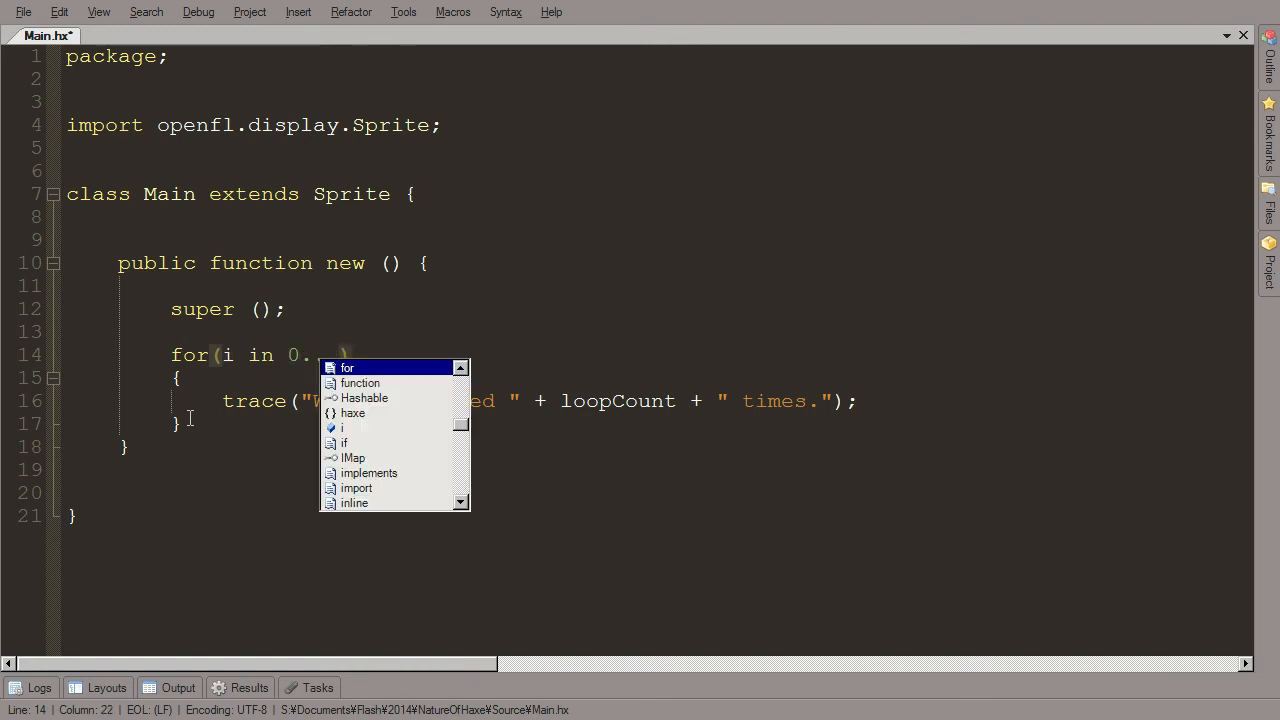
{"action": "type", "text": "10)"}
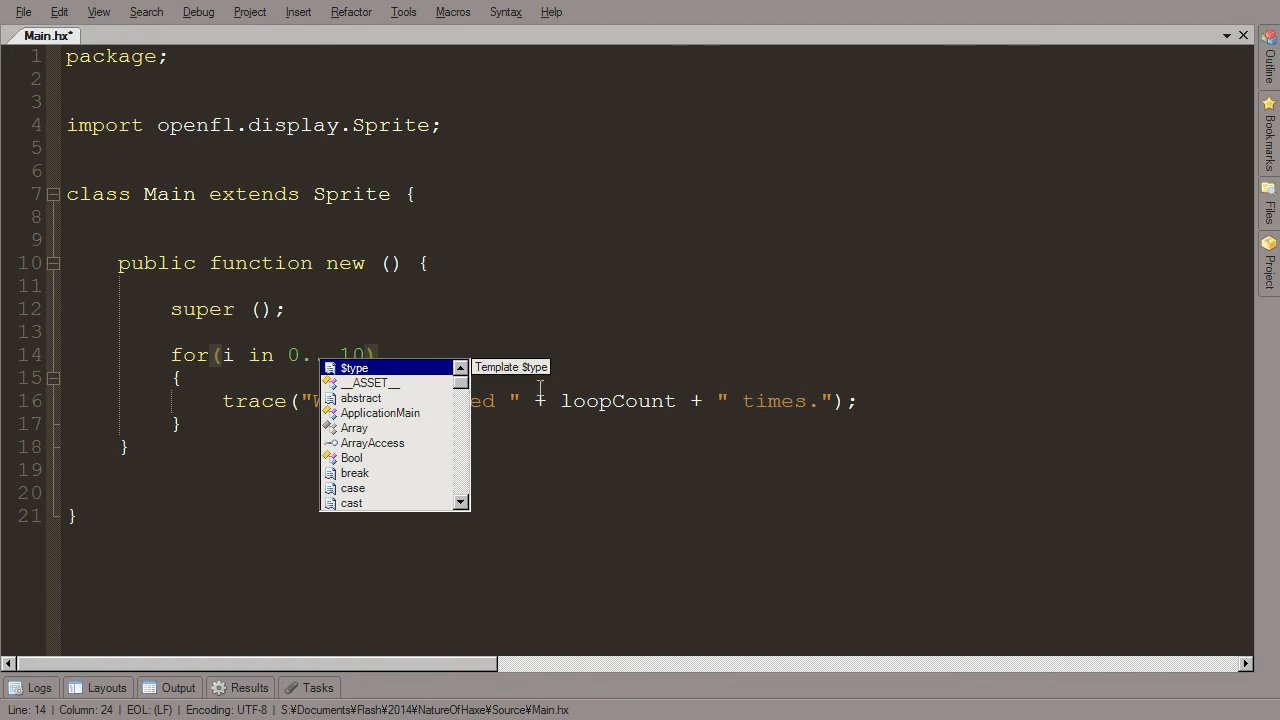
{"action": "key", "text": "Escape"}
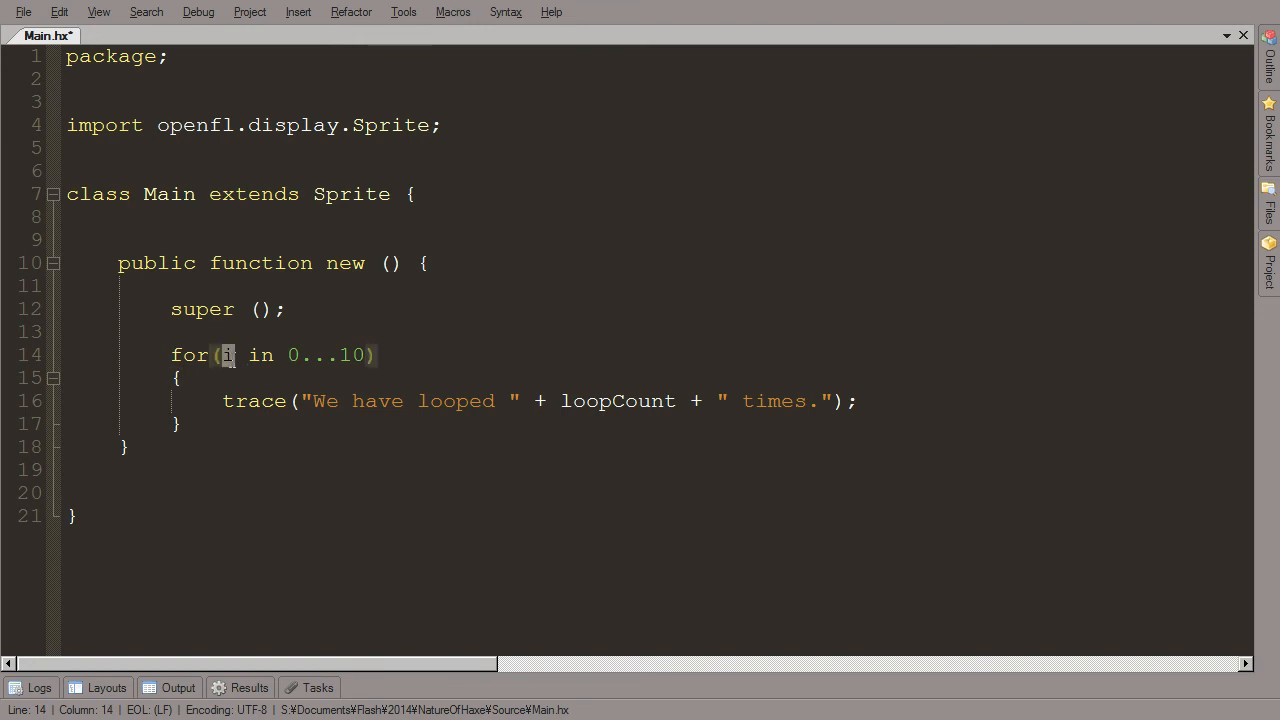
{"action": "mouse_move", "coordinate": [232, 371]}
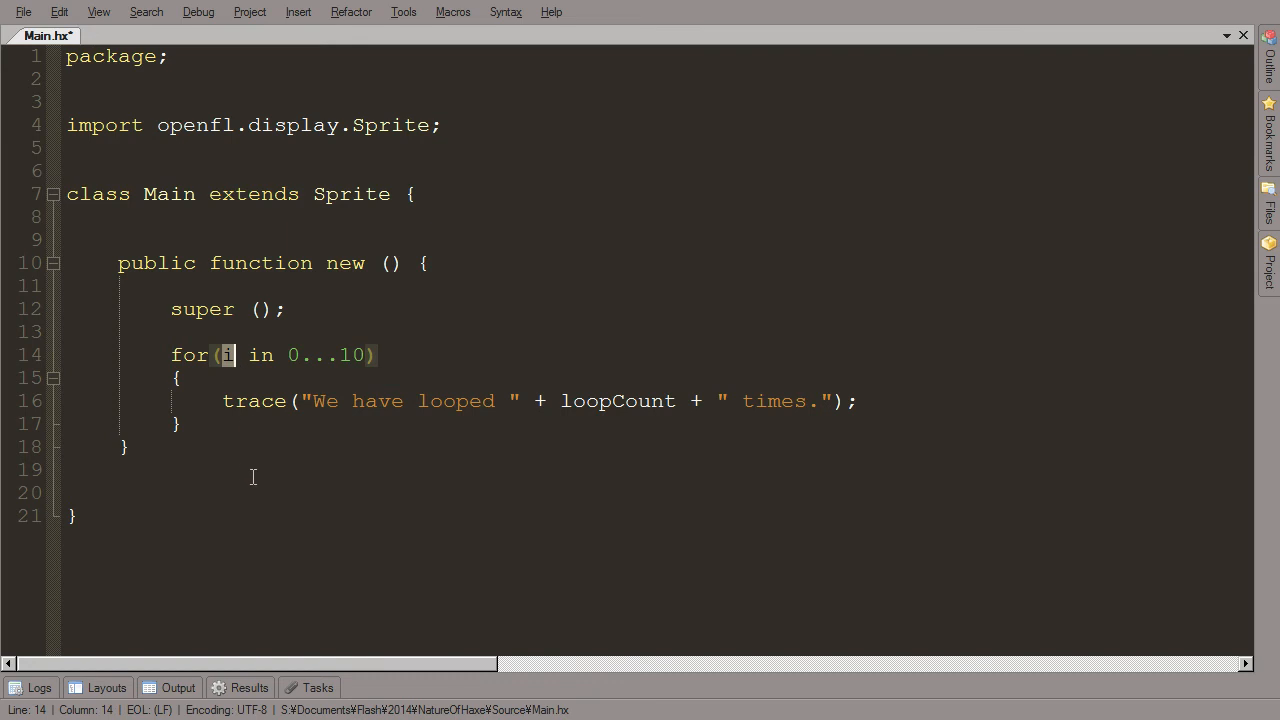
{"action": "type", "text": "loopCount"}
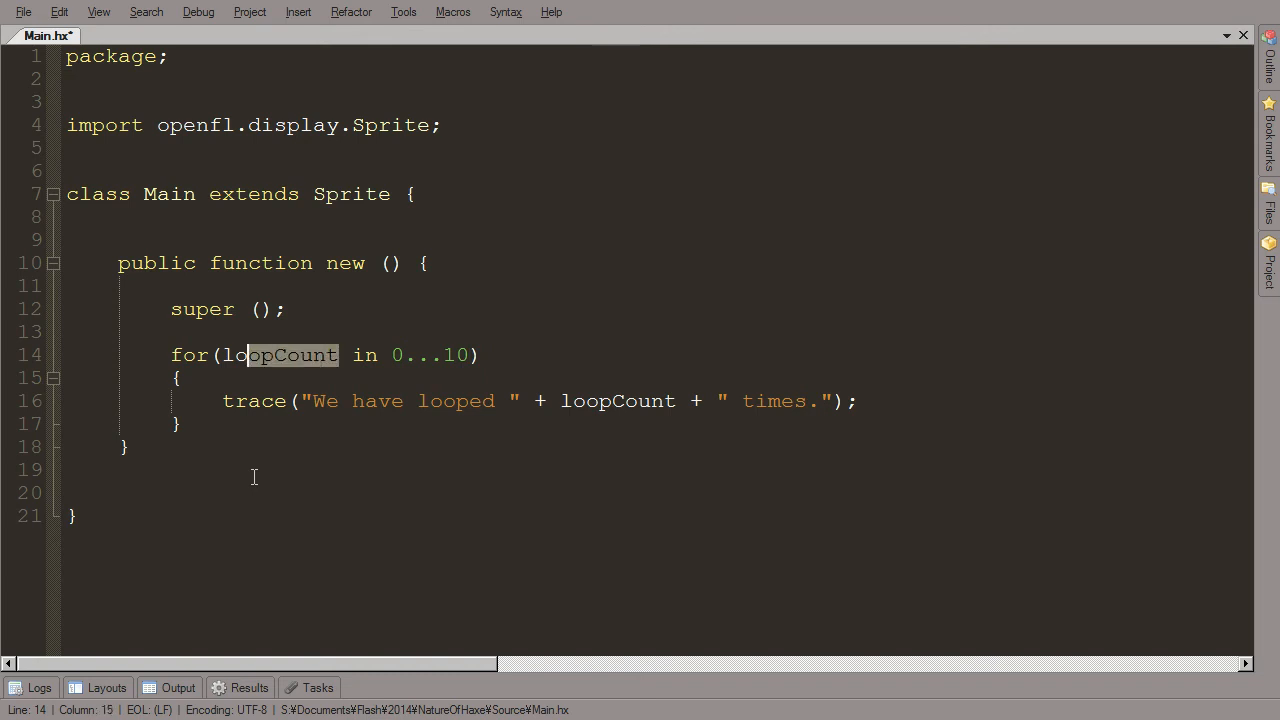
{"action": "type", "text": "i"}
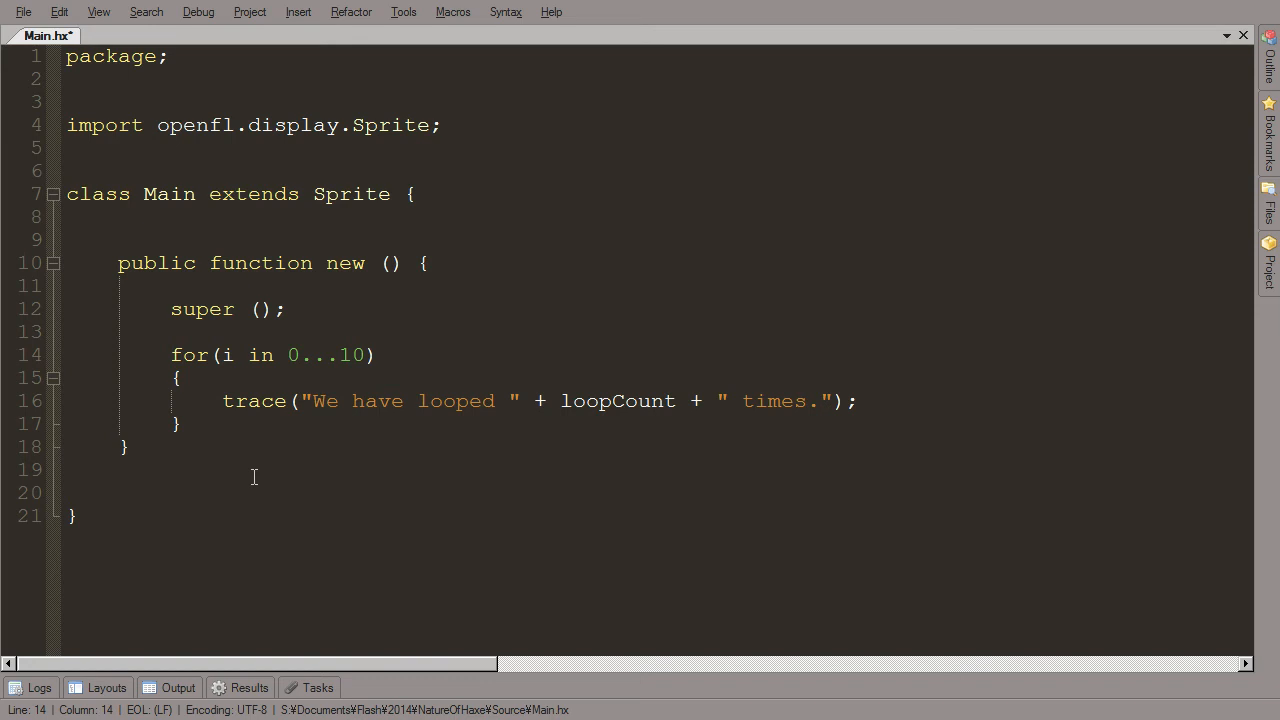
{"action": "left_click", "coordinate": [235, 355]}
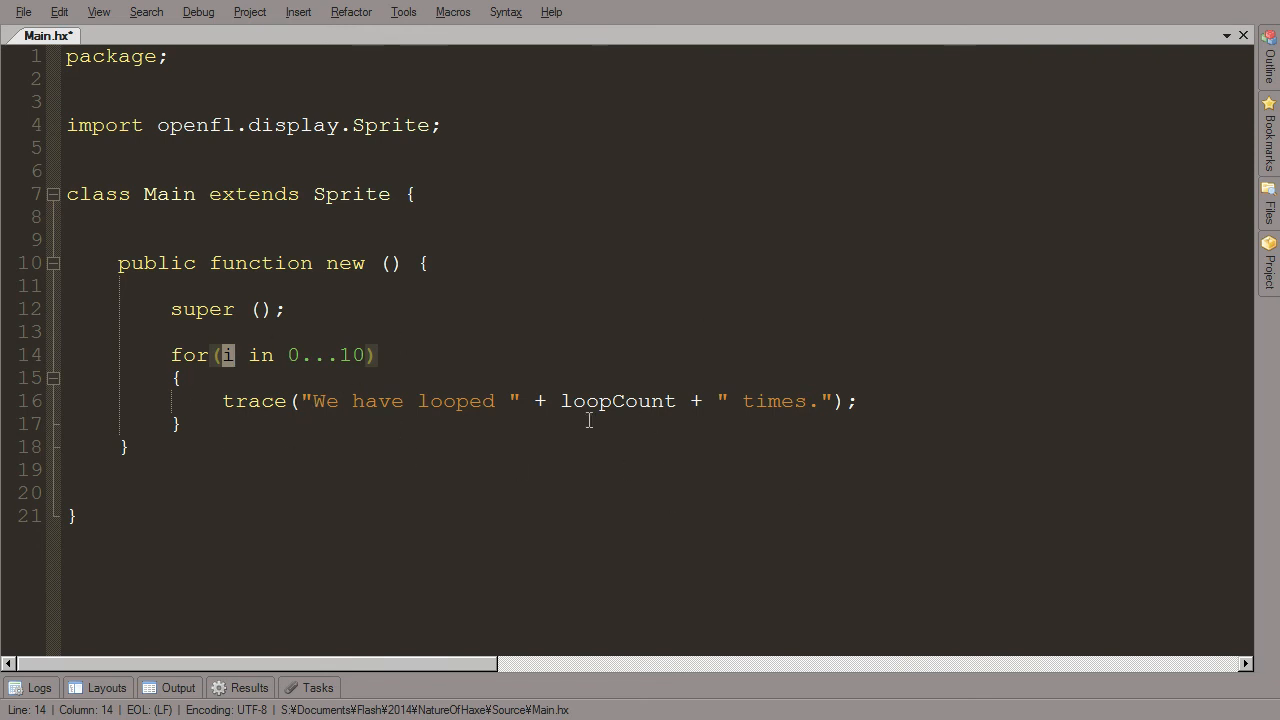
Step: Trace i instead of loopCount, verify output 0 to 9, and close Flash Player
{"action": "double_click", "coordinate": [617, 401]}
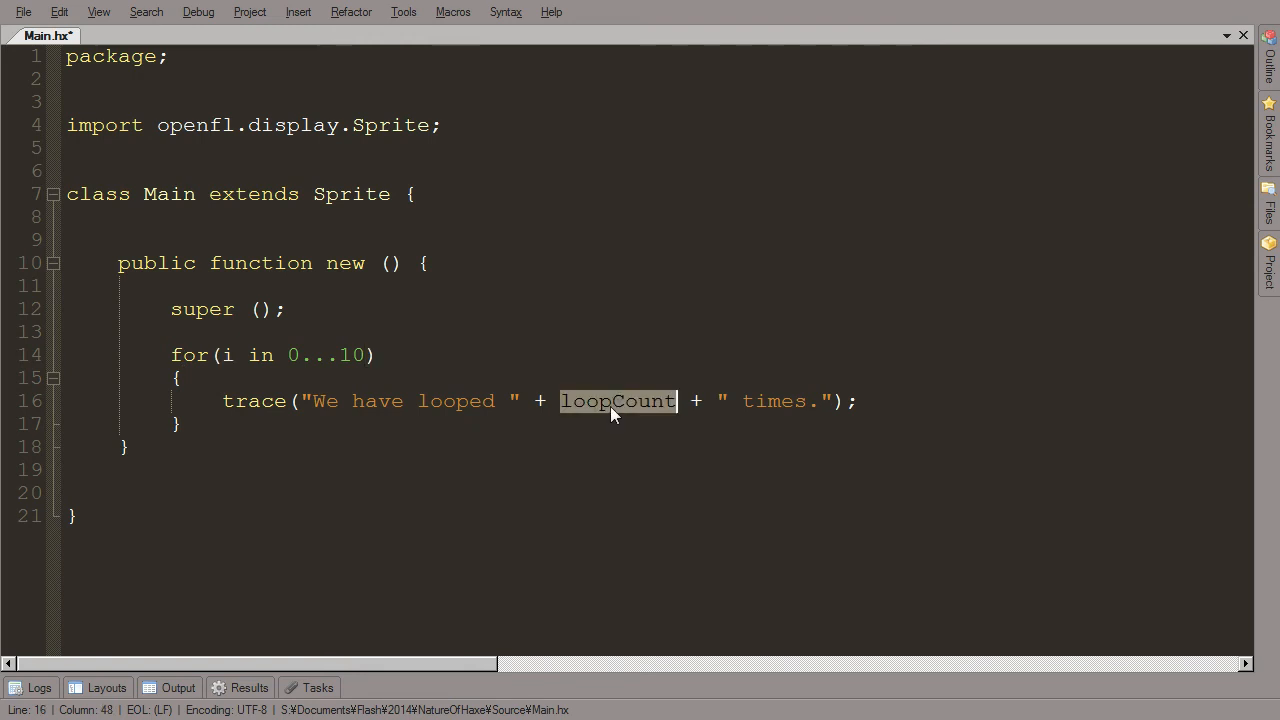
{"action": "type", "text": "i"}
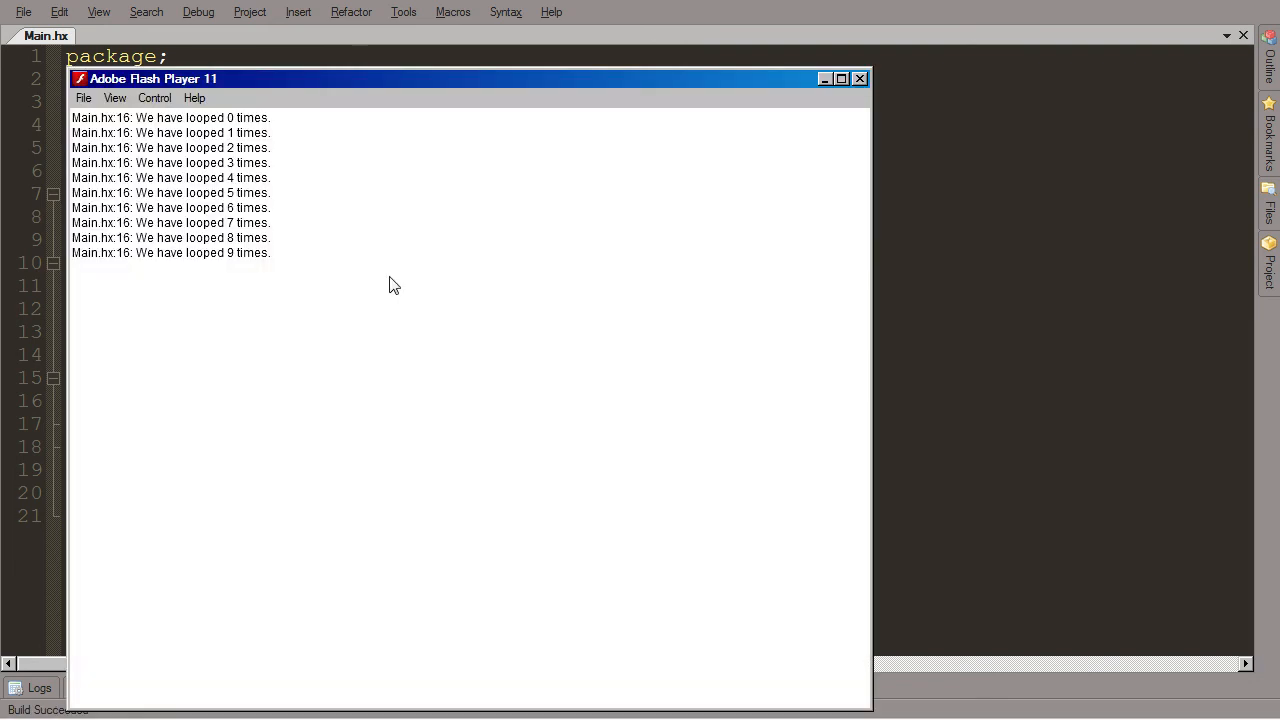
{"action": "mouse_move", "coordinate": [430, 215]}
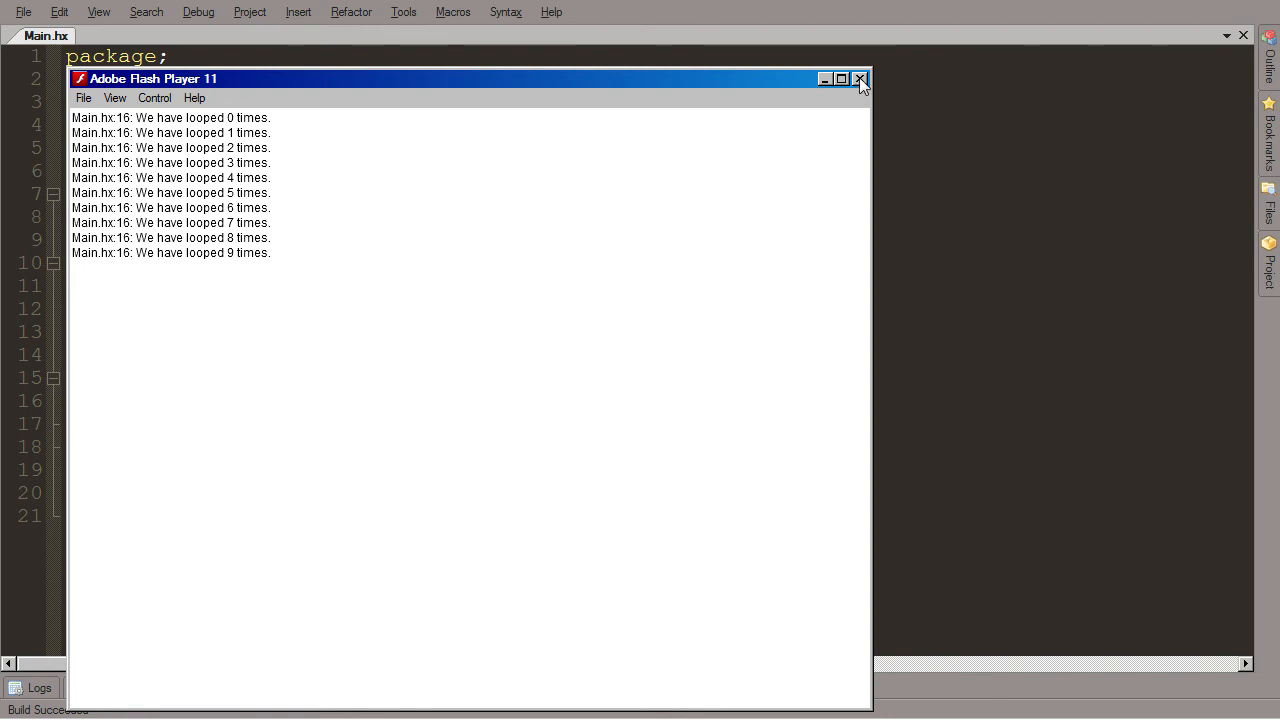
{"action": "mouse_move", "coordinate": [858, 79]}
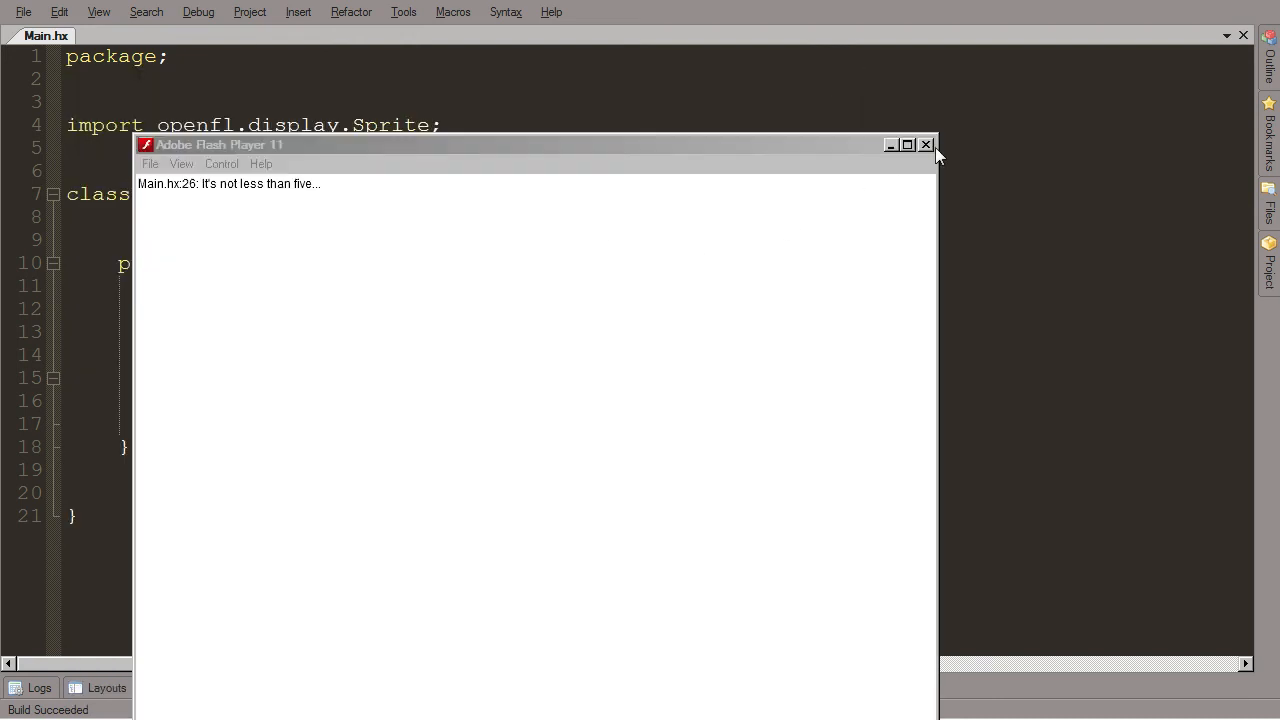
{"action": "left_click", "coordinate": [925, 144]}
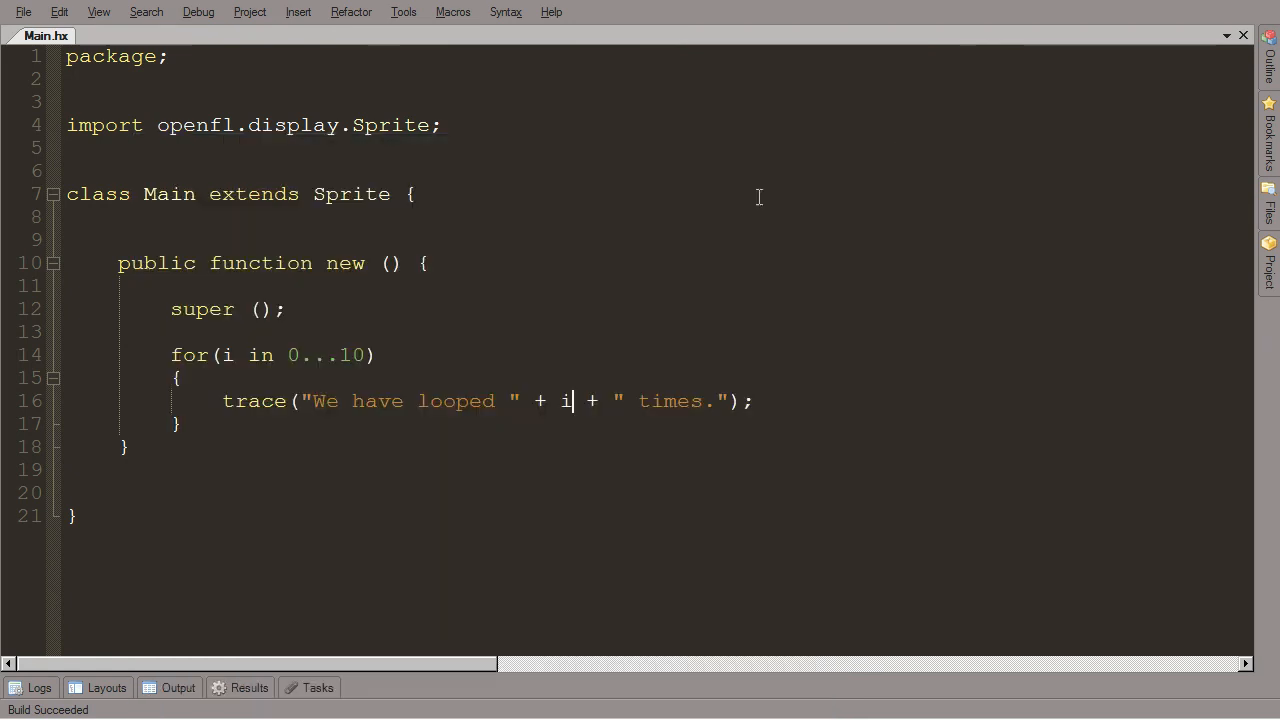
{"action": "mouse_move", "coordinate": [367, 417]}
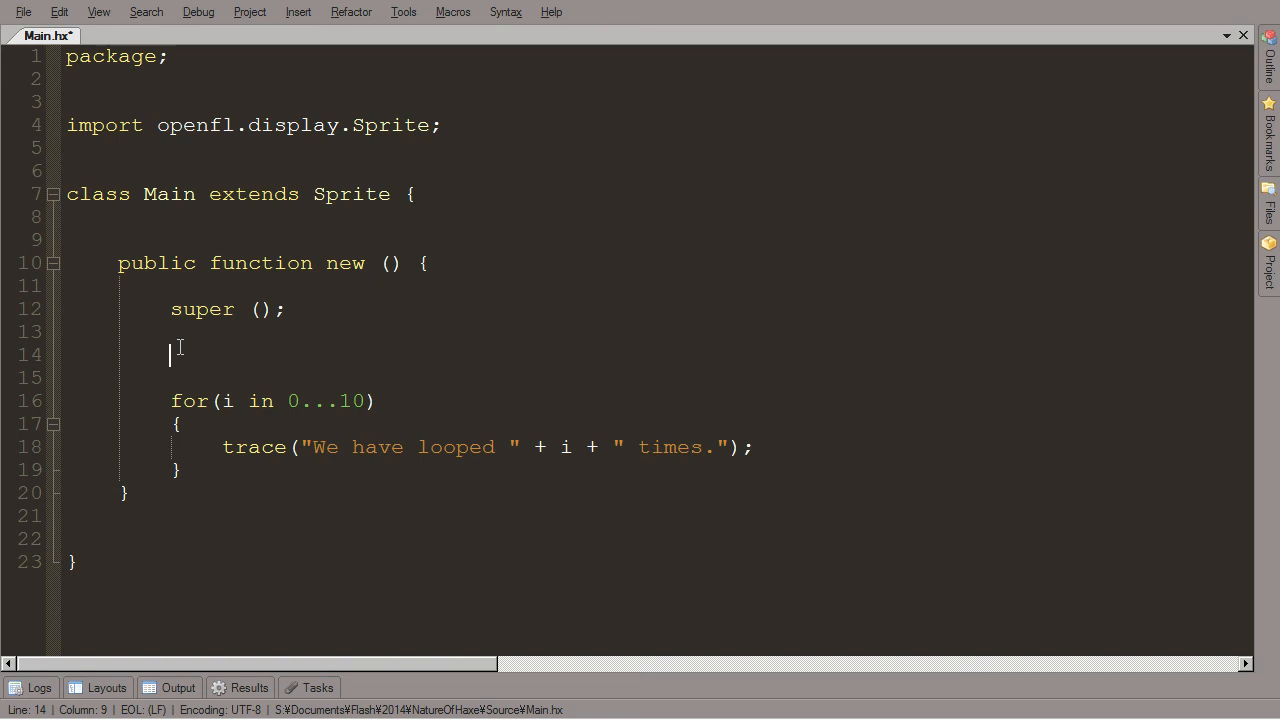
{"action": "mouse_move", "coordinate": [220, 442]}
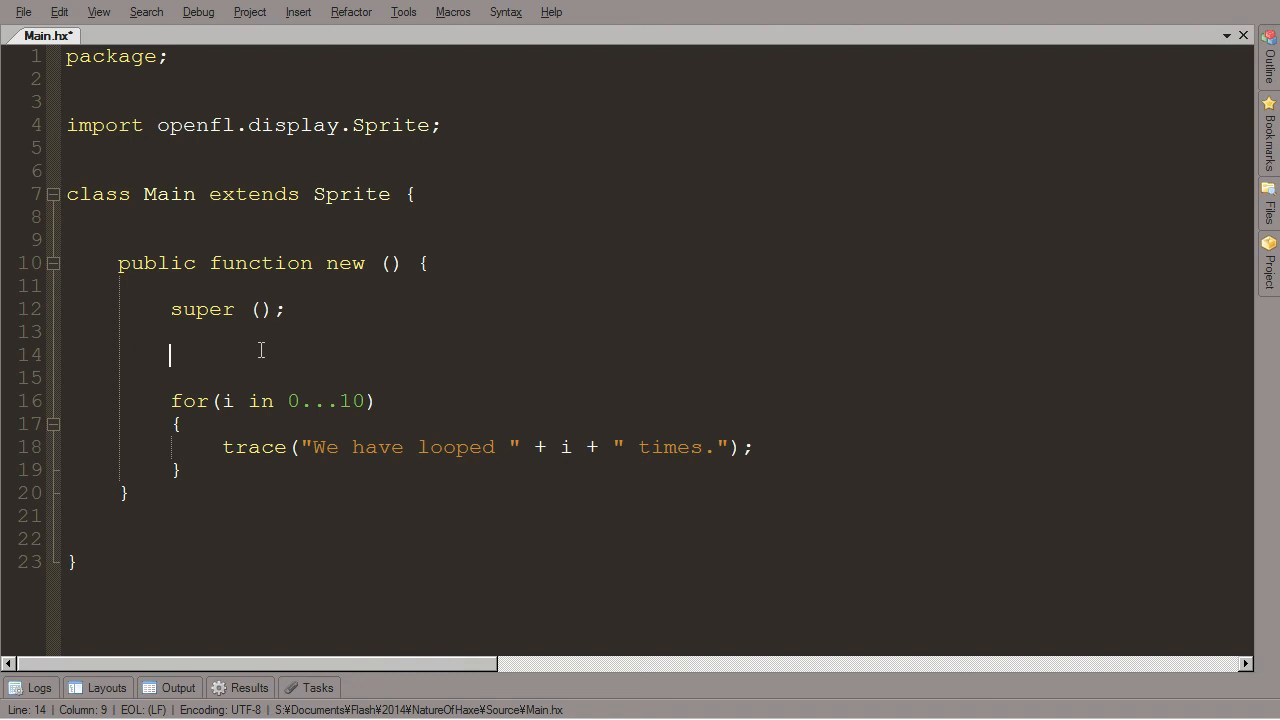
Step: Declare var maxEnemies:Int = 20 and use maxEnemies as the loop's upper bound
{"action": "type", "text": "maxEnemies"}
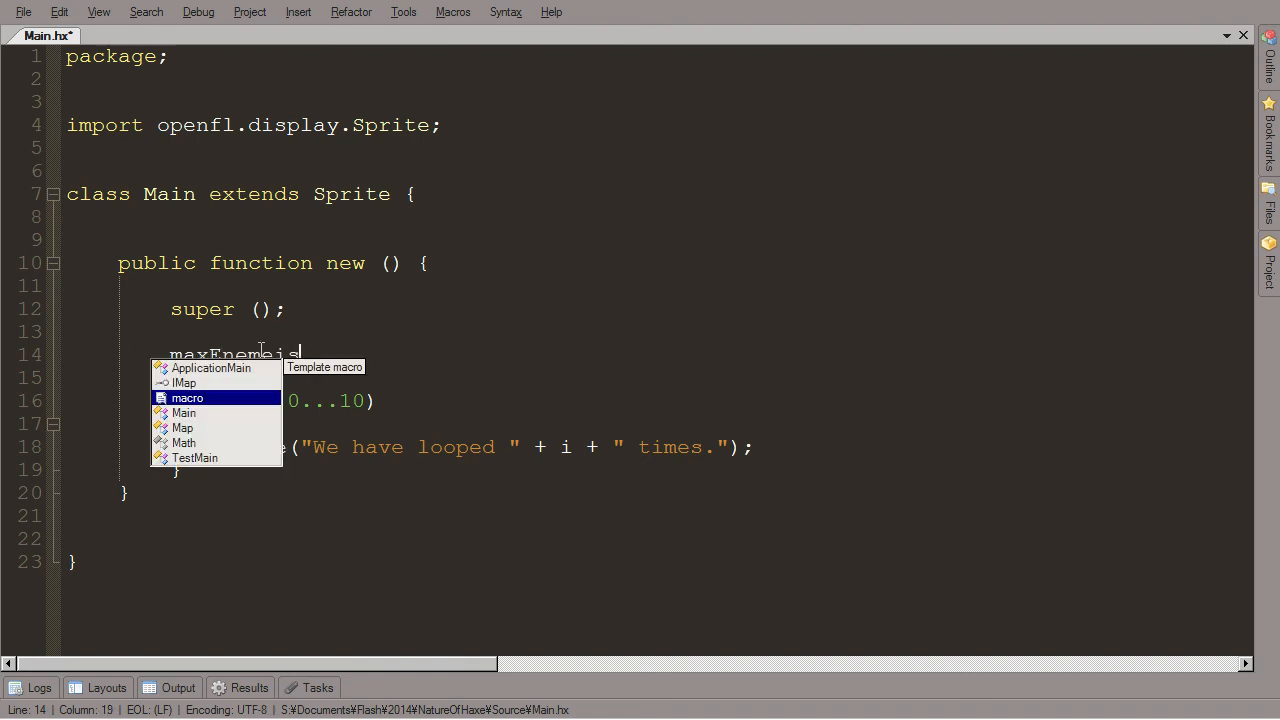
{"action": "key", "text": "Escape"}
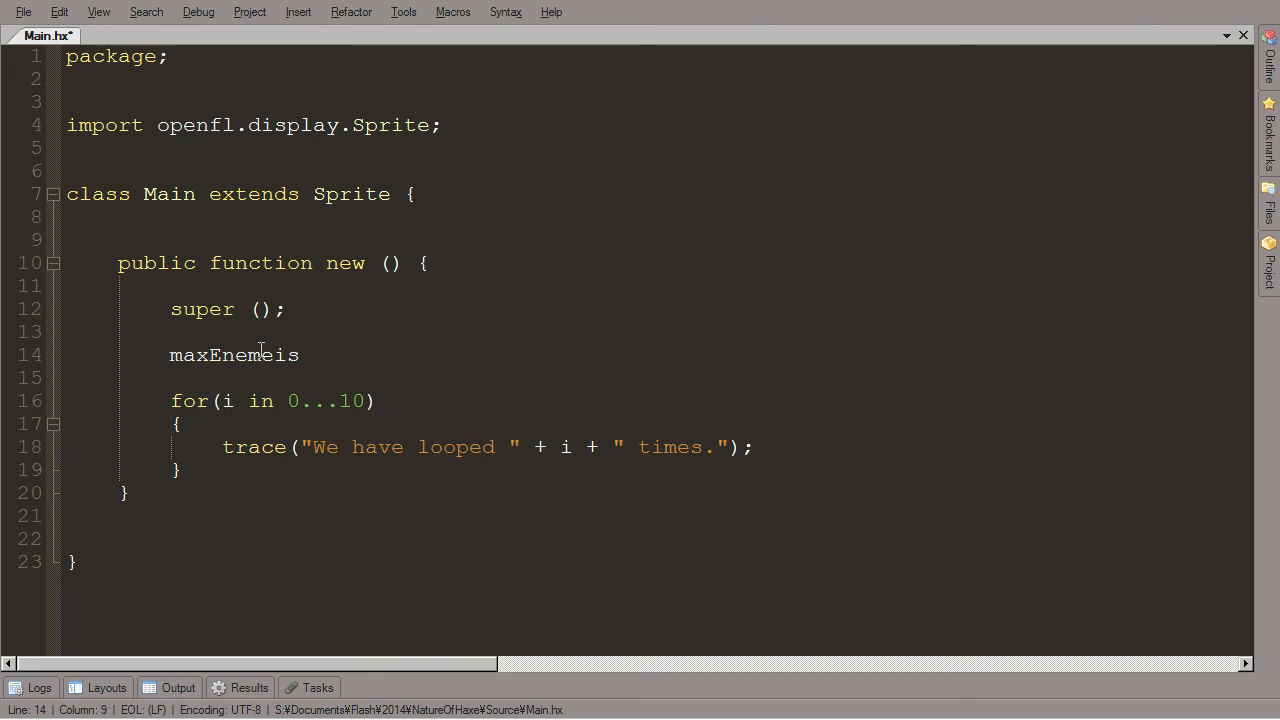
{"action": "type", "text": "var"}
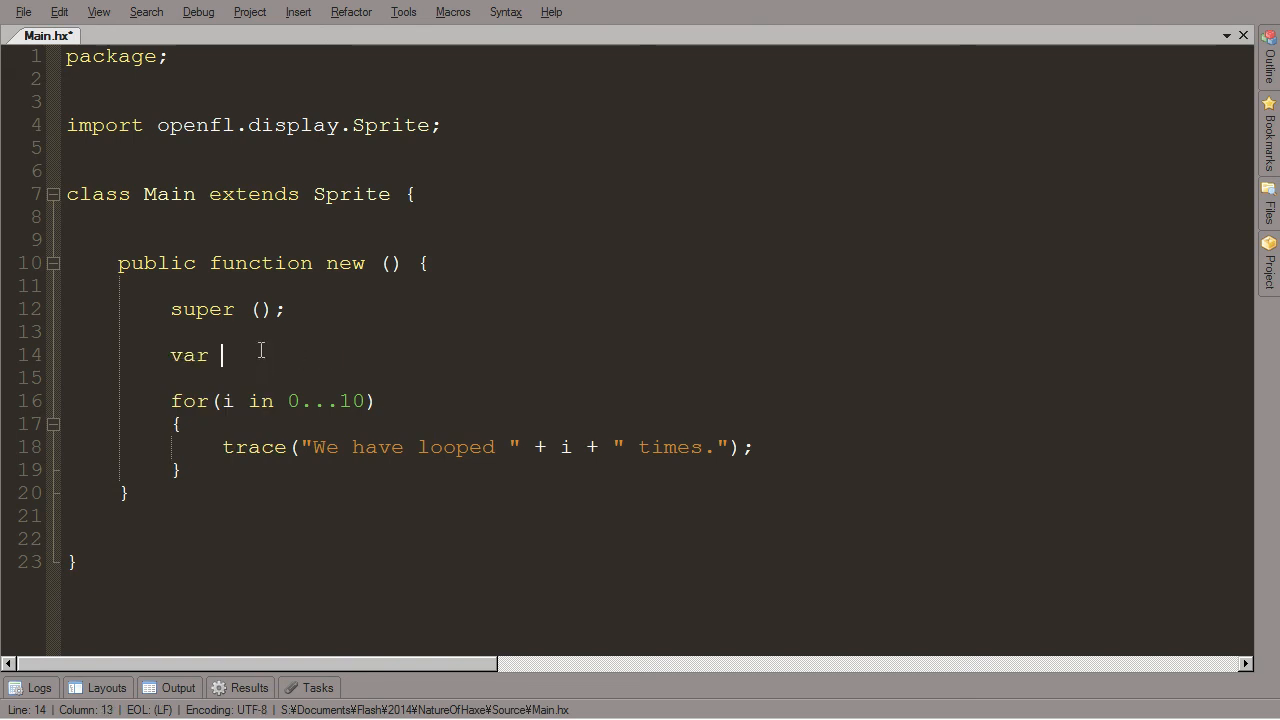
{"action": "type", "text": "maxEnemies:"}
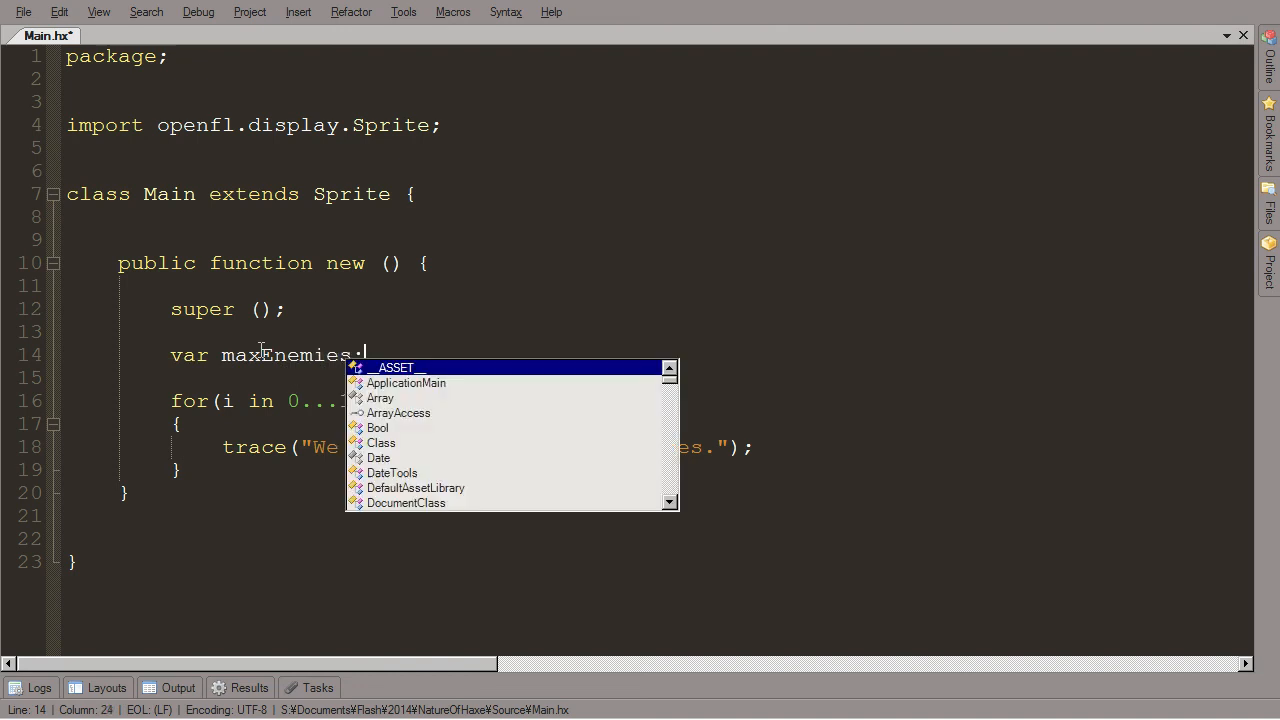
{"action": "type", "text": "Int"}
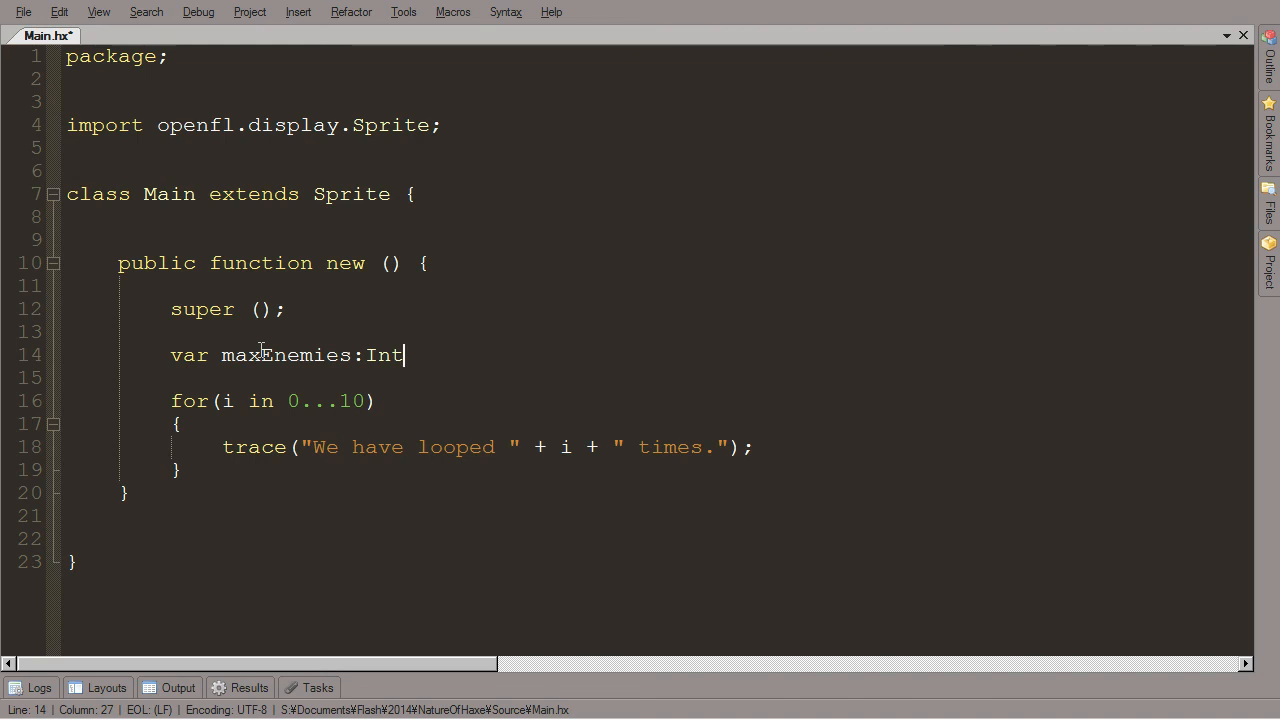
{"action": "type", "text": "= 20;"}
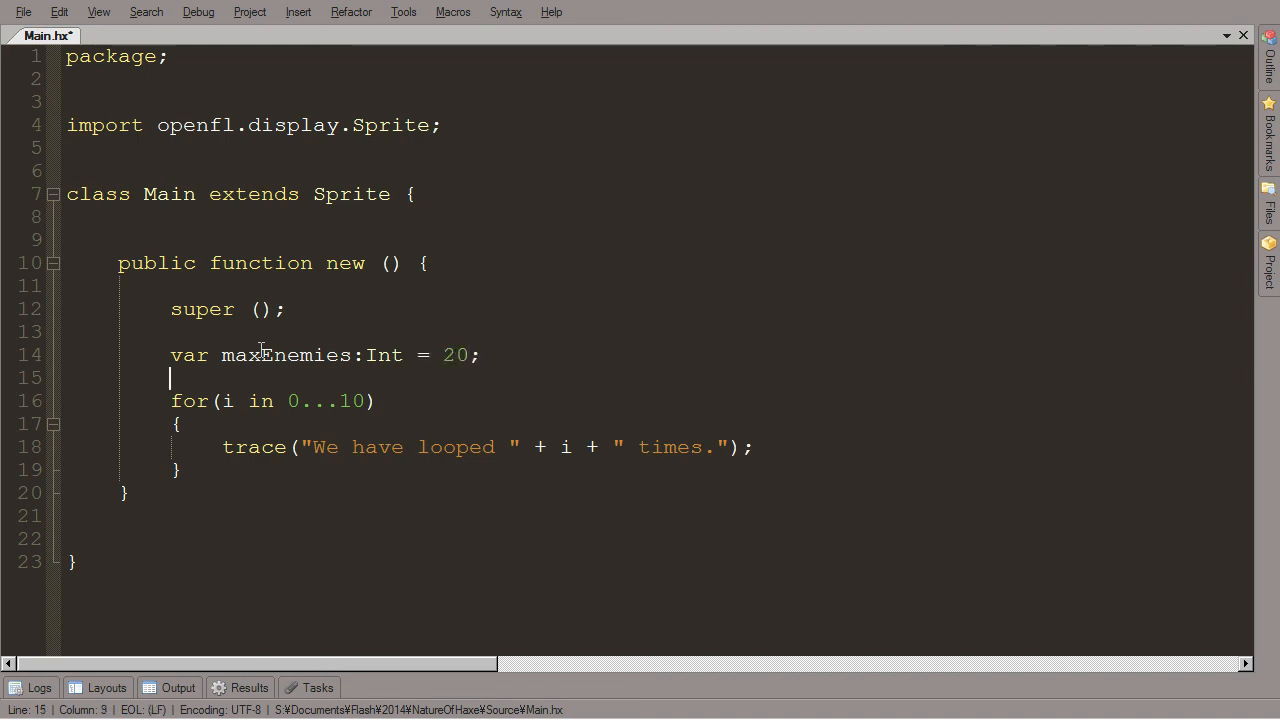
{"action": "type", "text": "ma"}
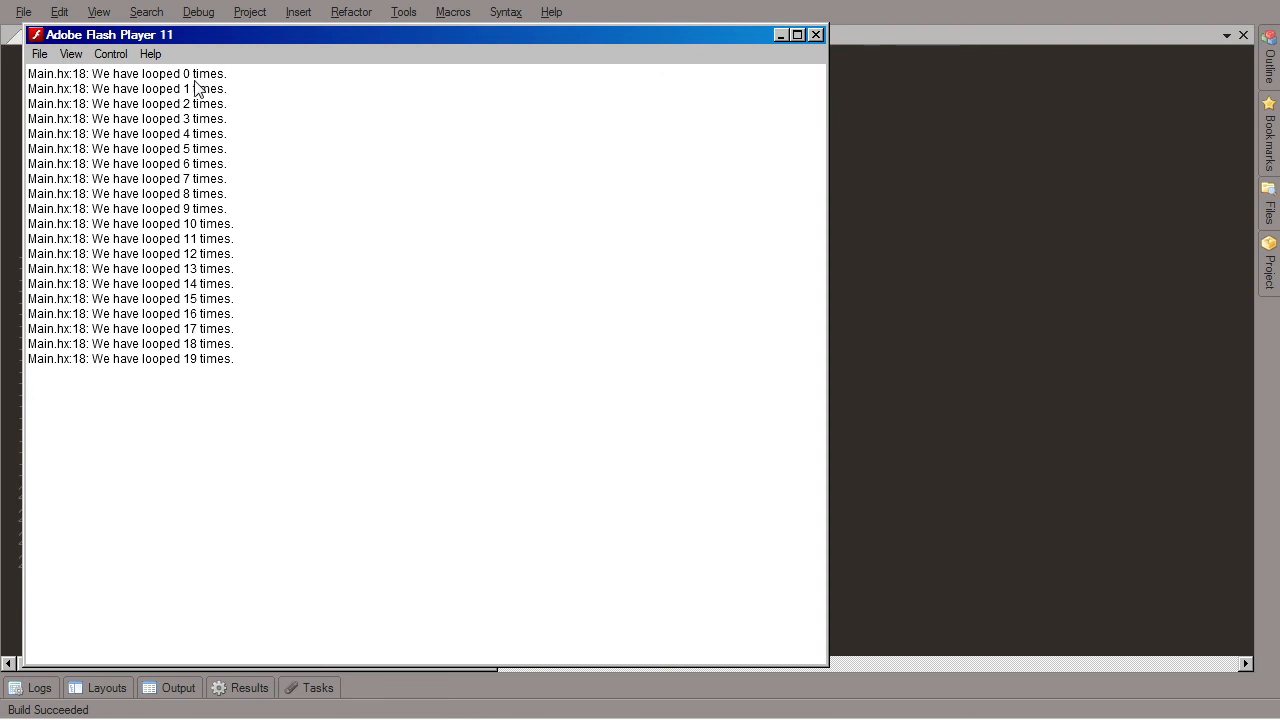
{"action": "mouse_move", "coordinate": [817, 43]}
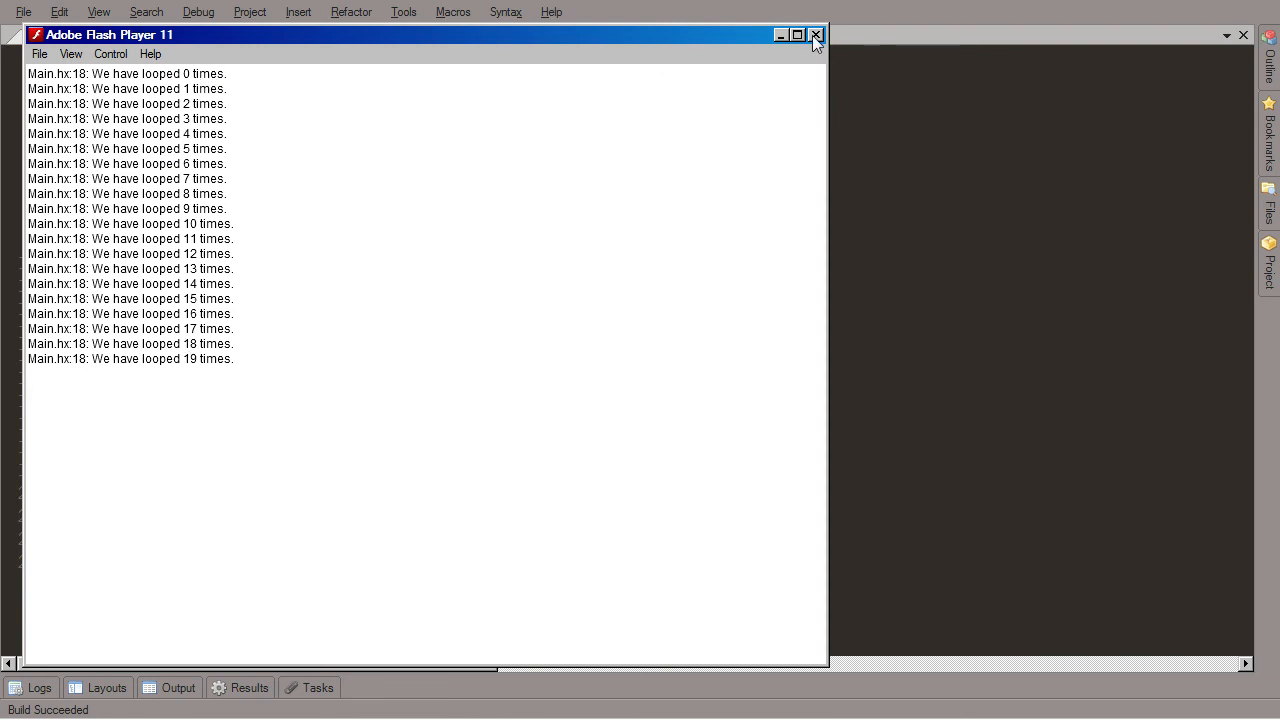
Step: Close Flash Player and begin declaring enemies with type Array<String>
{"action": "left_click", "coordinate": [816, 34]}
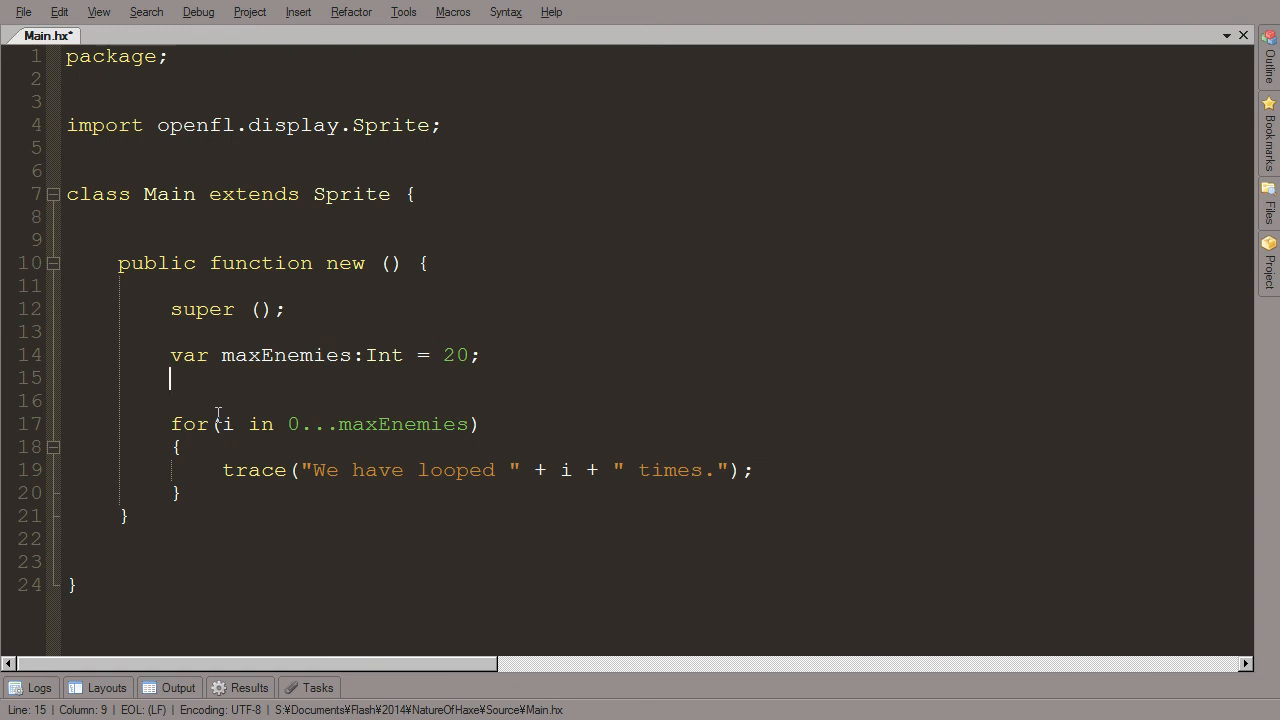
{"action": "type", "text": "var"}
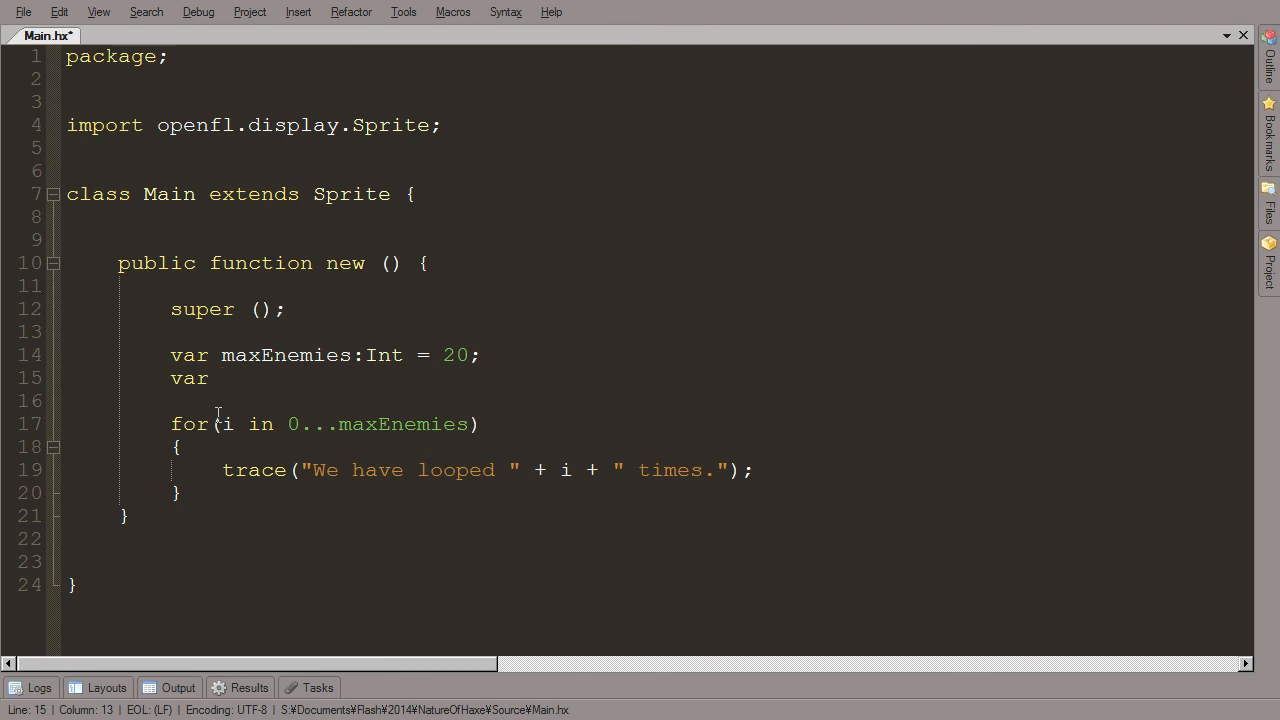
{"action": "type", "text": "enem"}
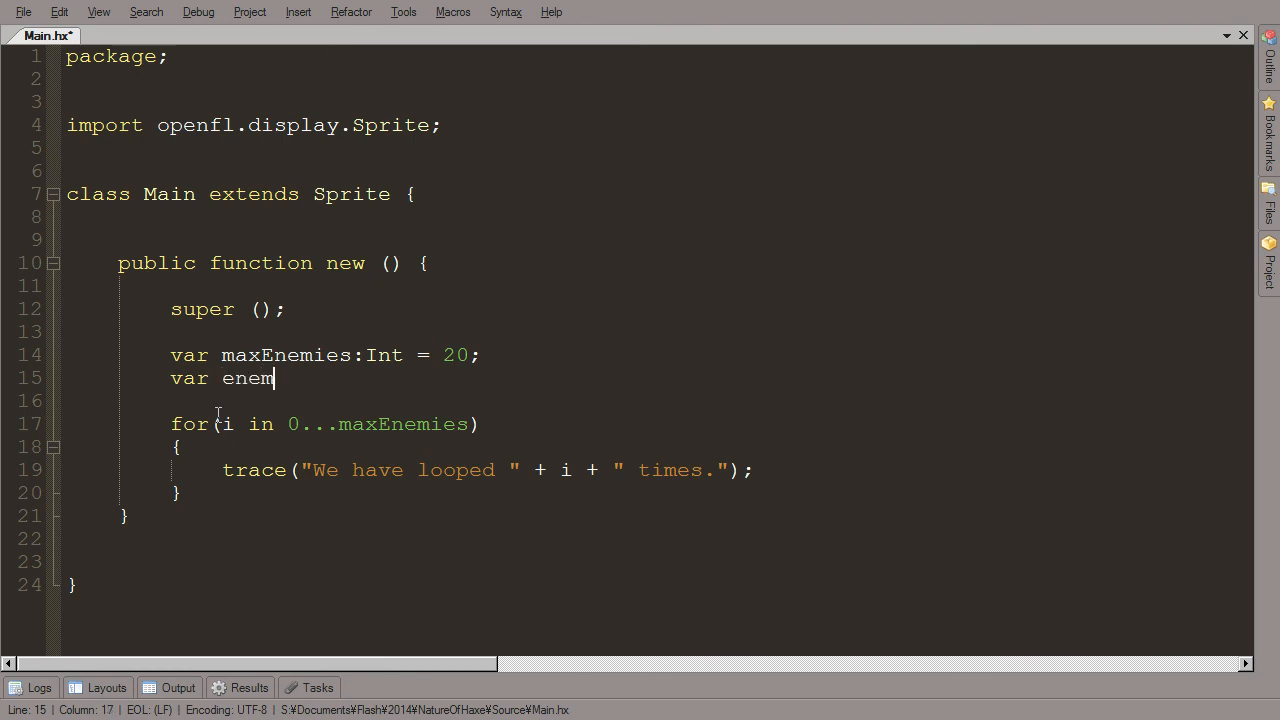
{"action": "type", "text": "ies"}
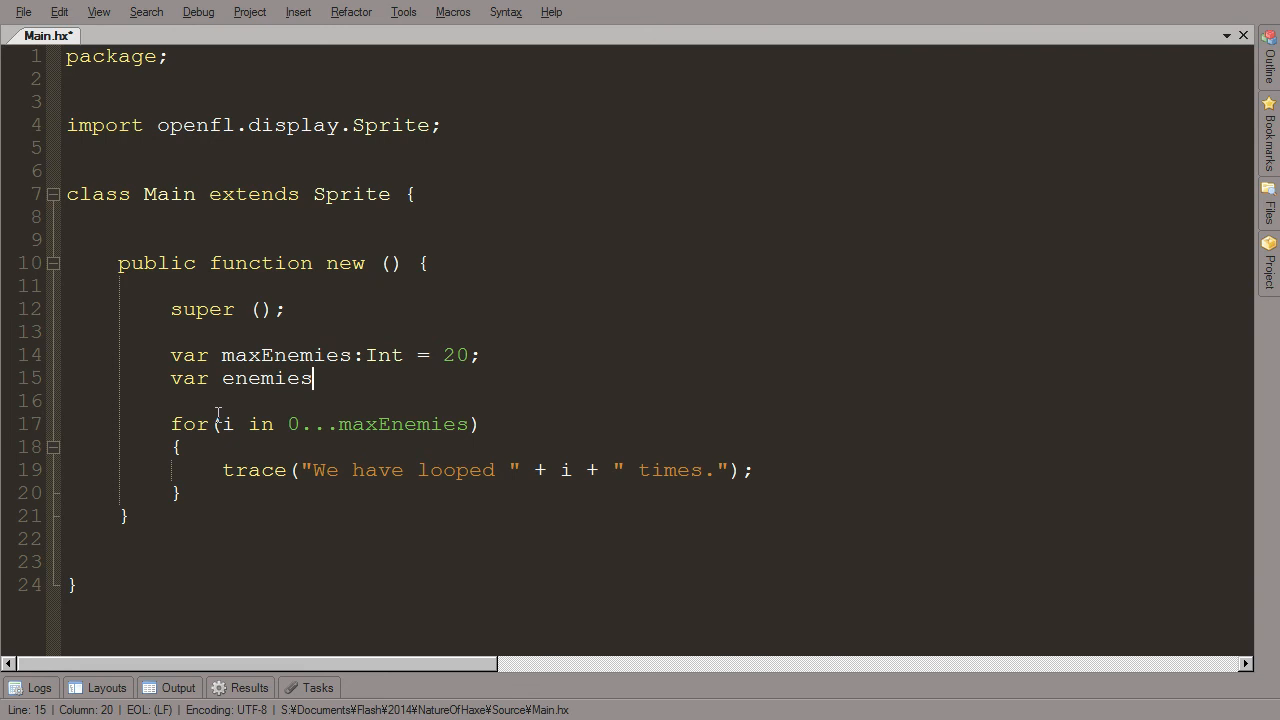
{"action": "type", "text": ":Int"}
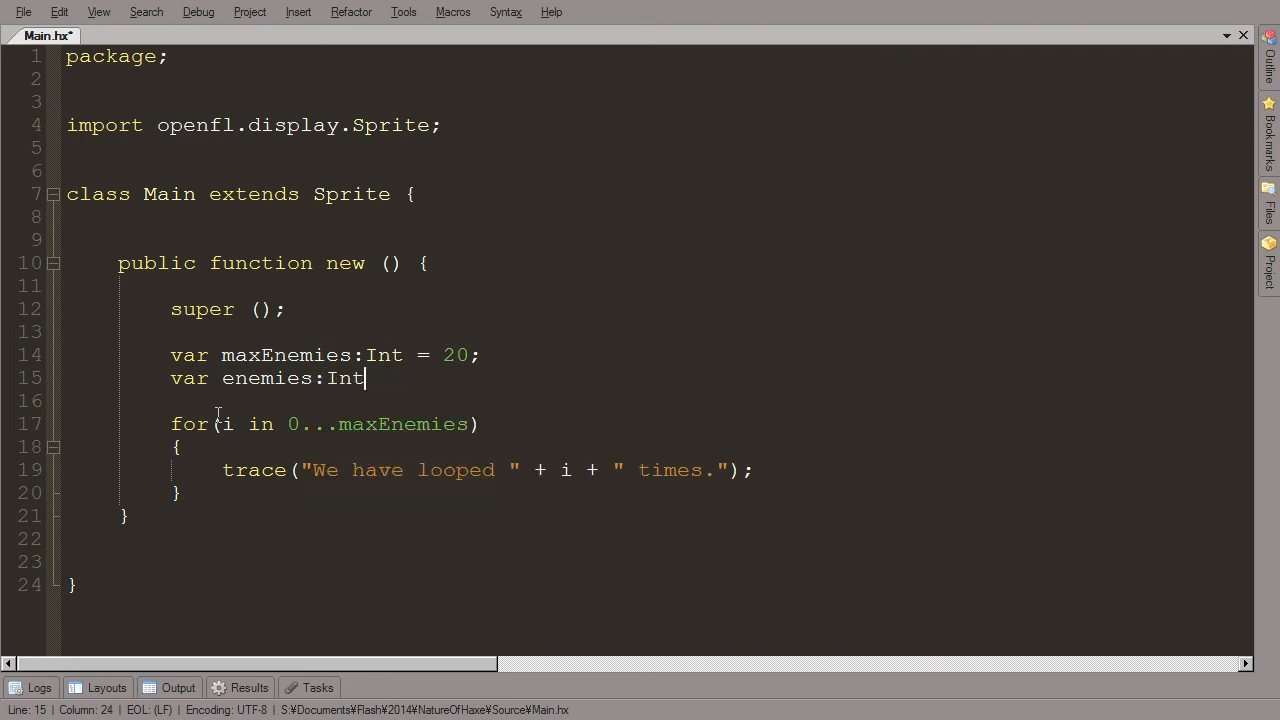
{"action": "key", "text": "BackSpace"}
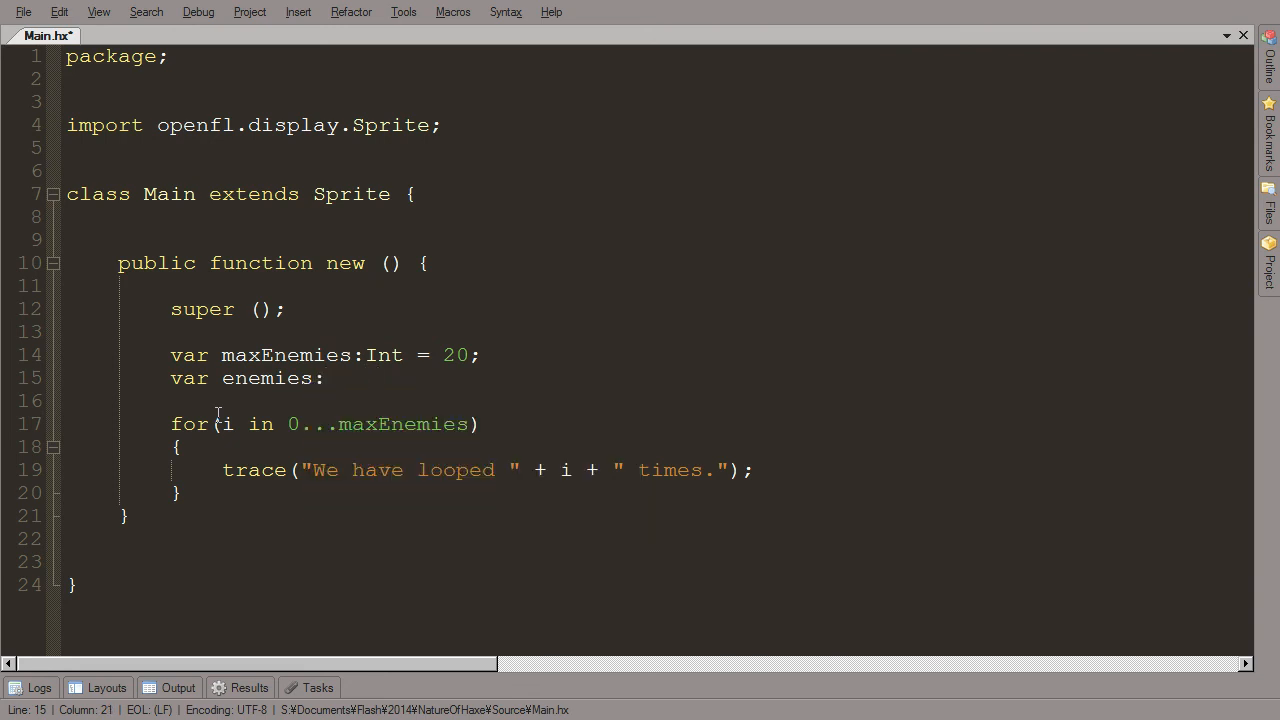
{"action": "type", "text": "Array"}
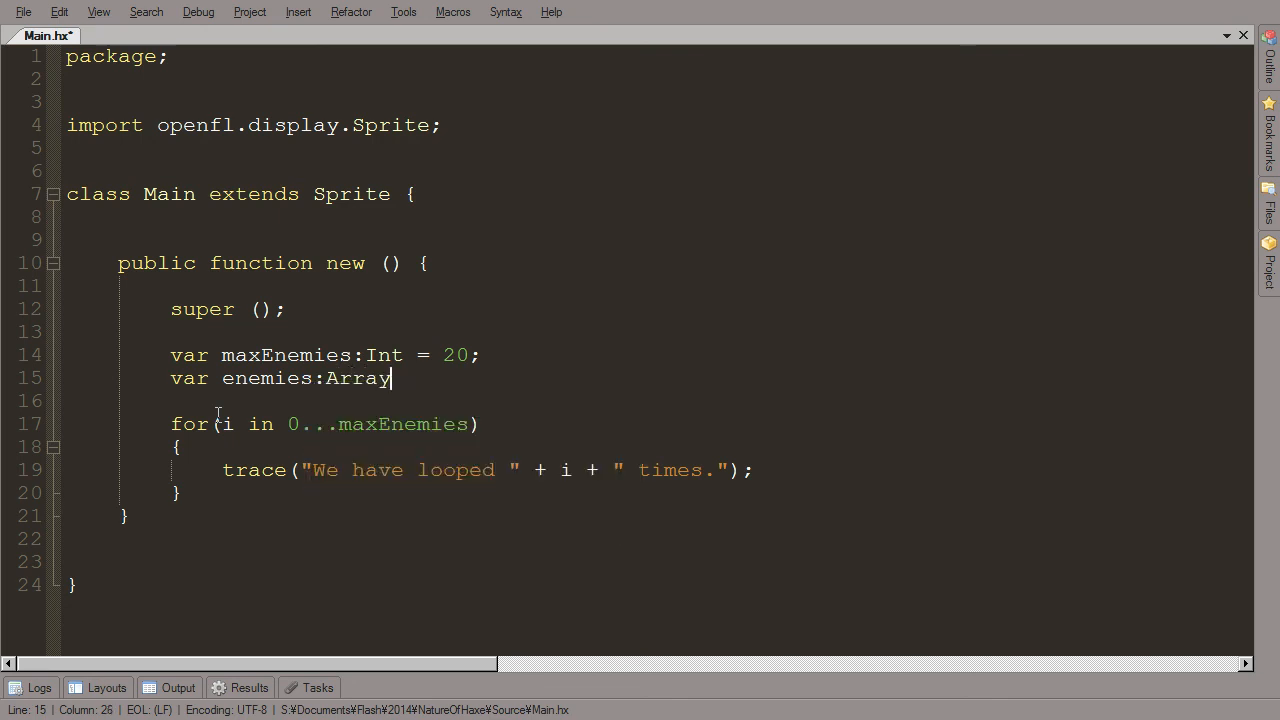
{"action": "type", "text": "<"}
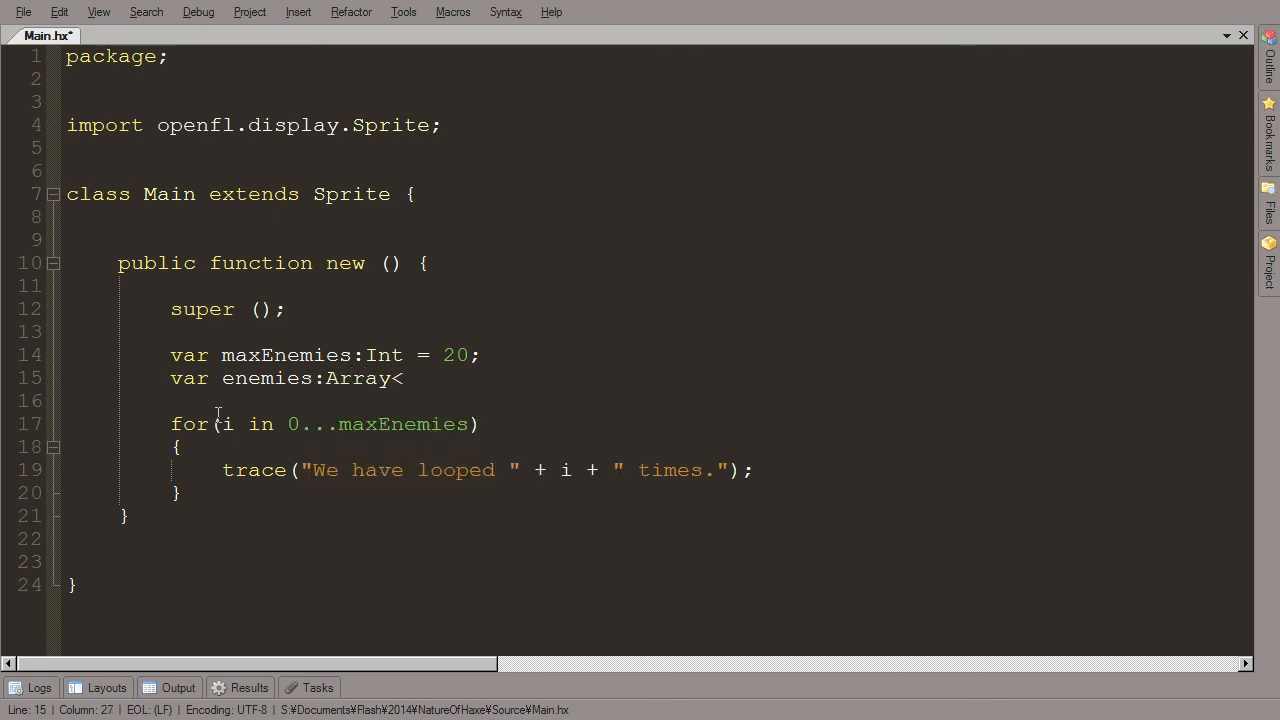
{"action": "type", "text": "Strings"}
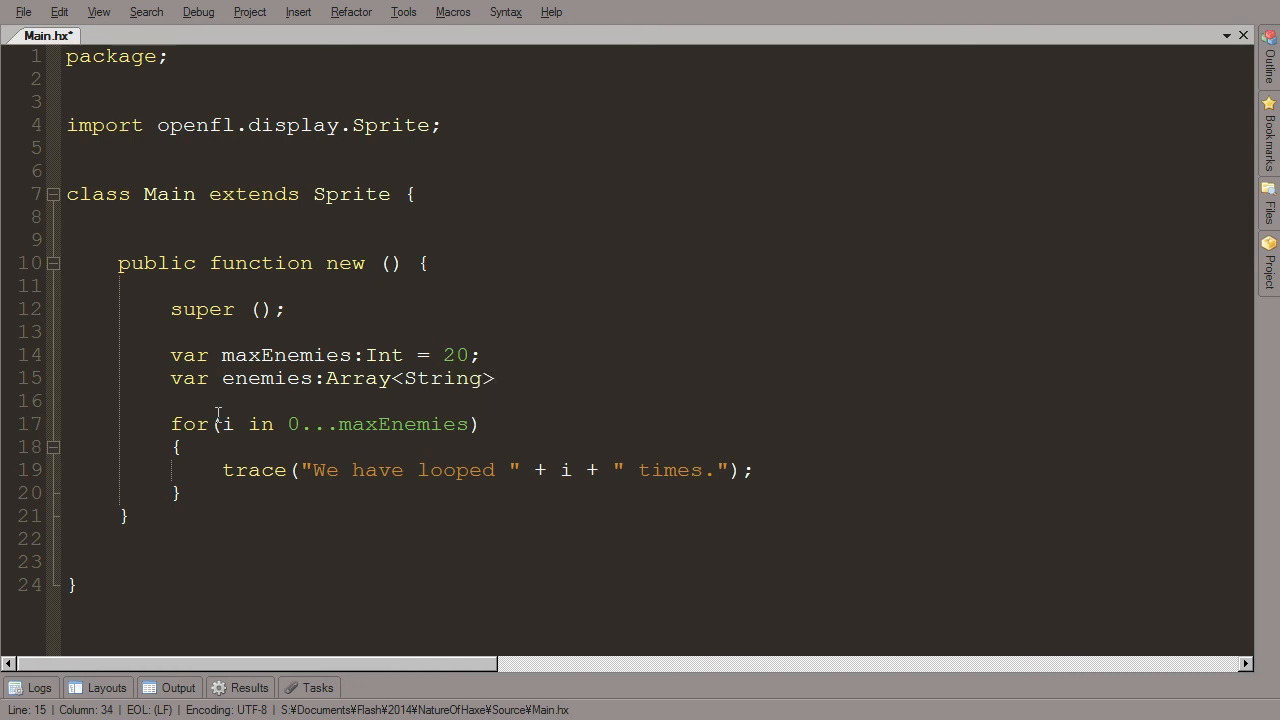
Step: Initialize enemies with "evil", "hunger", "death" and "Hitler"
{"action": "type", "text": "="}
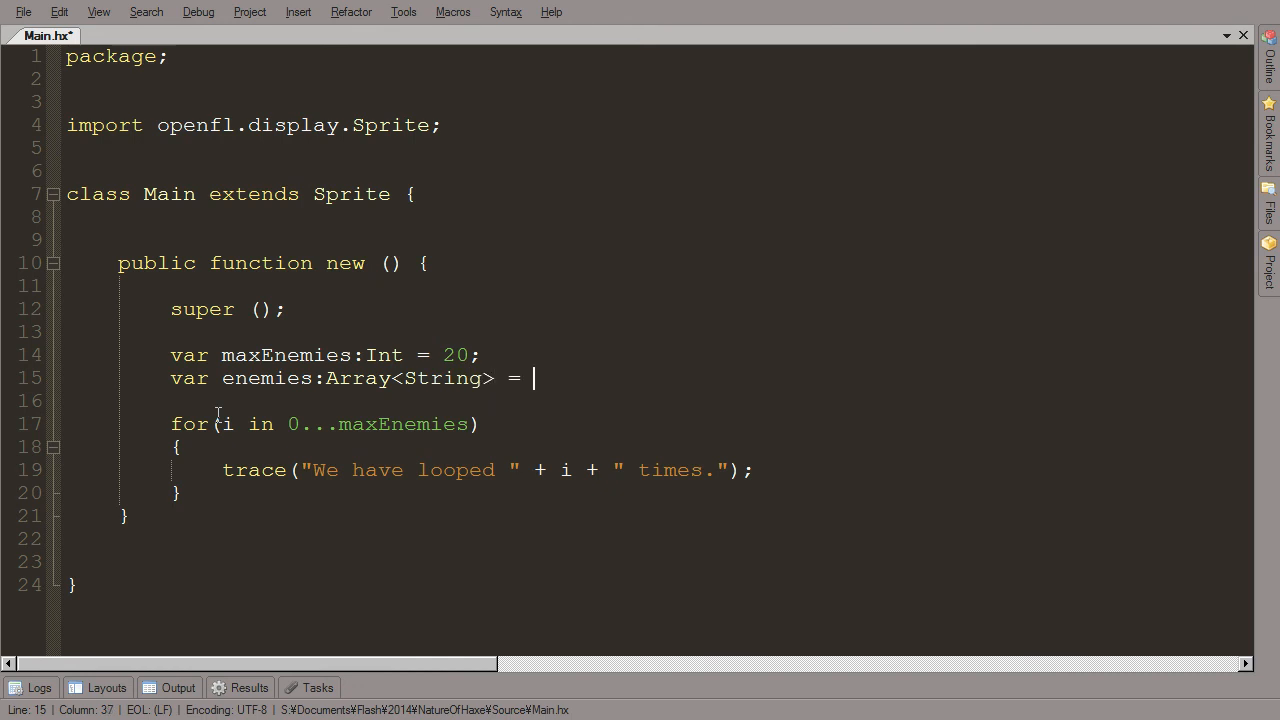
{"action": "type", "text": "[];"}
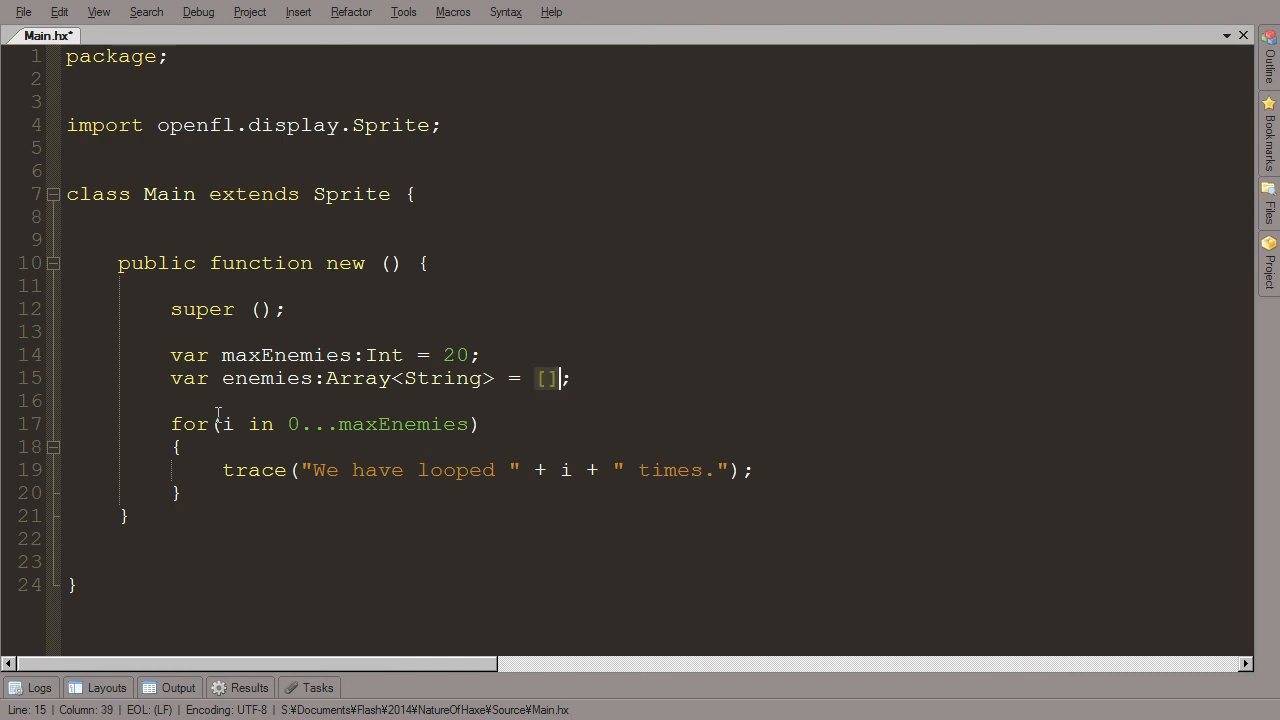
{"action": "type", "text": "\"\""}
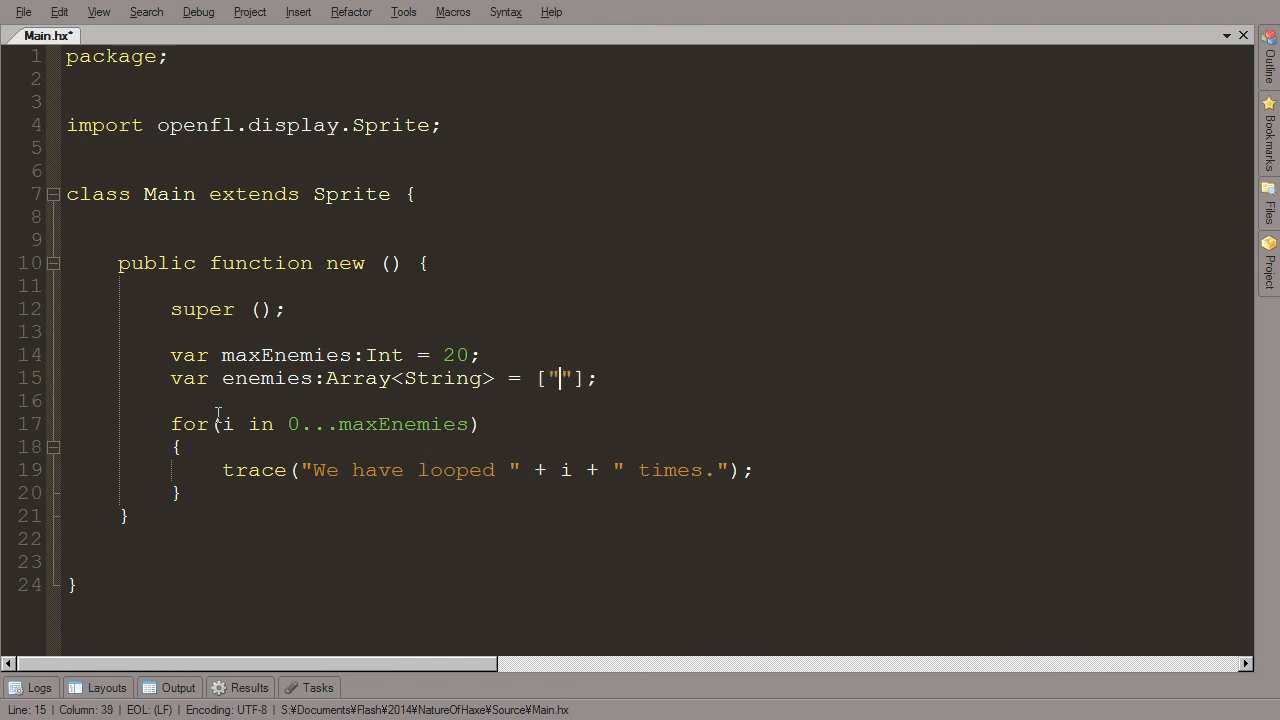
{"action": "type", "text": "evil,"}
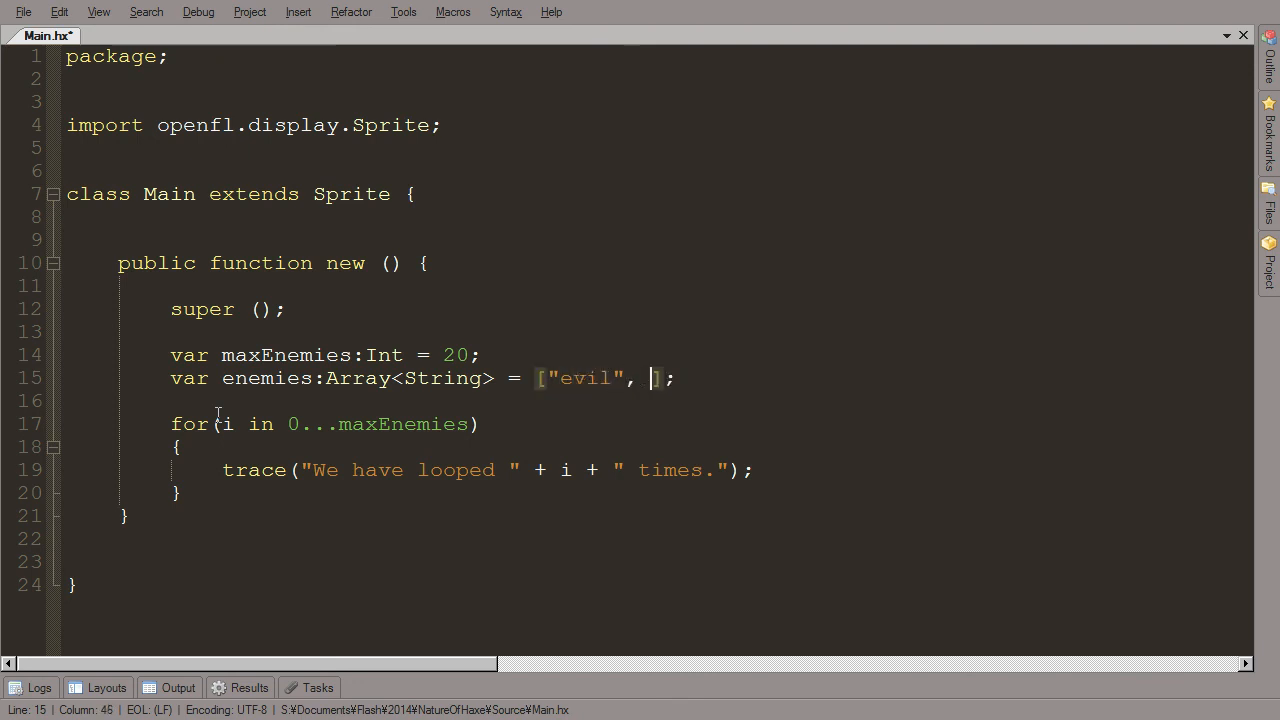
{"action": "type", "text": "\"hun"}
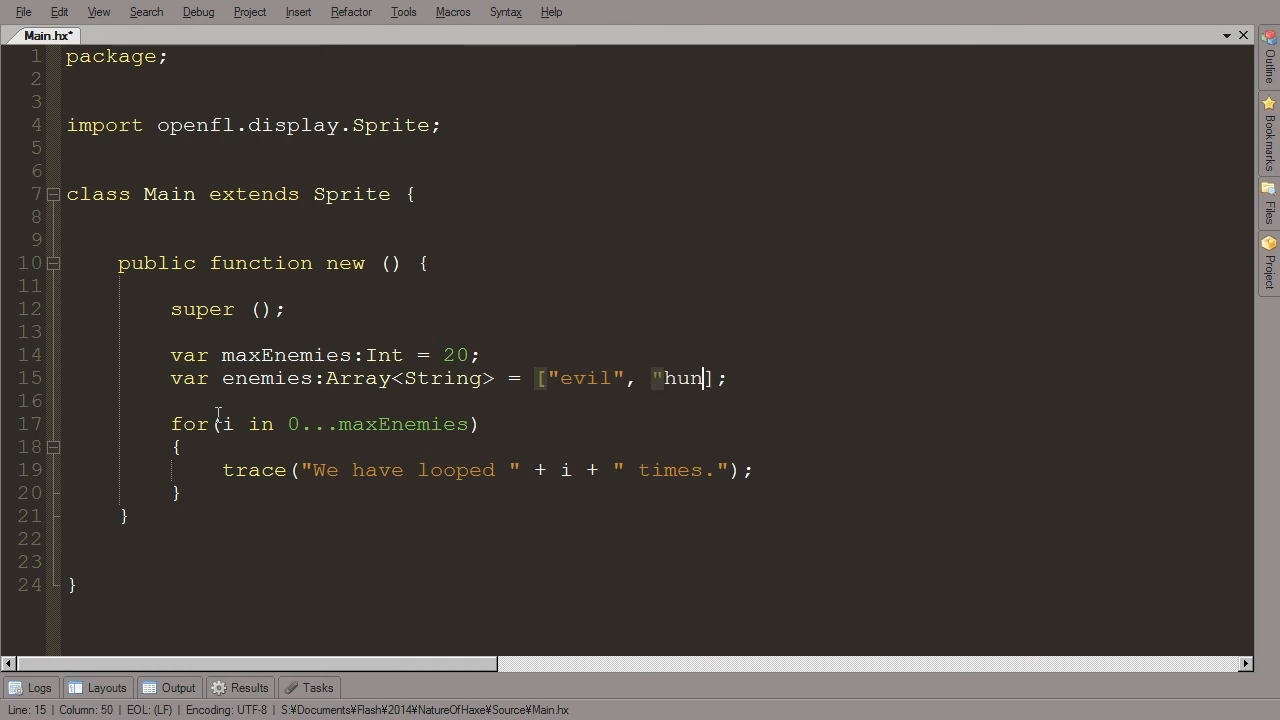
{"action": "type", "text": "ger\","}
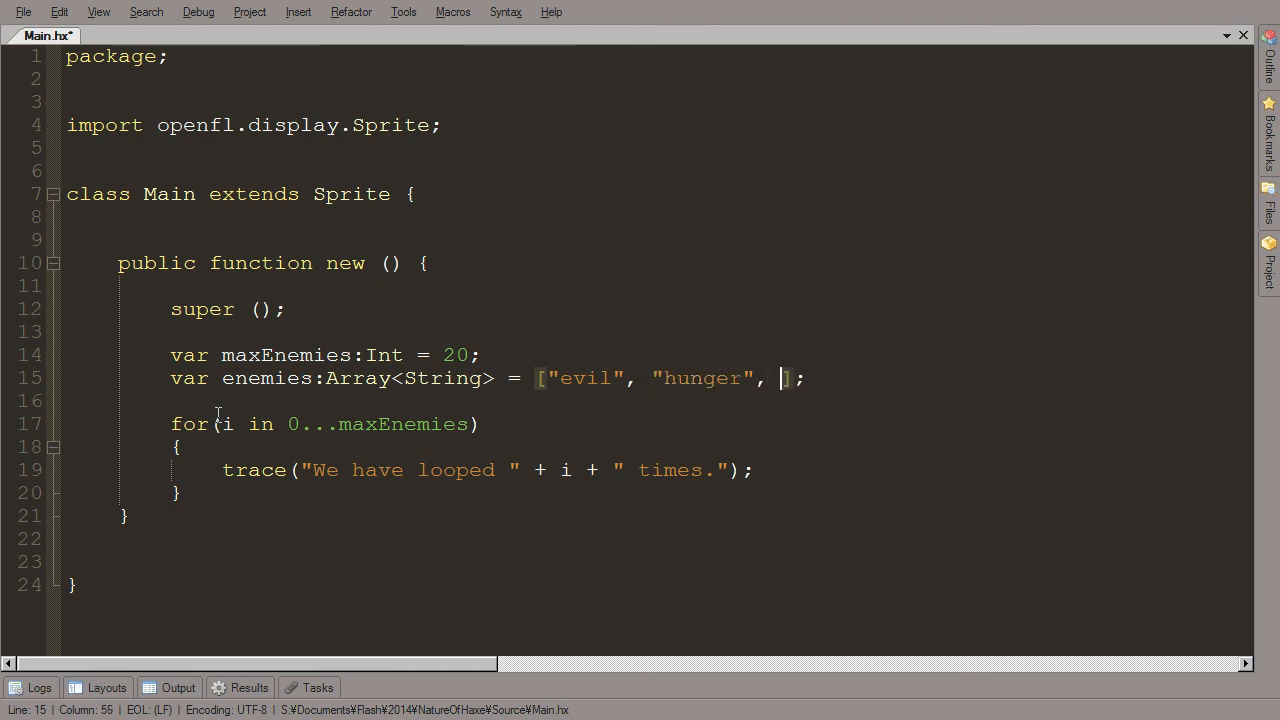
{"action": "type", "text": "dea"}
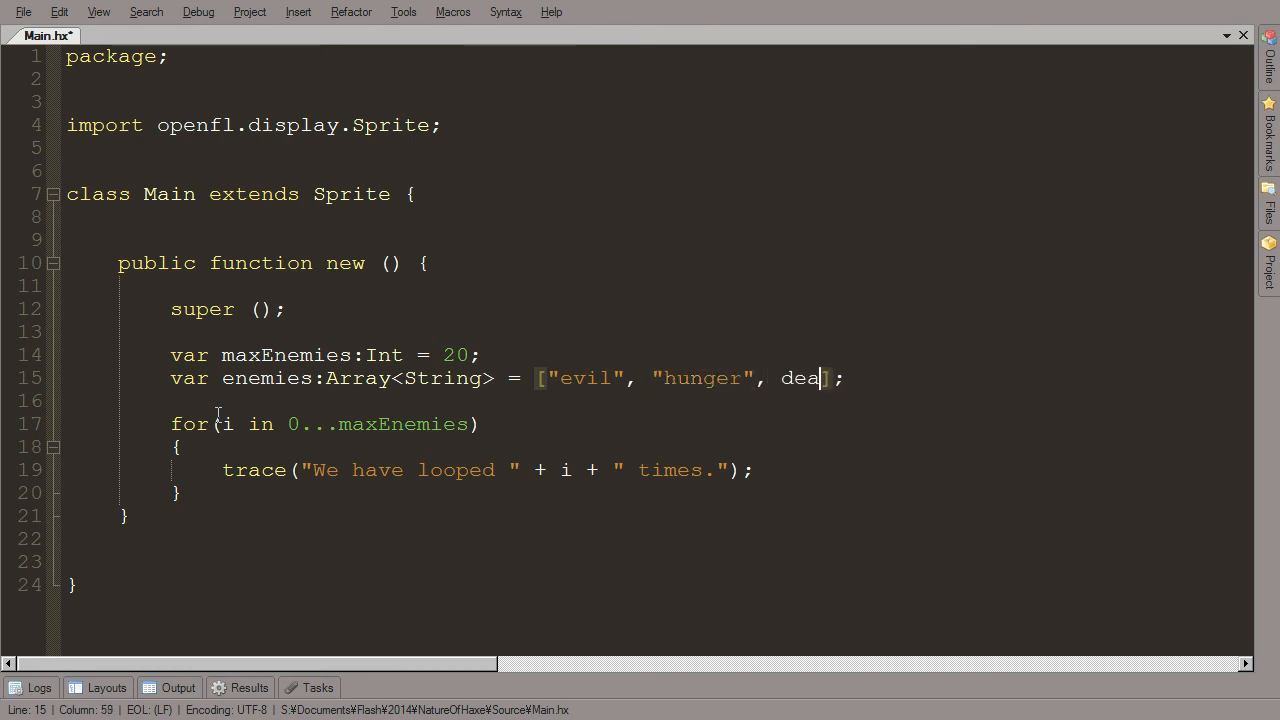
{"action": "type", "text": "th\", \"Hitler"}
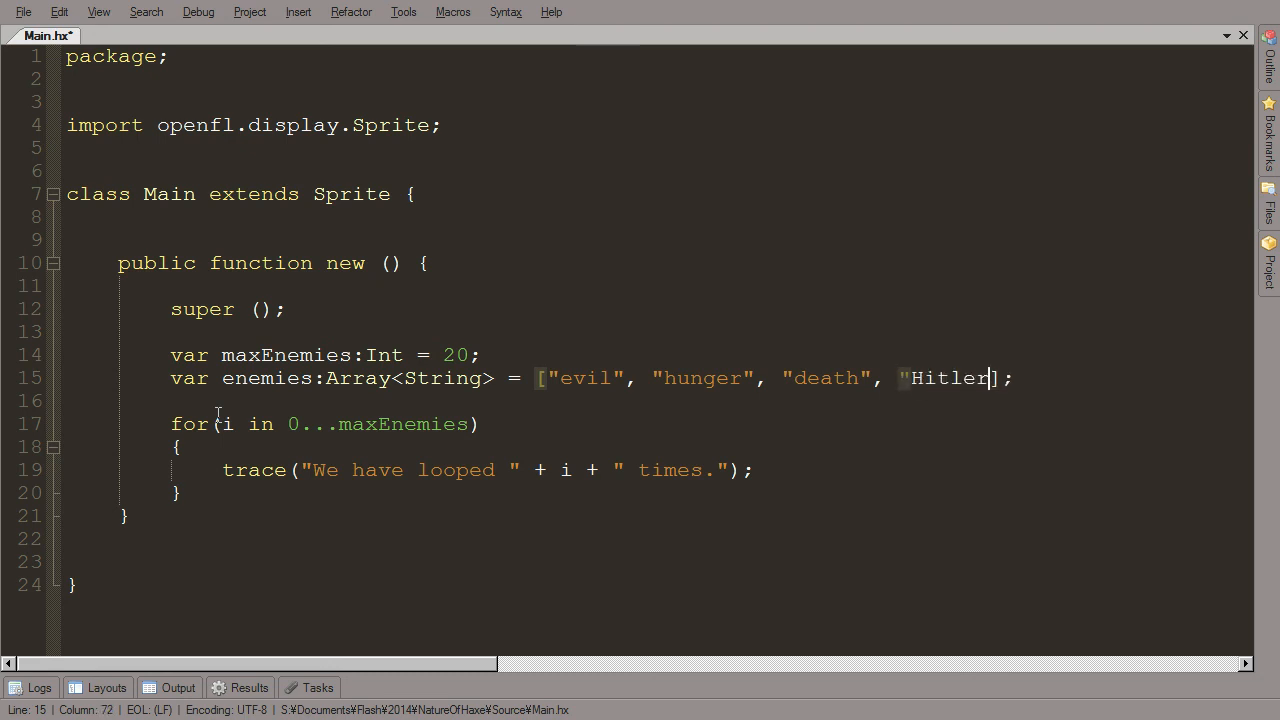
{"action": "type", "text": "\""}
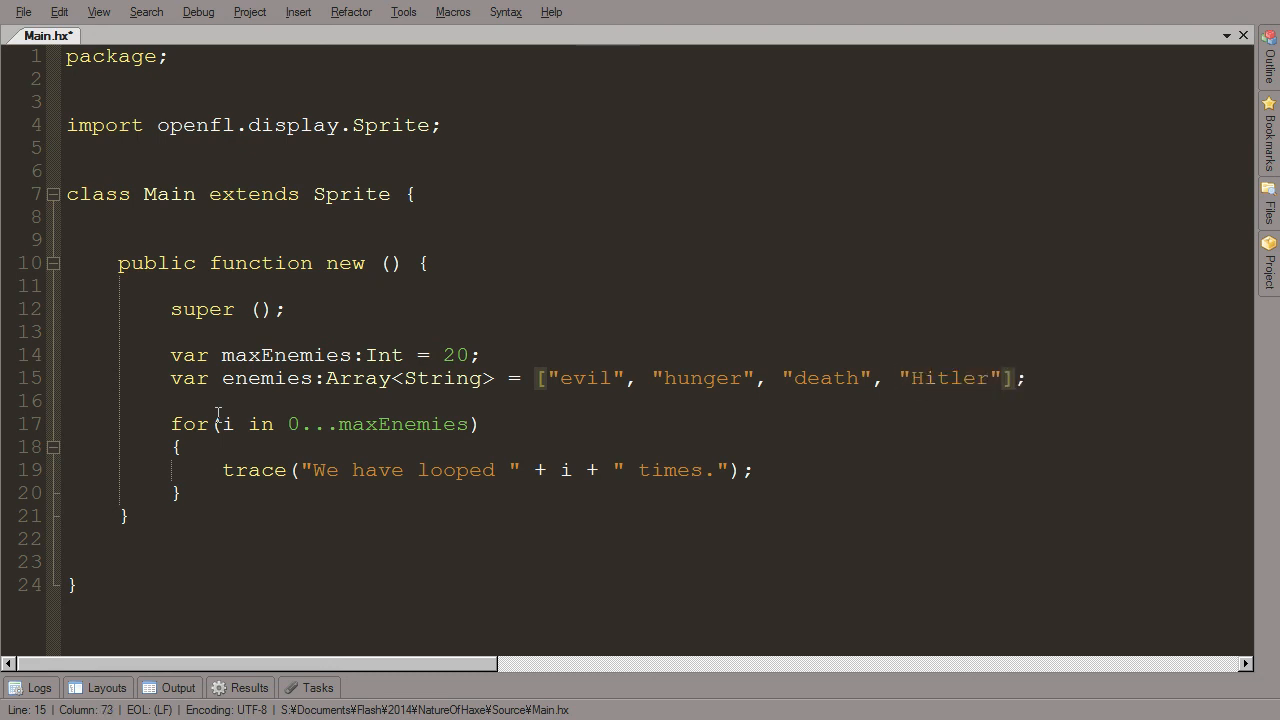
{"action": "left_click", "coordinate": [1000, 378]}
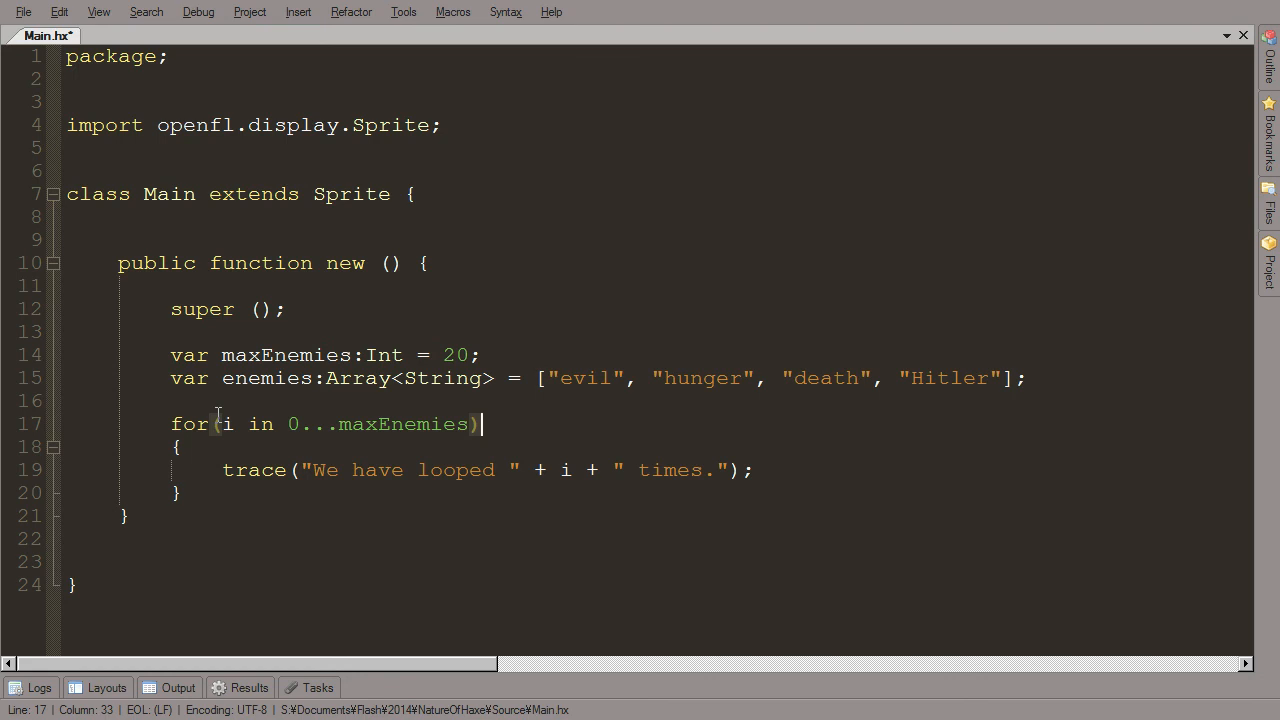
Step: Change the loop range to 0...4 and make the body trace enemies[i]
{"action": "left_click", "coordinate": [259, 424]}
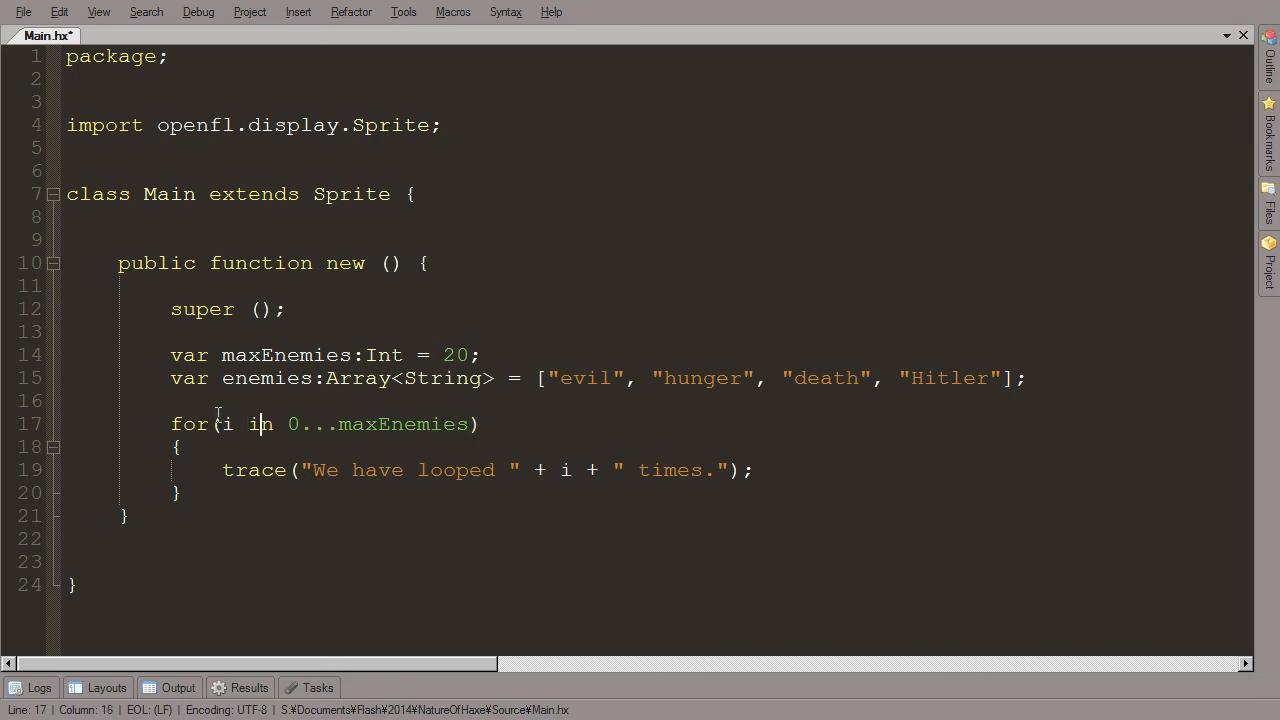
{"action": "left_click", "coordinate": [339, 424]}
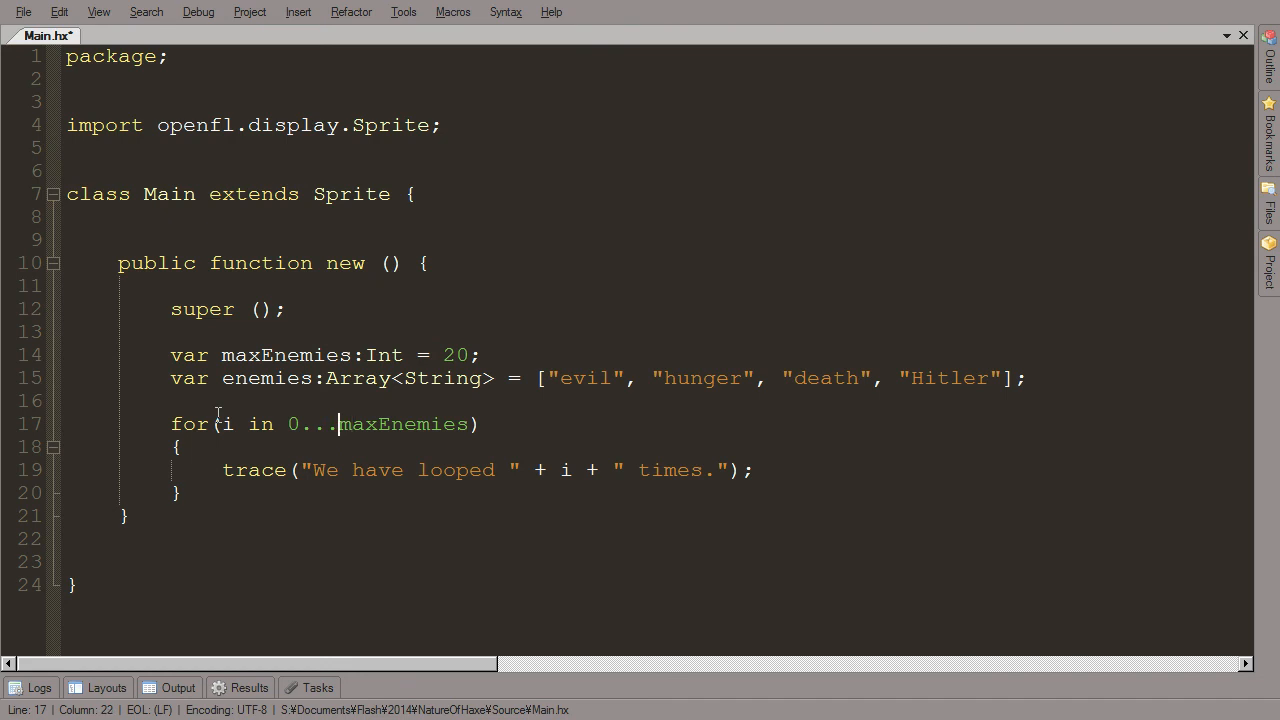
{"action": "double_click", "coordinate": [403, 424]}
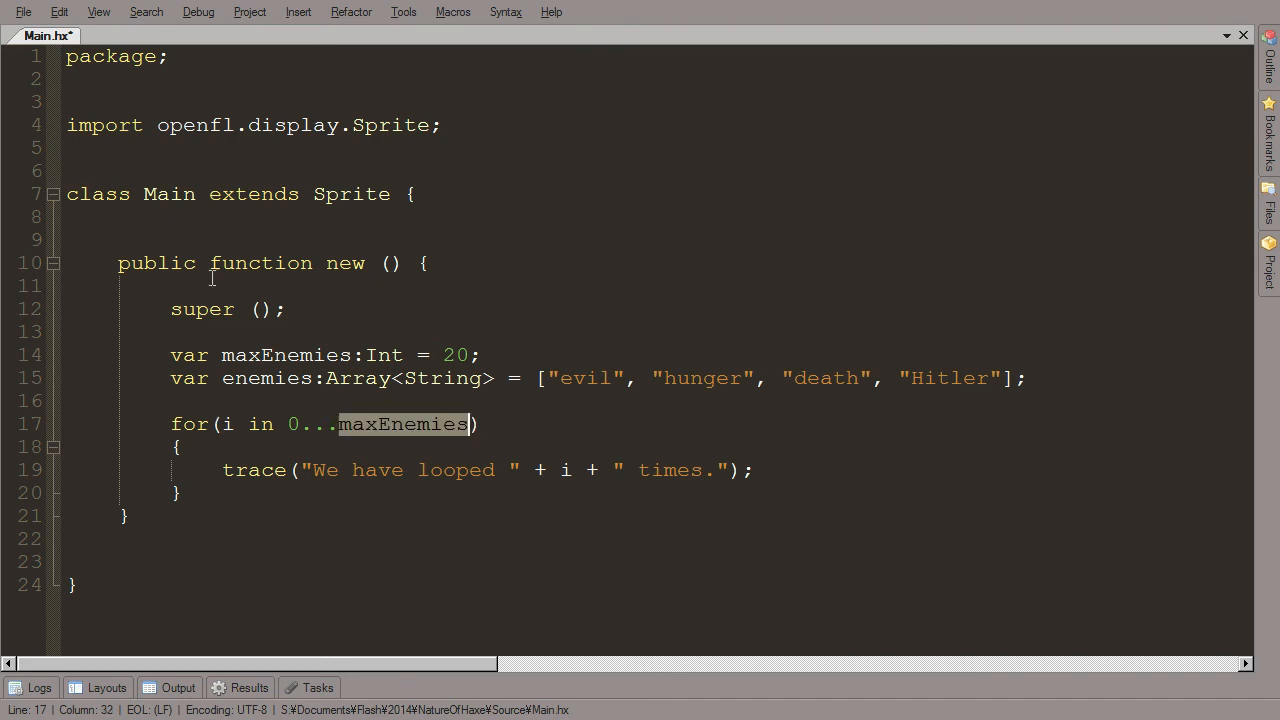
{"action": "mouse_move", "coordinate": [807, 378]}
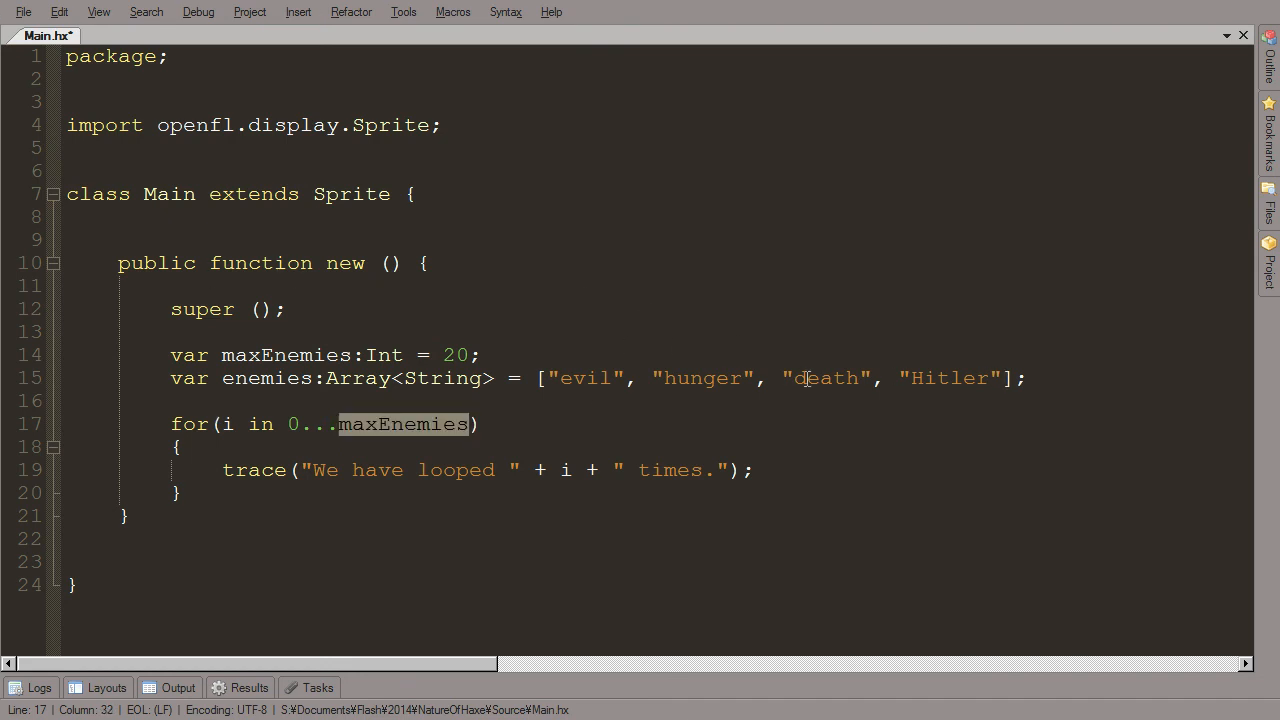
{"action": "type", "text": "4"}
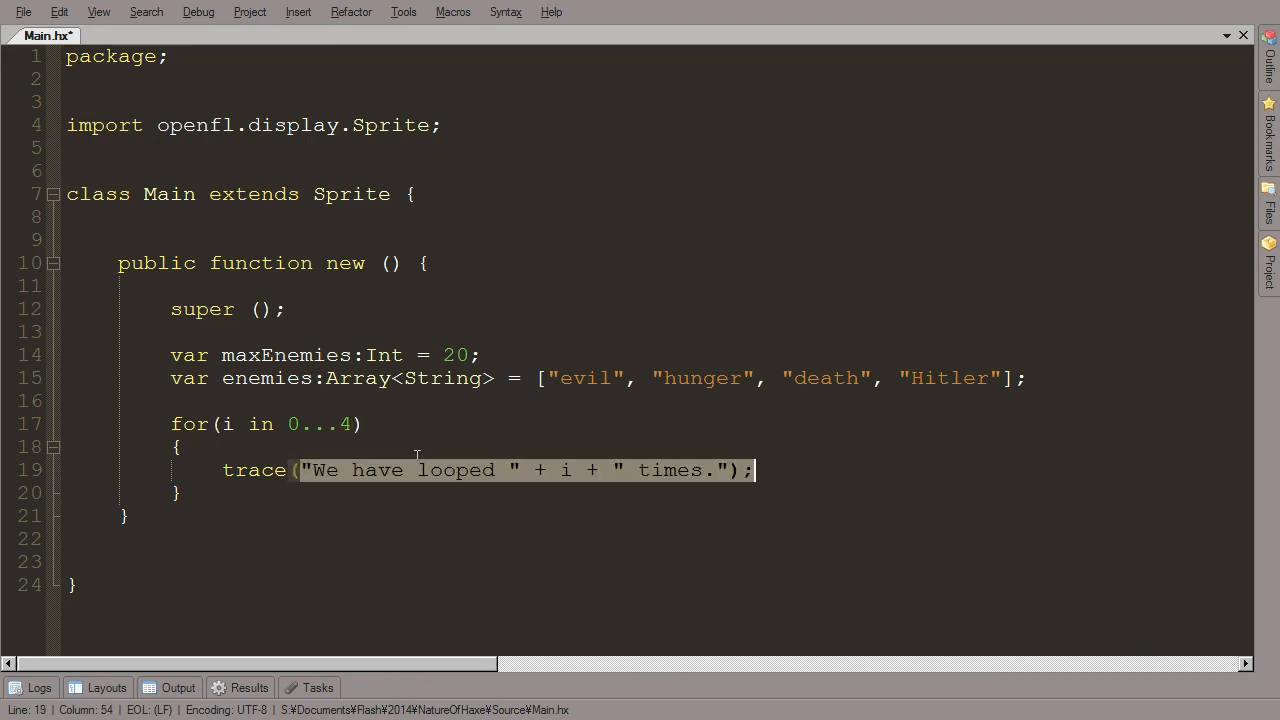
{"action": "type", "text": "e(e);"}
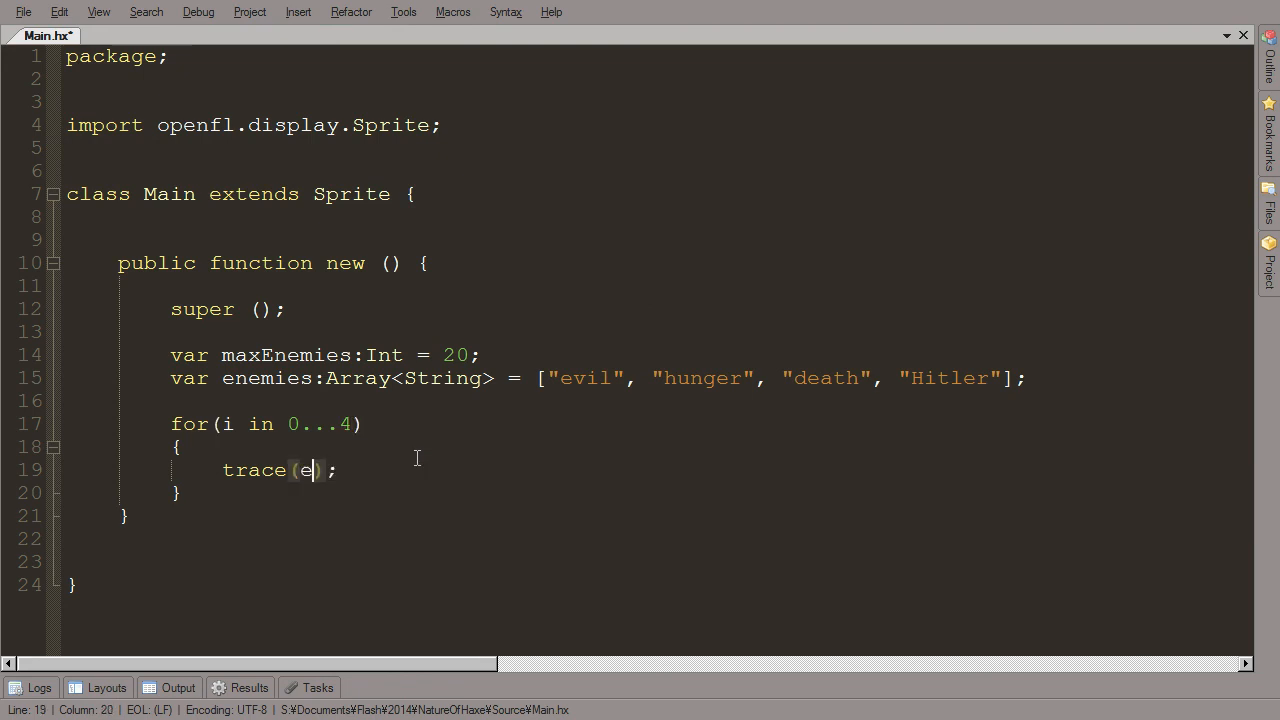
{"action": "type", "text": "nemies"}
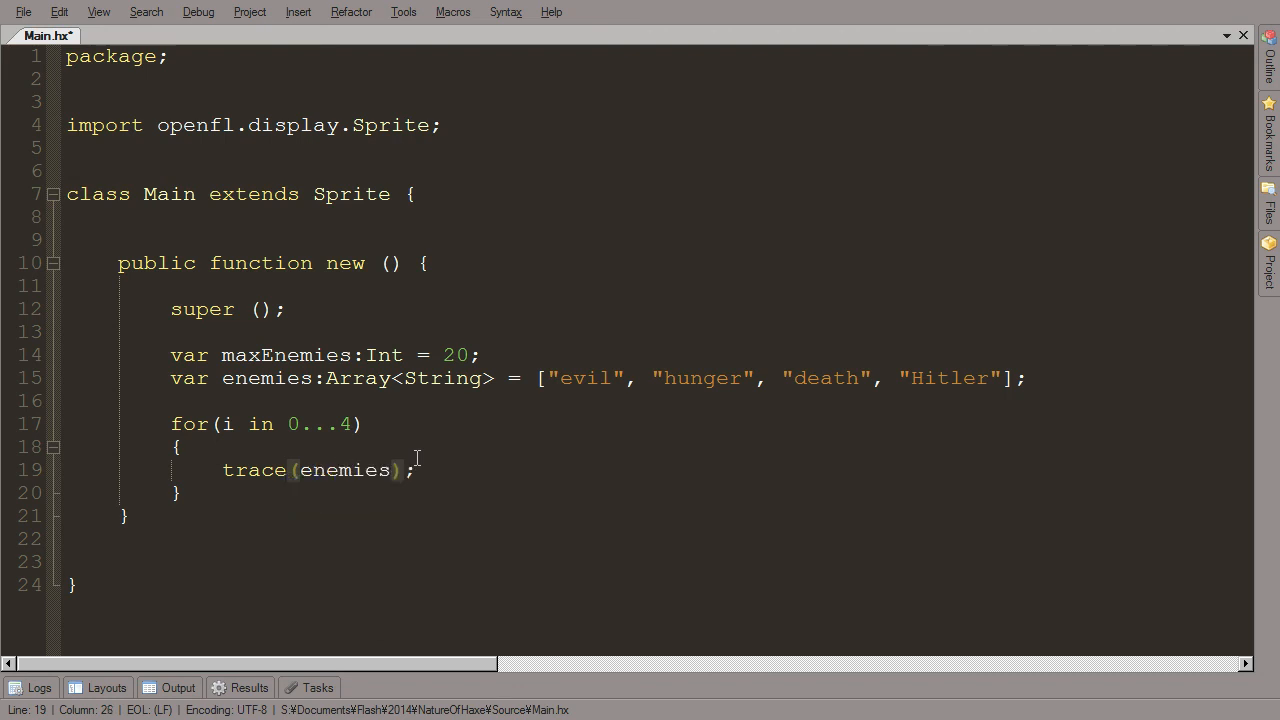
{"action": "type", "text": "[]"}
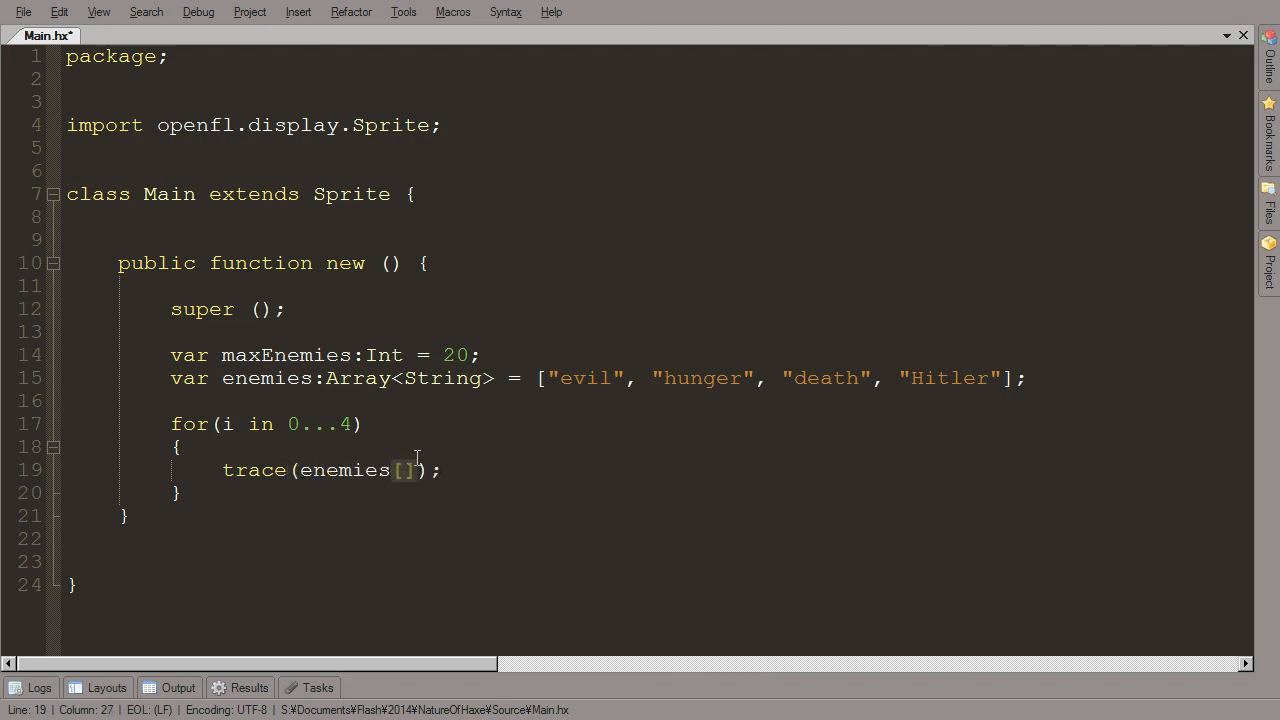
{"action": "type", "text": "i"}
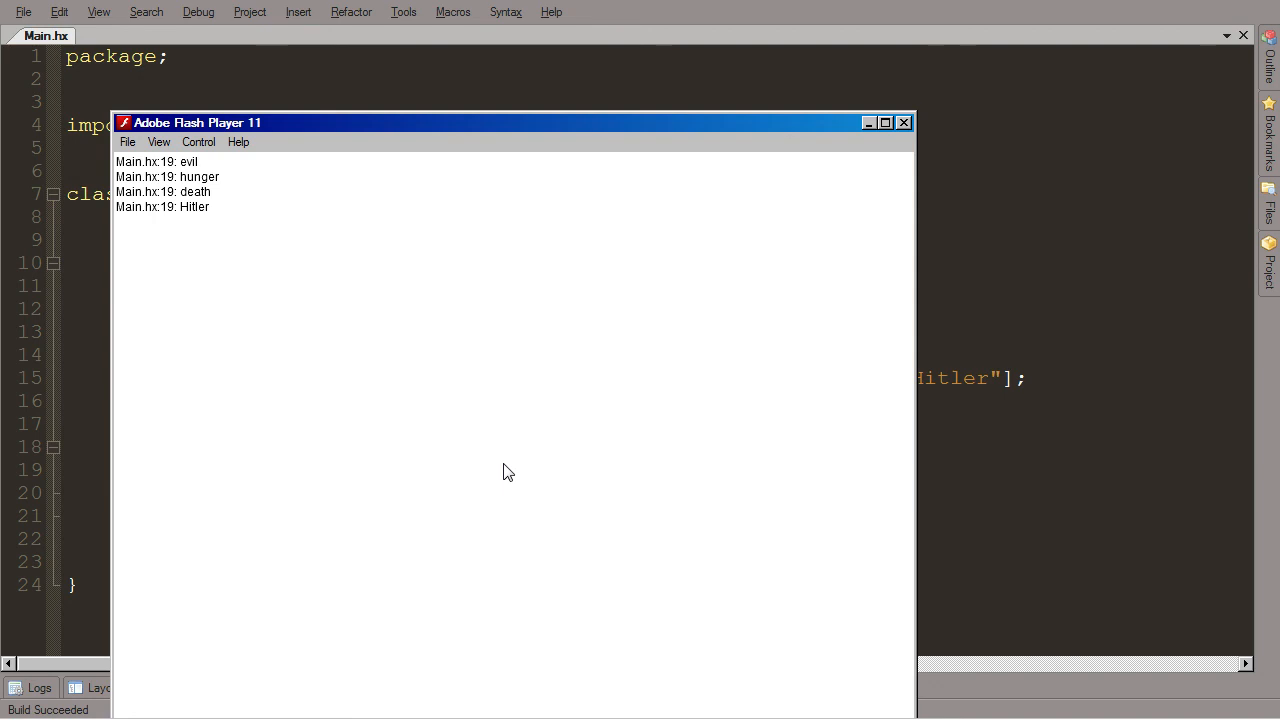
{"action": "mouse_move", "coordinate": [525, 361]}
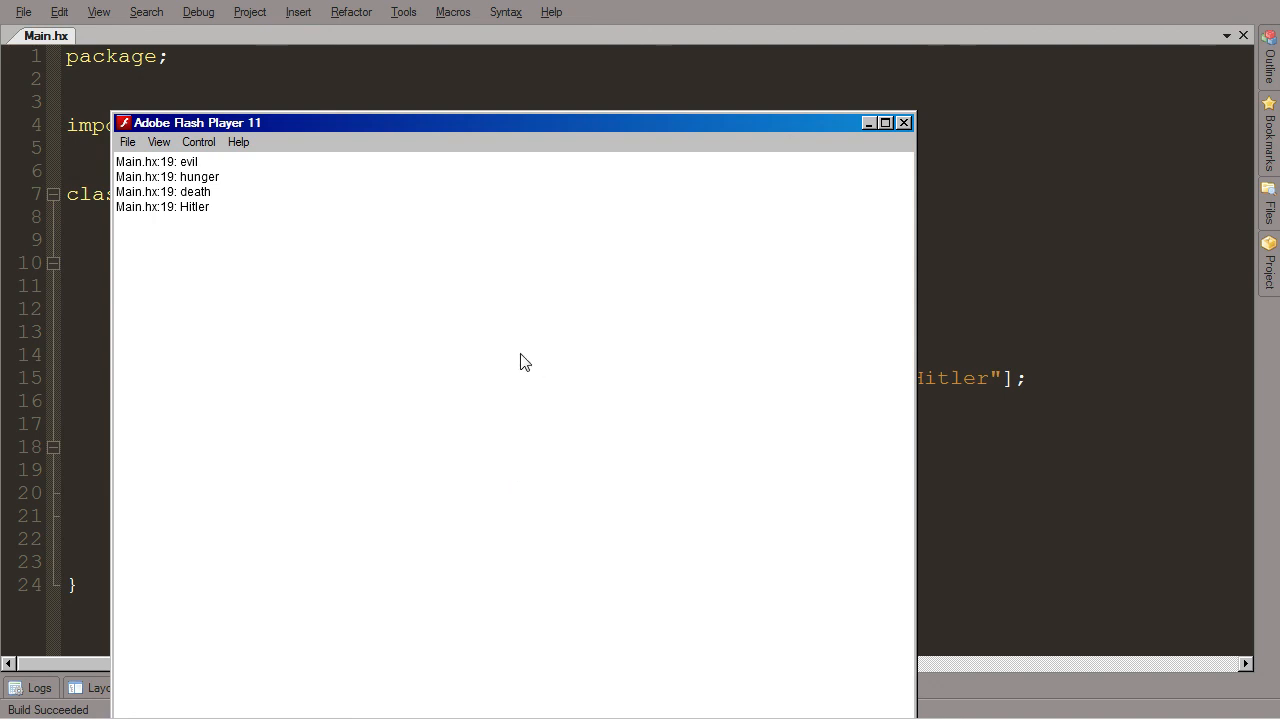
Step: Close Flash Player after it traces evil, hunger, death and Hitler
{"action": "left_click", "coordinate": [903, 122]}
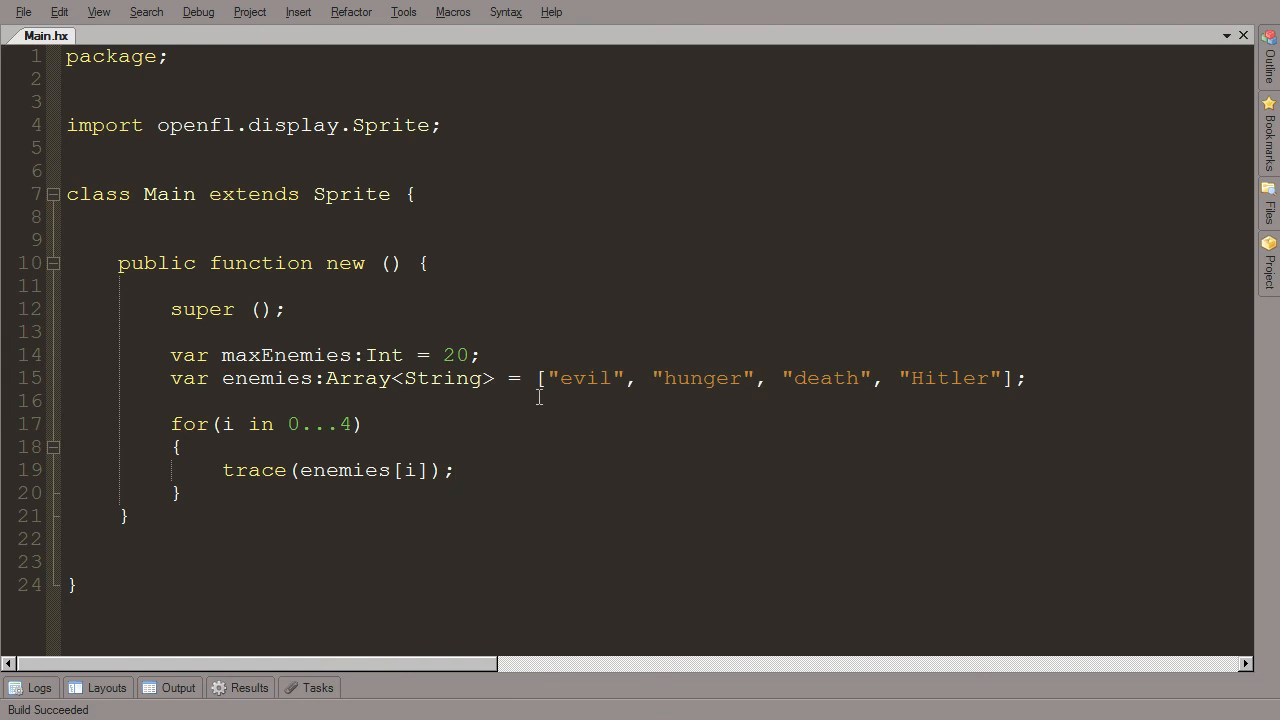
{"action": "mouse_move", "coordinate": [531, 406]}
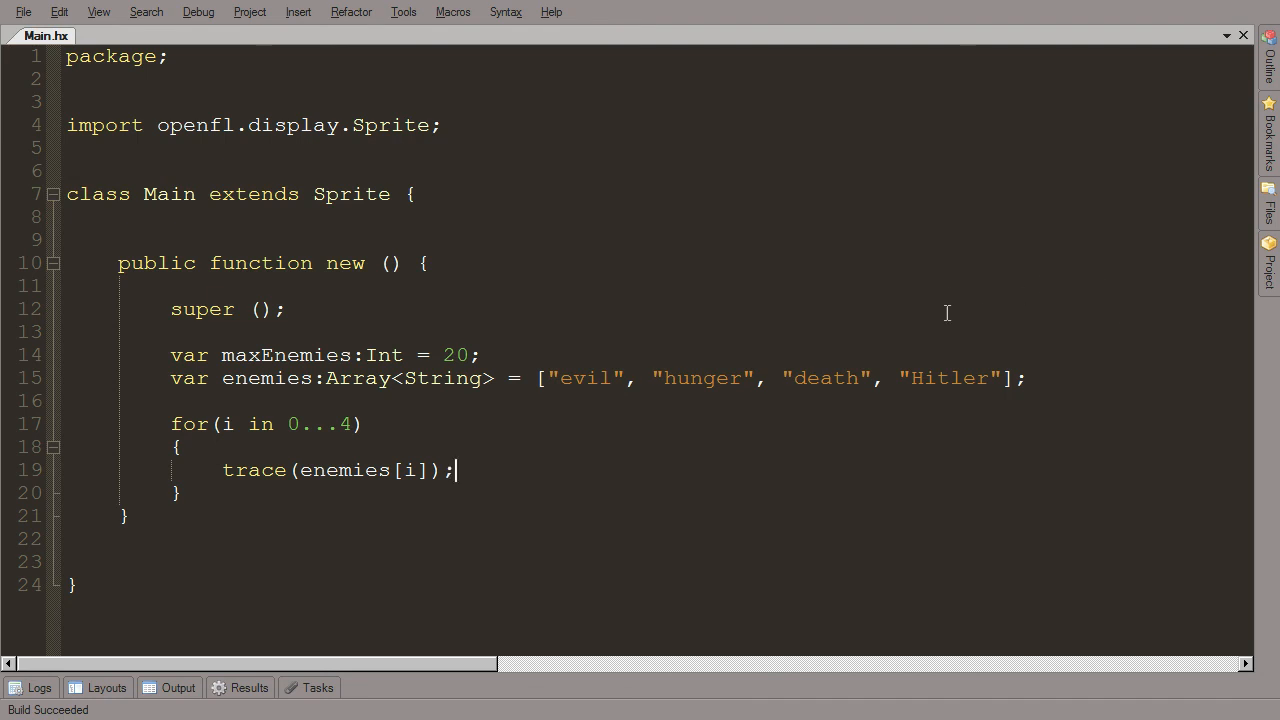
{"action": "mouse_move", "coordinate": [1033, 251]}
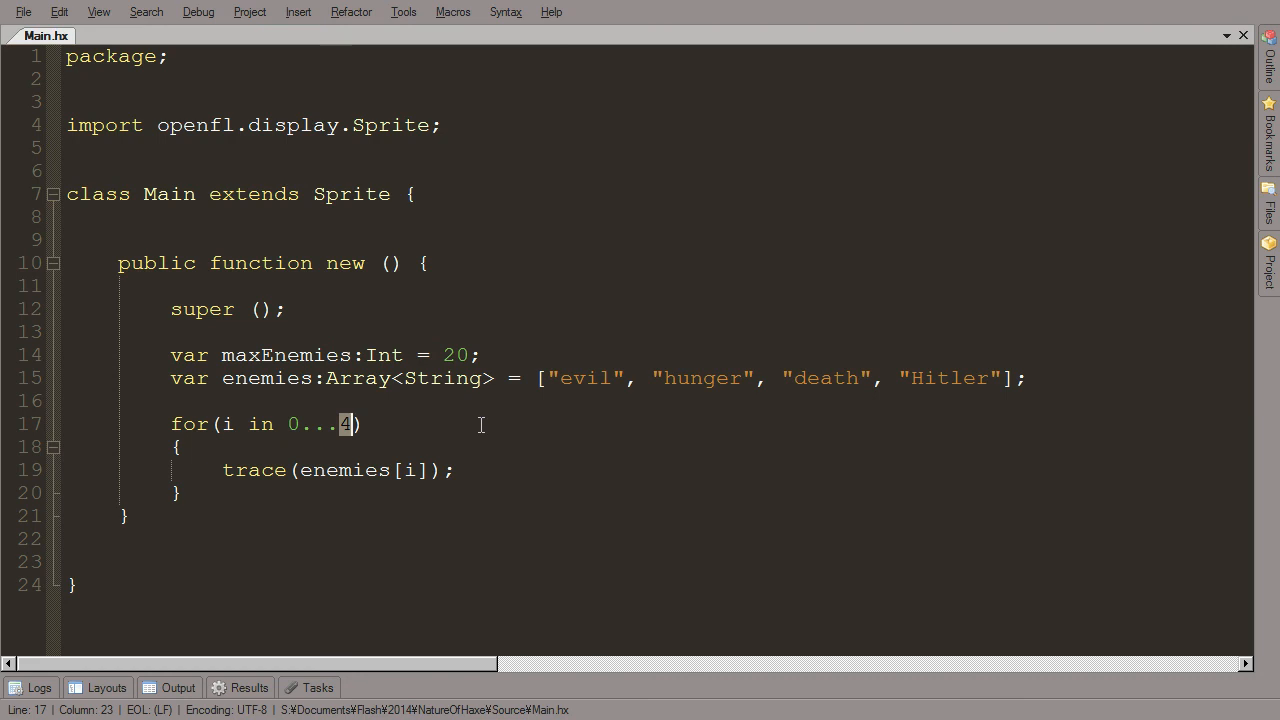
Step: Replace the loop's upper bound 4 with enemies.length
{"action": "type", "text": "enemies"}
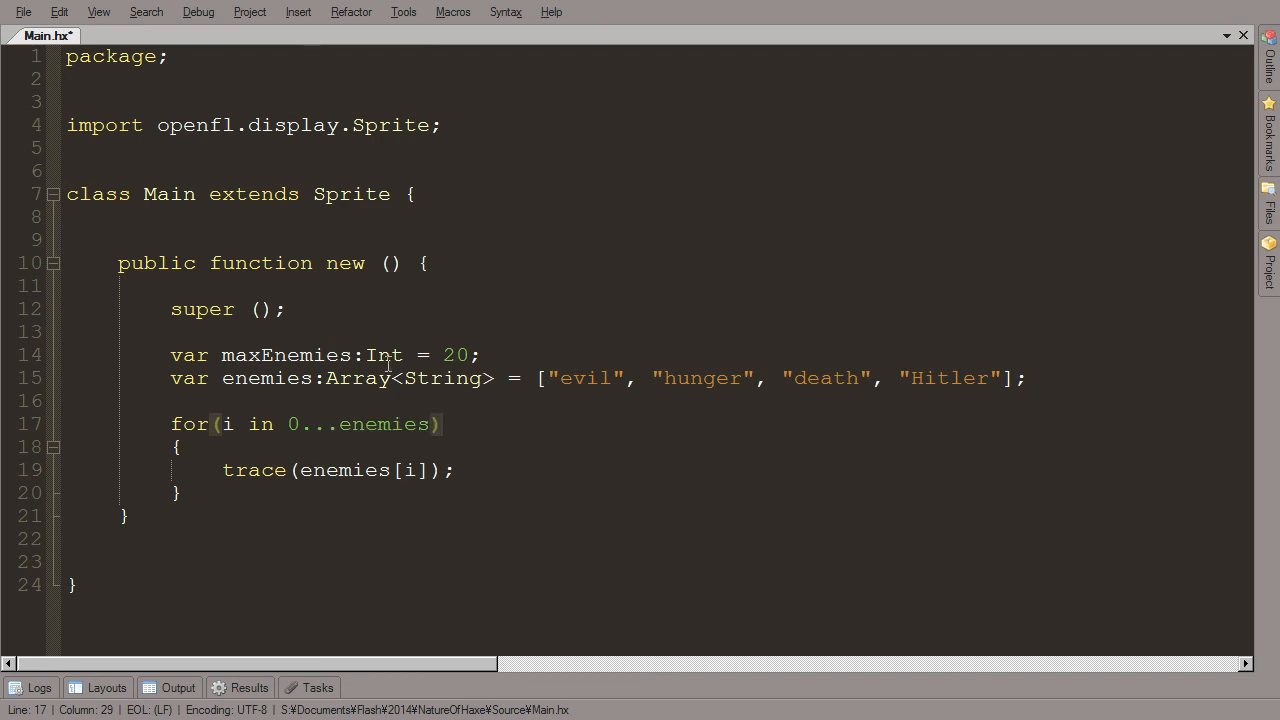
{"action": "type", "text": ".length"}
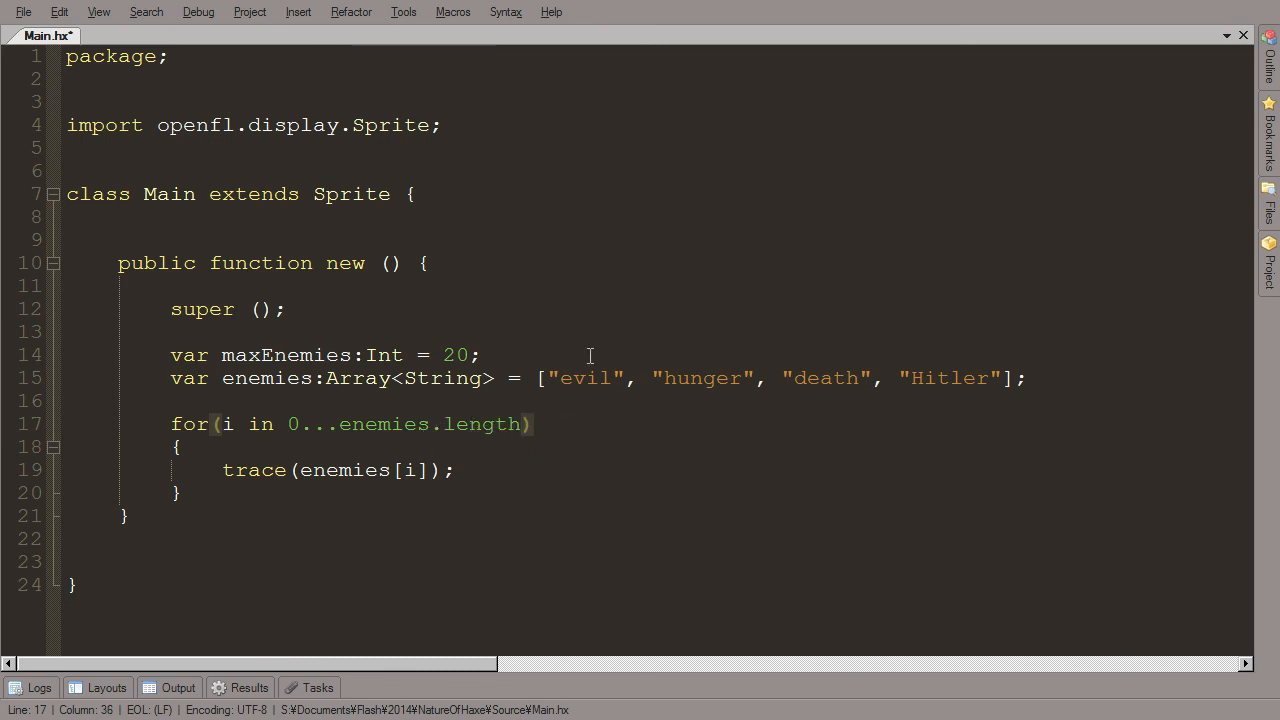
{"action": "left_click", "coordinate": [520, 423]}
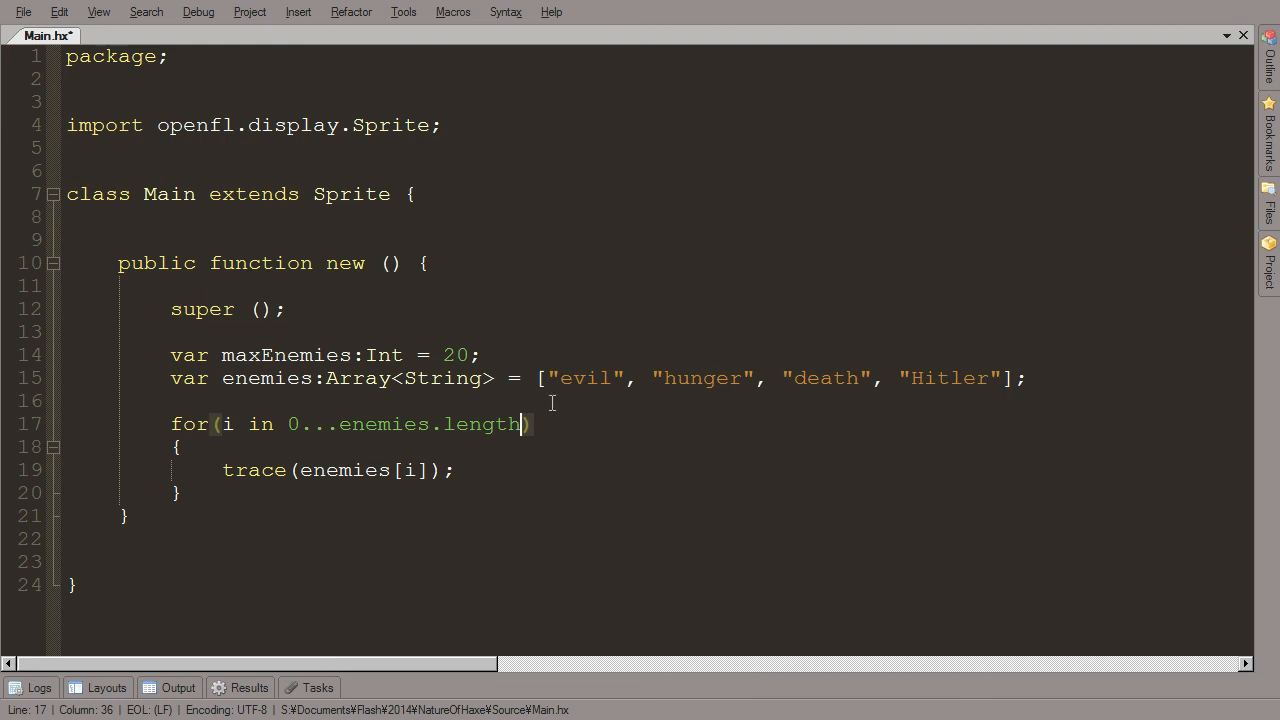
{"action": "mouse_move", "coordinate": [661, 413]}
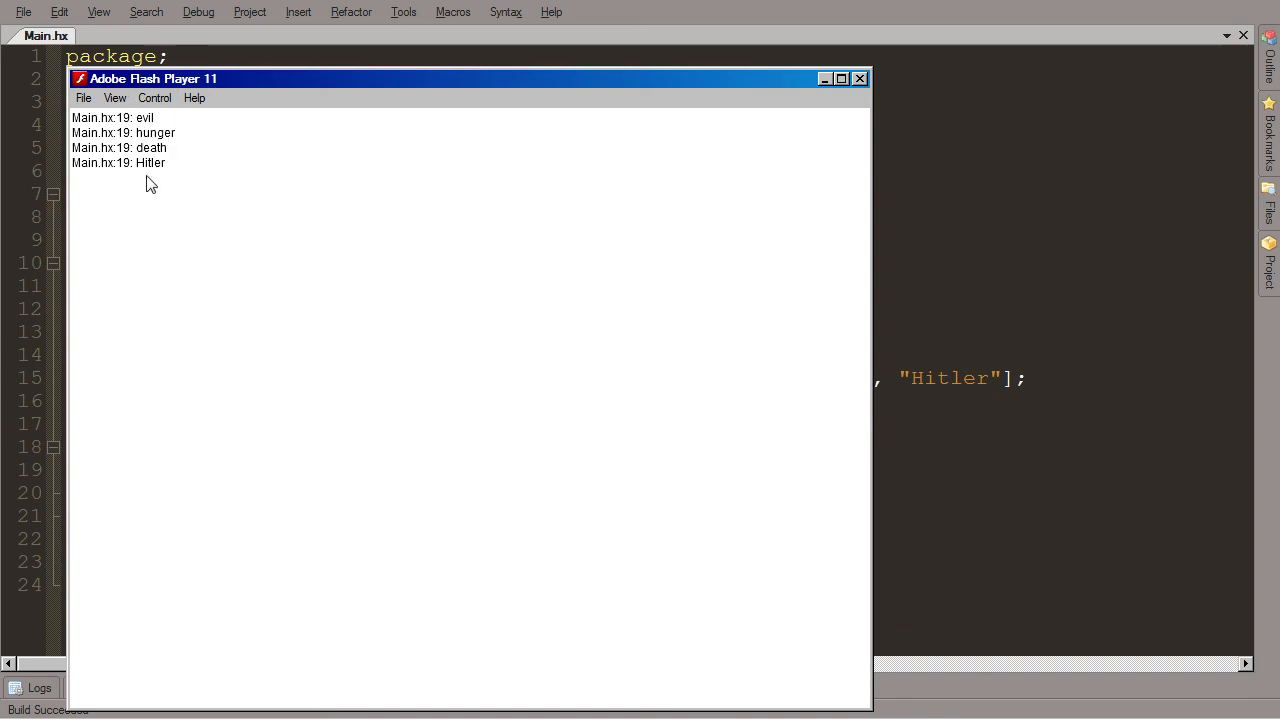
Step: Close Flash Player after confirming the four enemy names are traced
{"action": "left_click", "coordinate": [859, 78]}
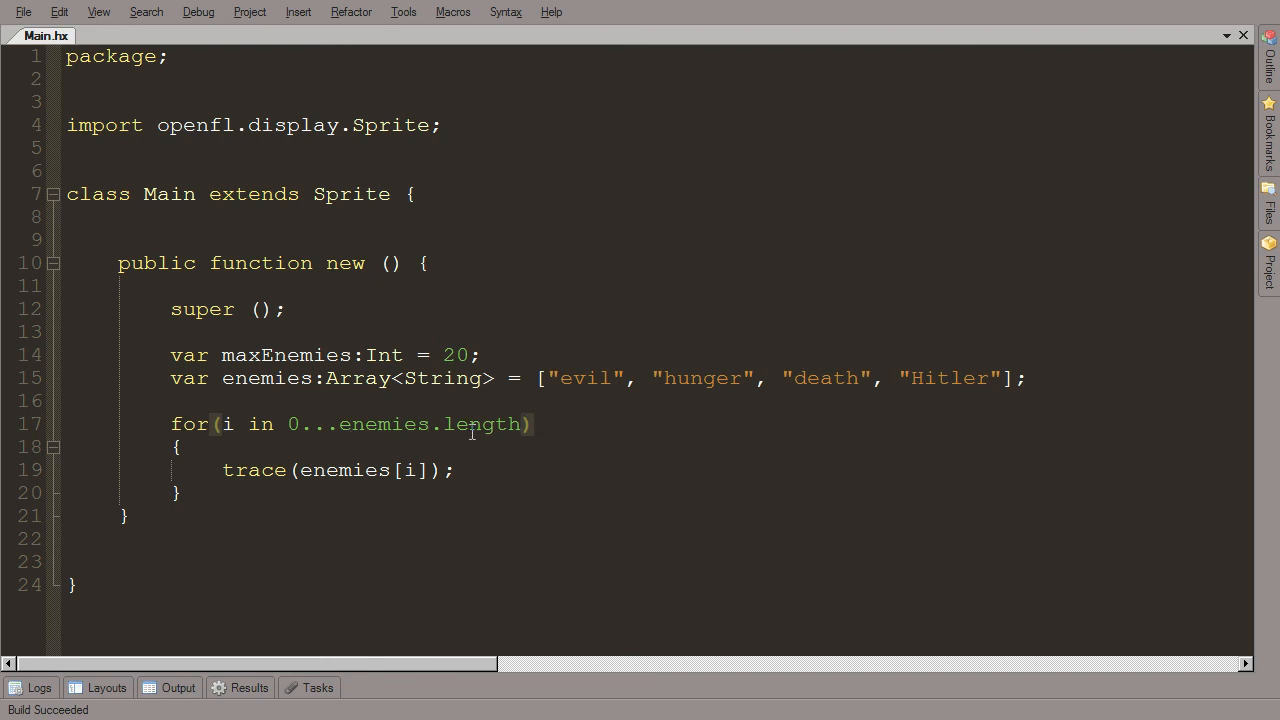
{"action": "mouse_move", "coordinate": [537, 407]}
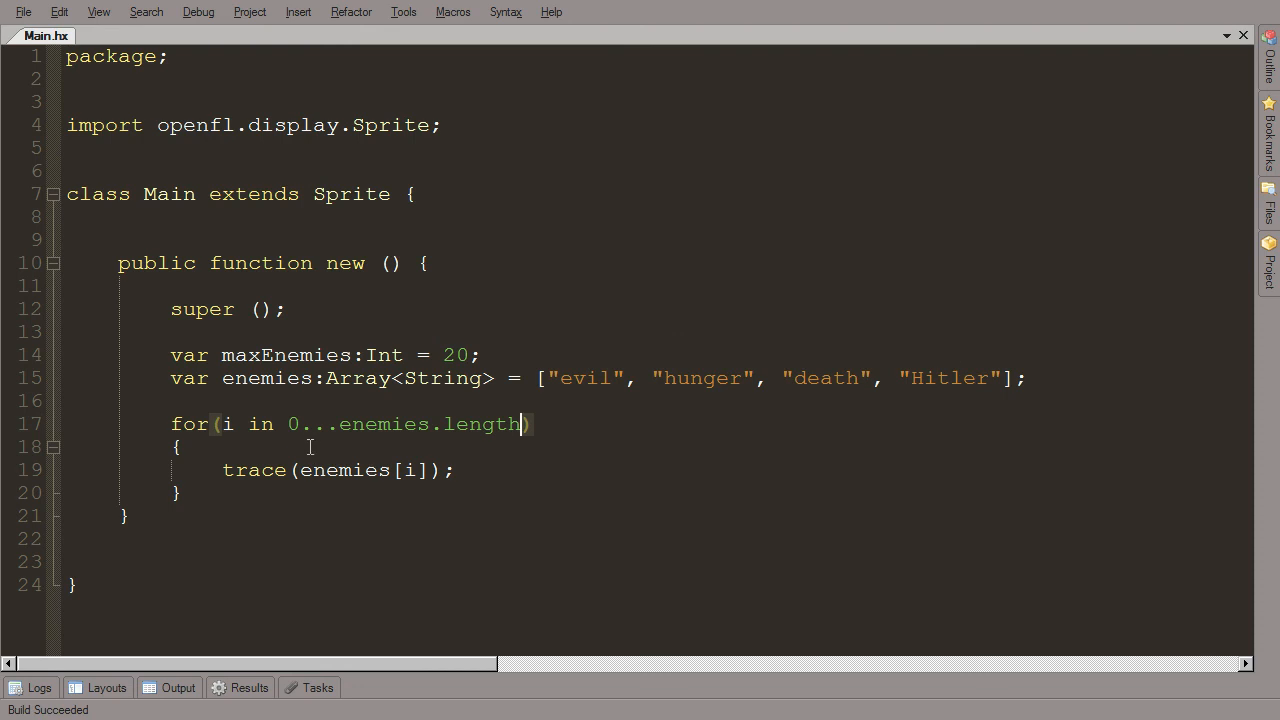
{"action": "mouse_move", "coordinate": [520, 424]}
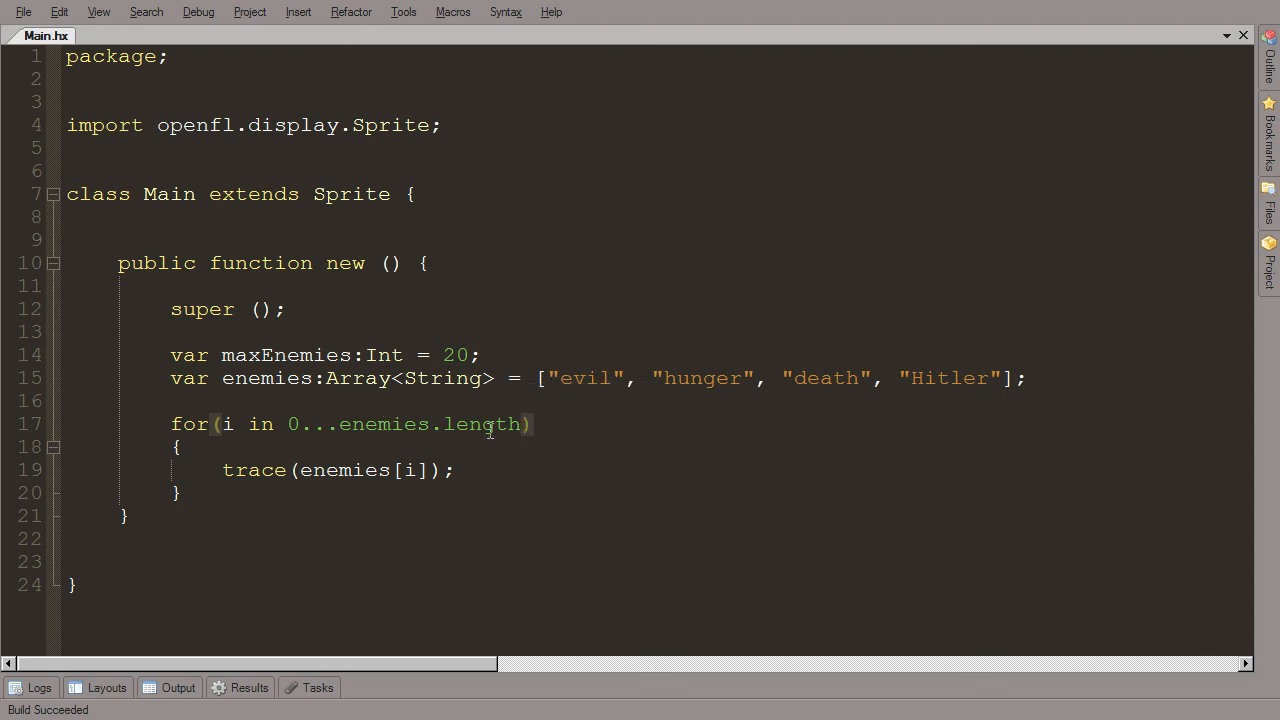
{"action": "mouse_move", "coordinate": [332, 469]}
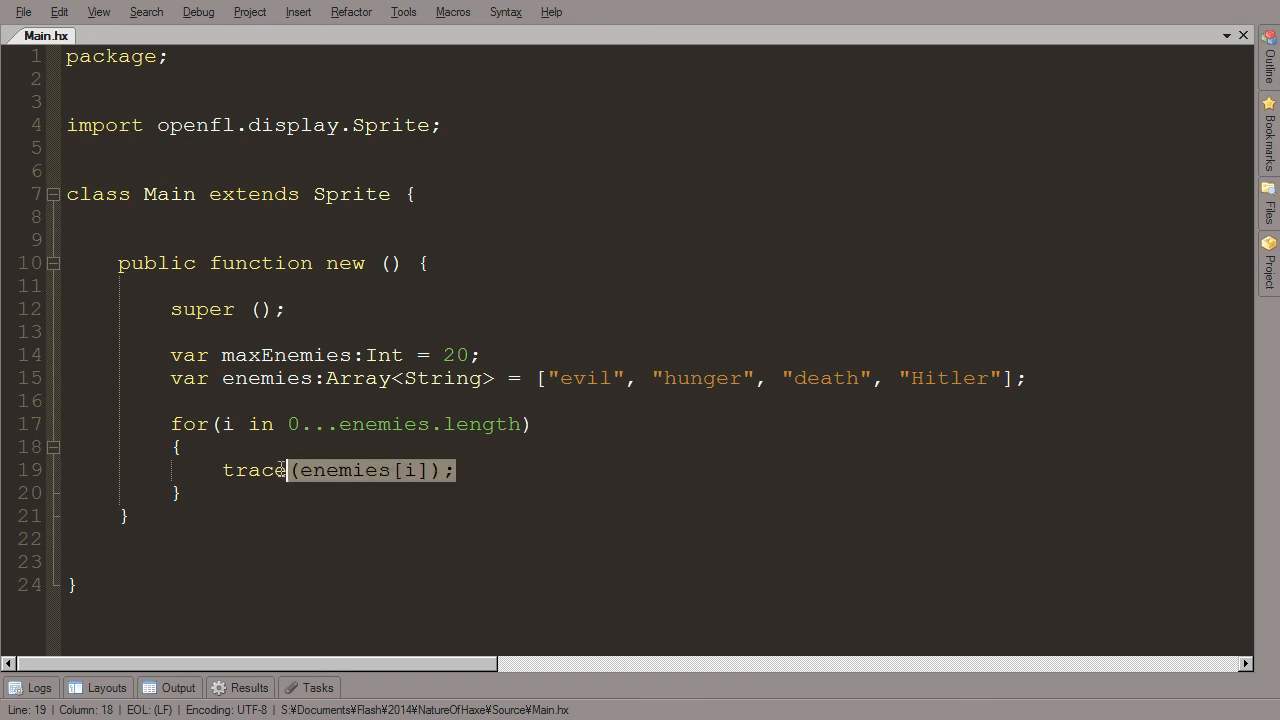
Step: Delete trace(enemies[i]) and the i in 0...enemies.length range from the loop
{"action": "double_click", "coordinate": [253, 470]}
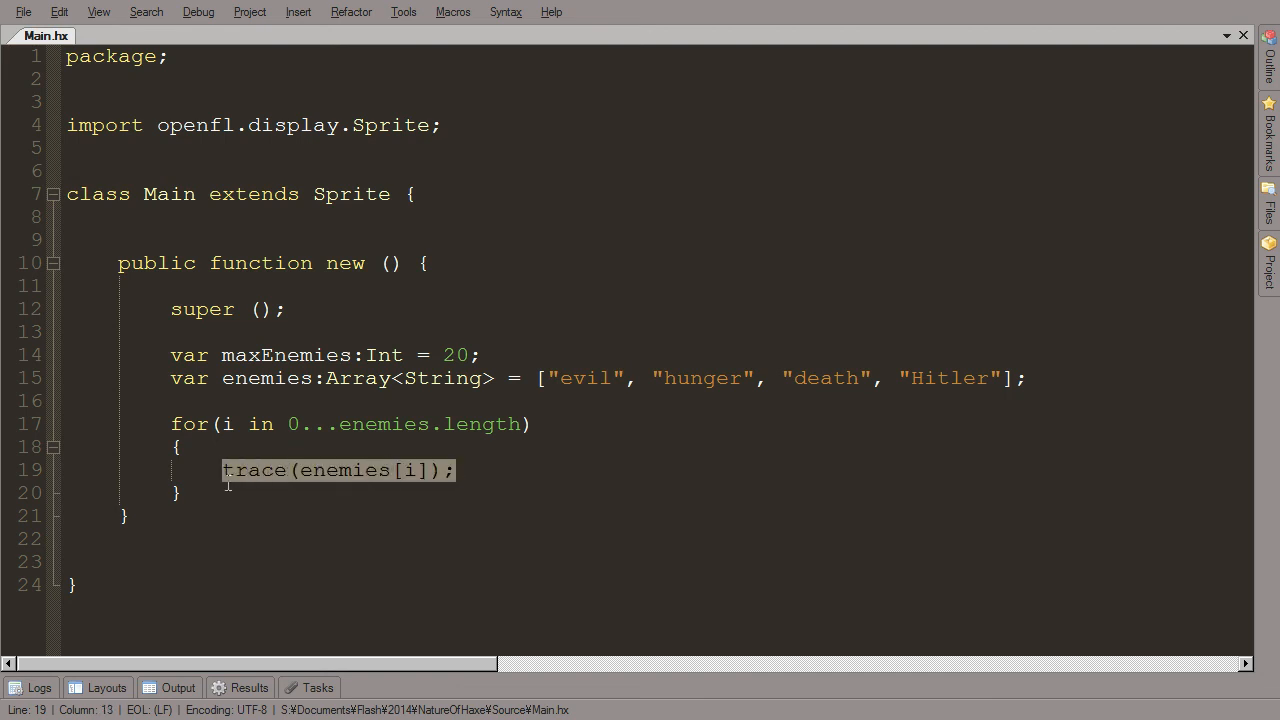
{"action": "key", "text": "Delete"}
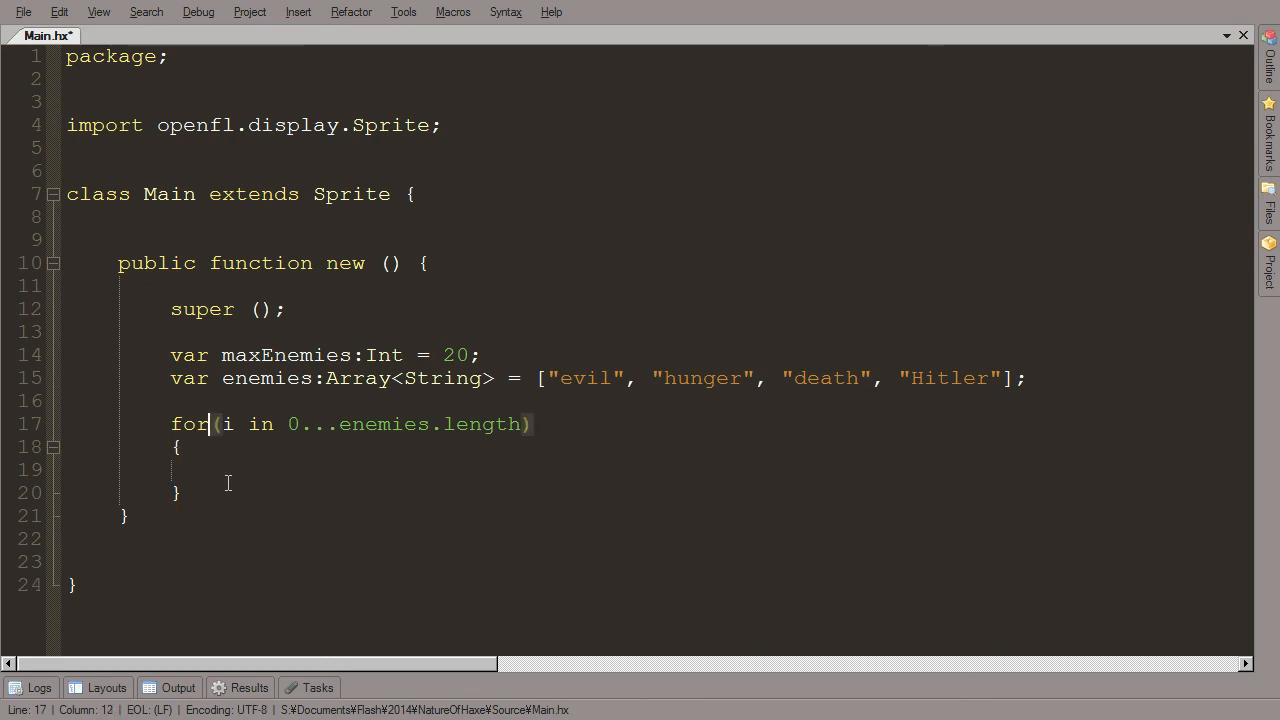
{"action": "key", "text": "Right"}
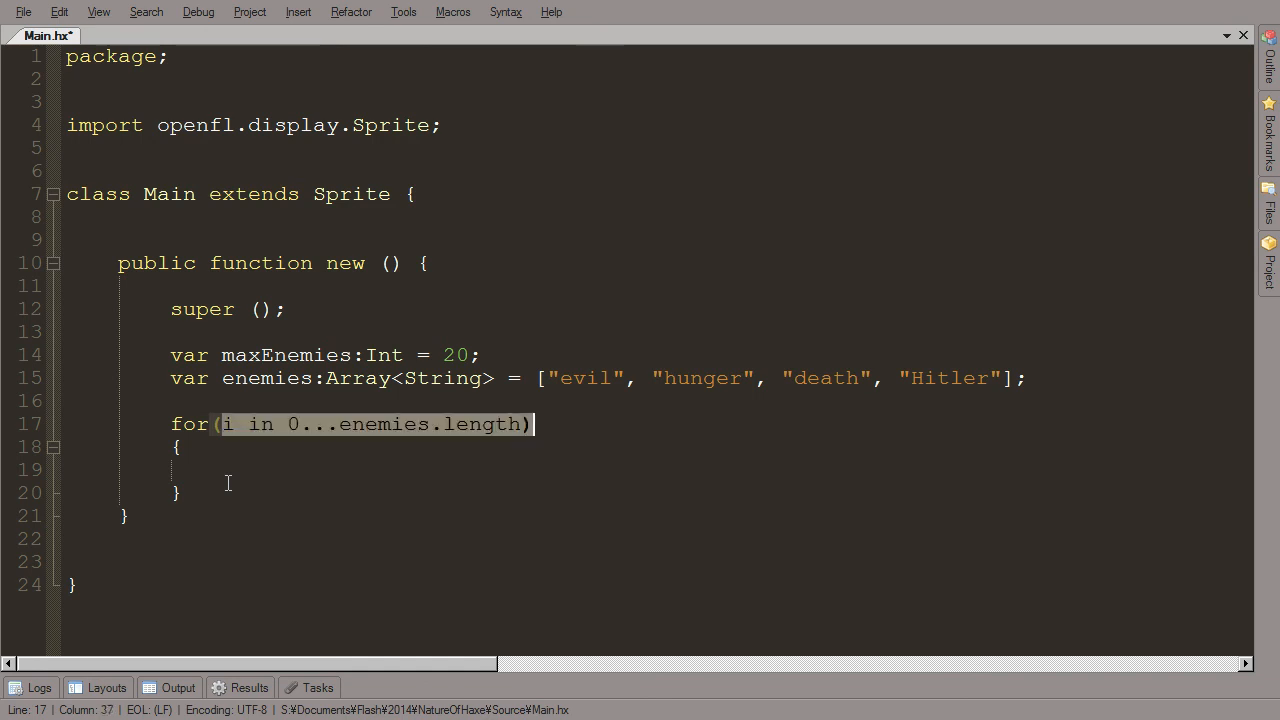
{"action": "key", "text": "Delete"}
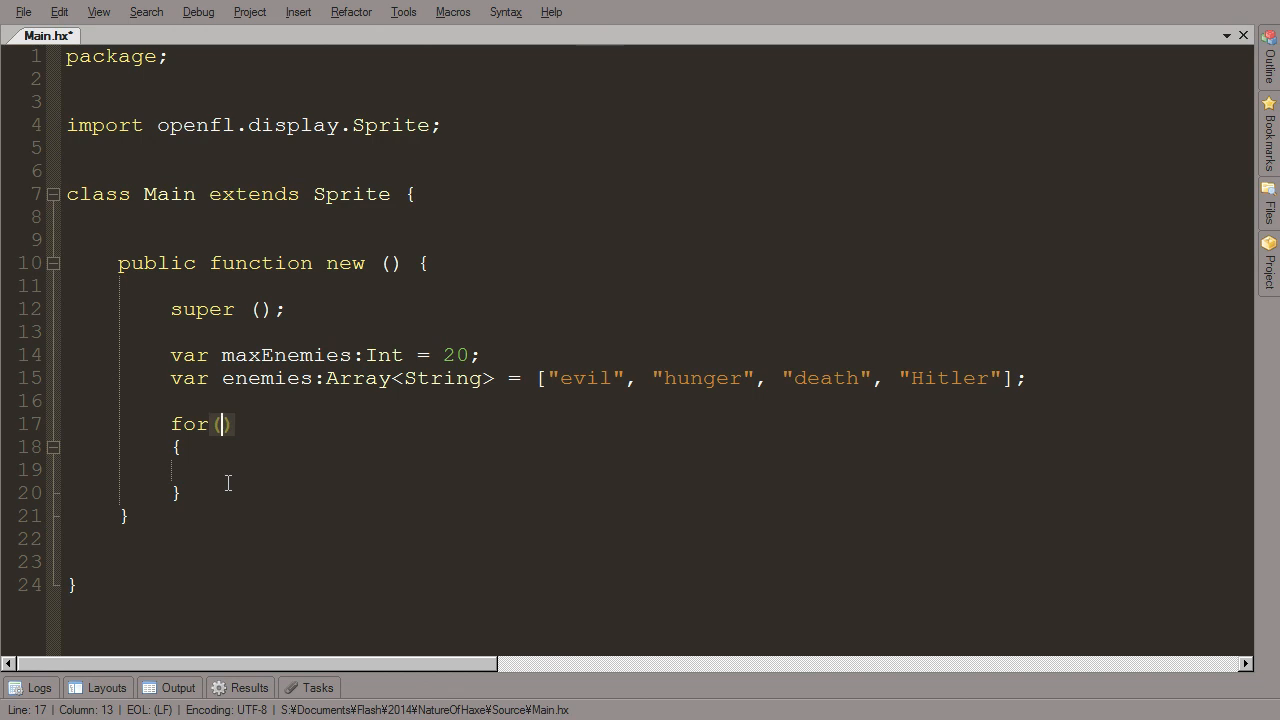
{"action": "mouse_move", "coordinate": [421, 523]}
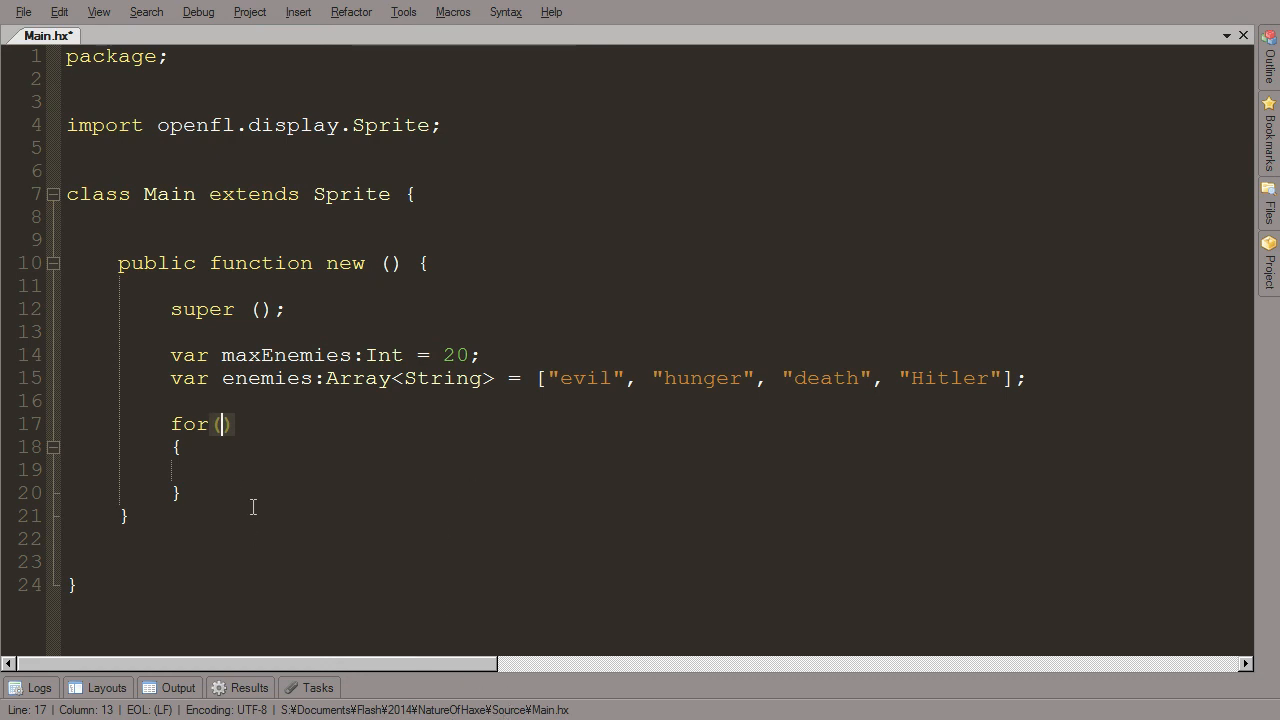
{"action": "mouse_move", "coordinate": [248, 482]}
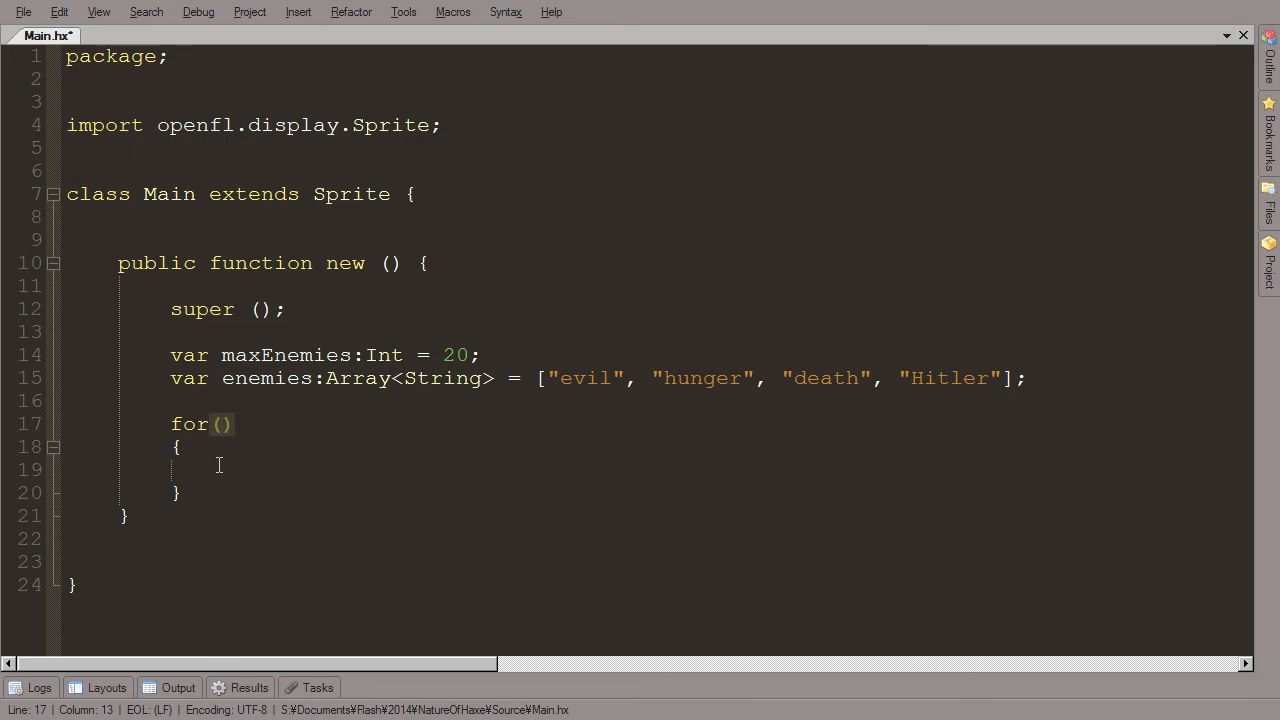
{"action": "left_click", "coordinate": [223, 424]}
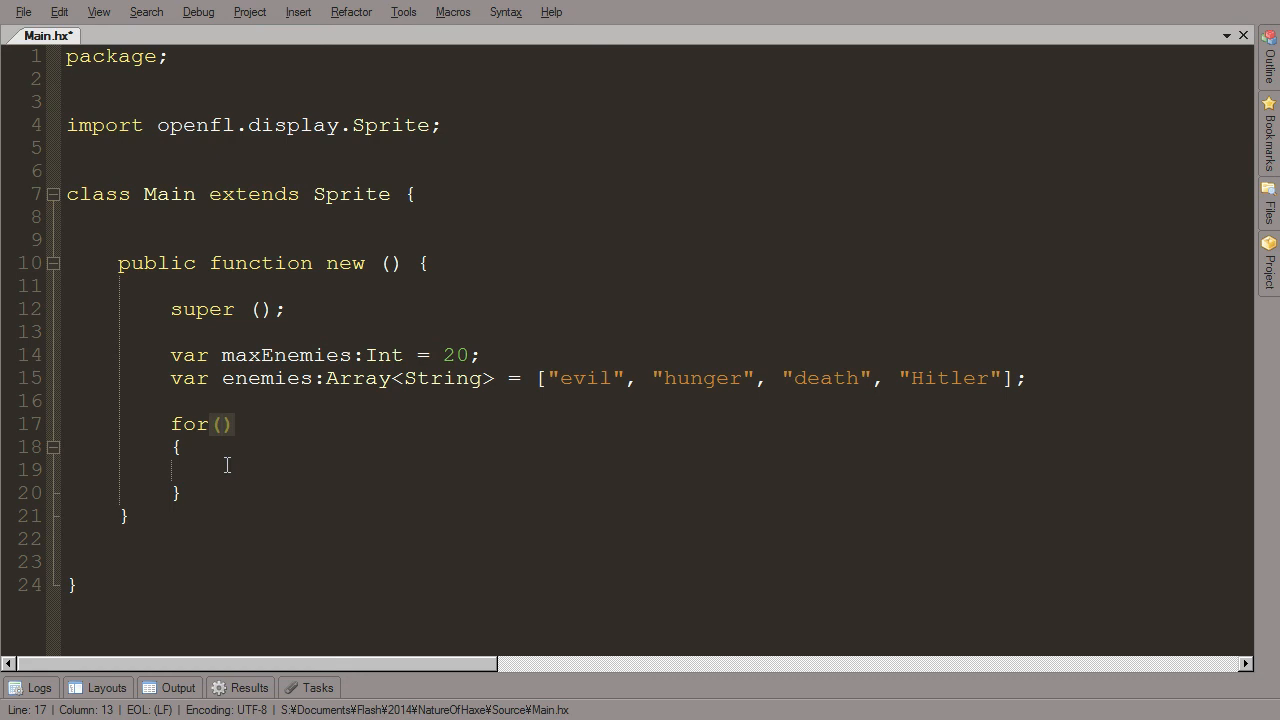
{"action": "mouse_move", "coordinate": [149, 510]}
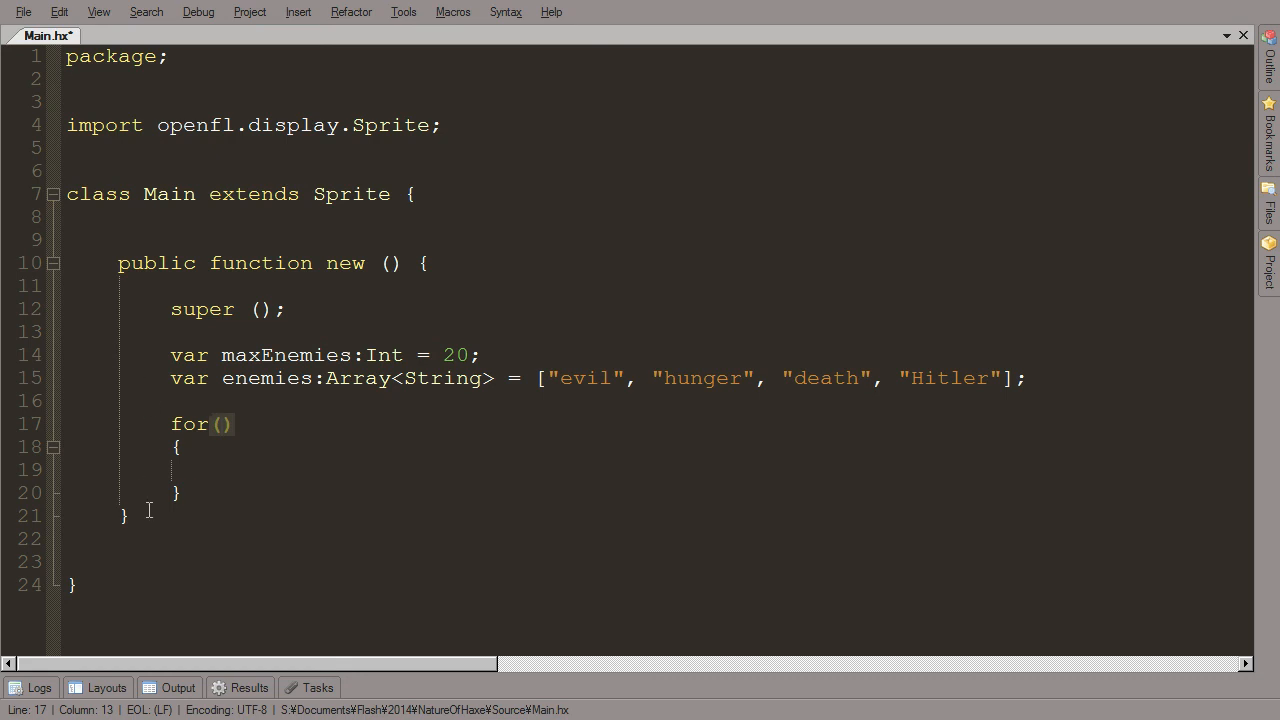